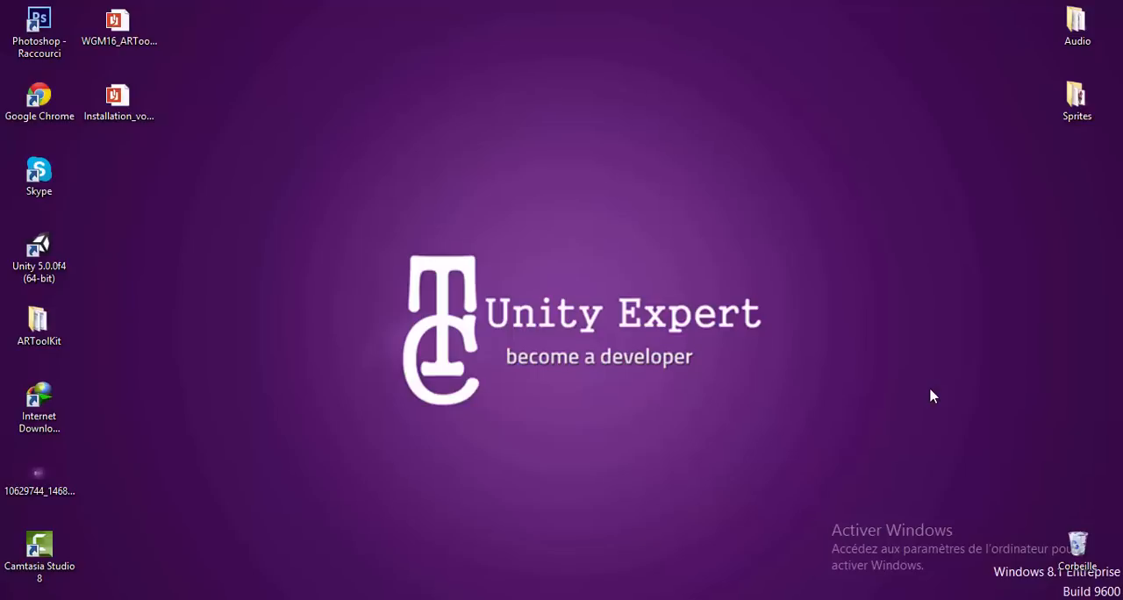
mouse_move(493, 392)
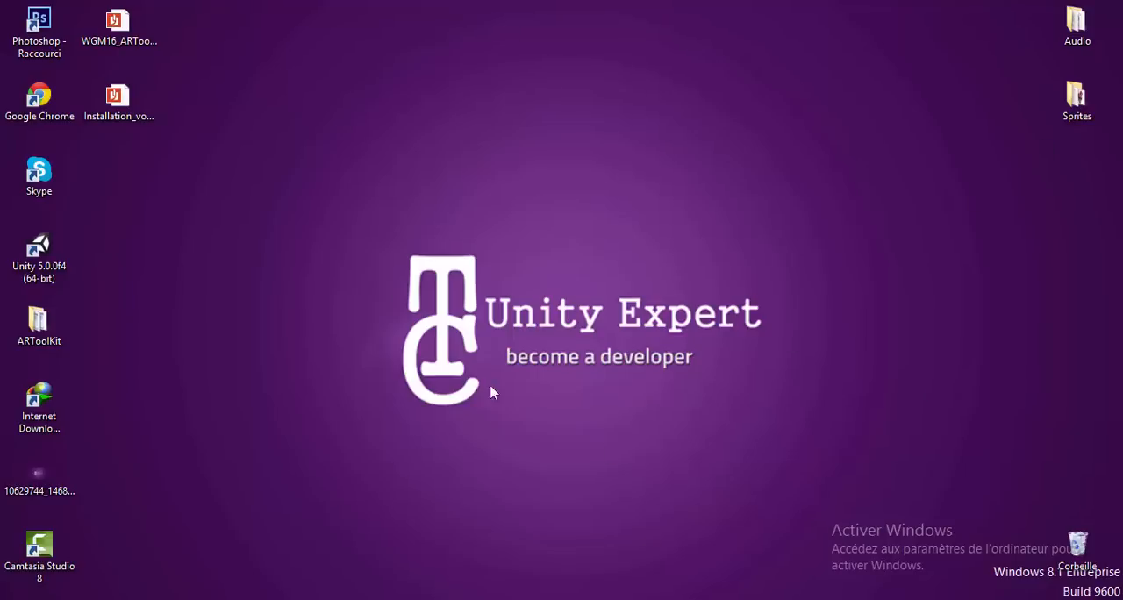
Launch Unity 5.0.0f4 and open New Unity Project 1 from the Projects list
double_click(39, 248)
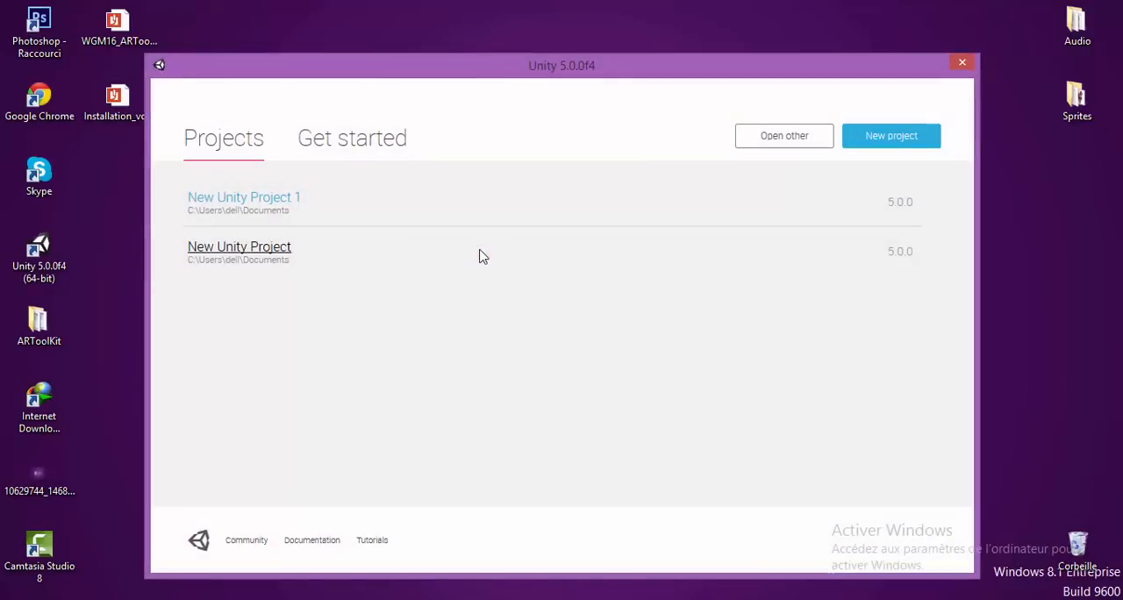
mouse_move(367, 249)
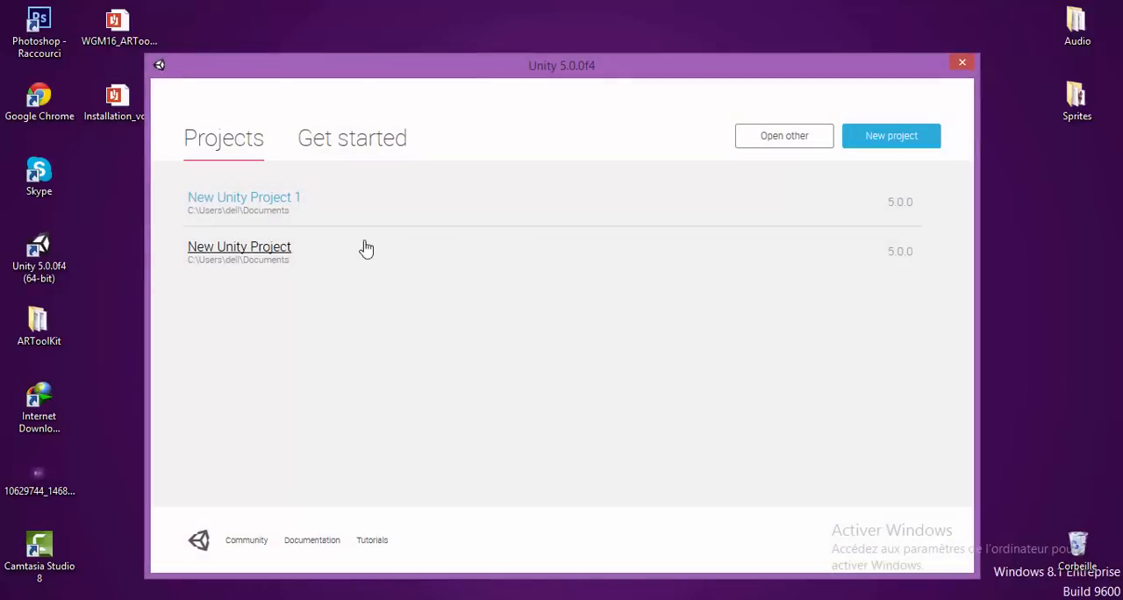
click(961, 61)
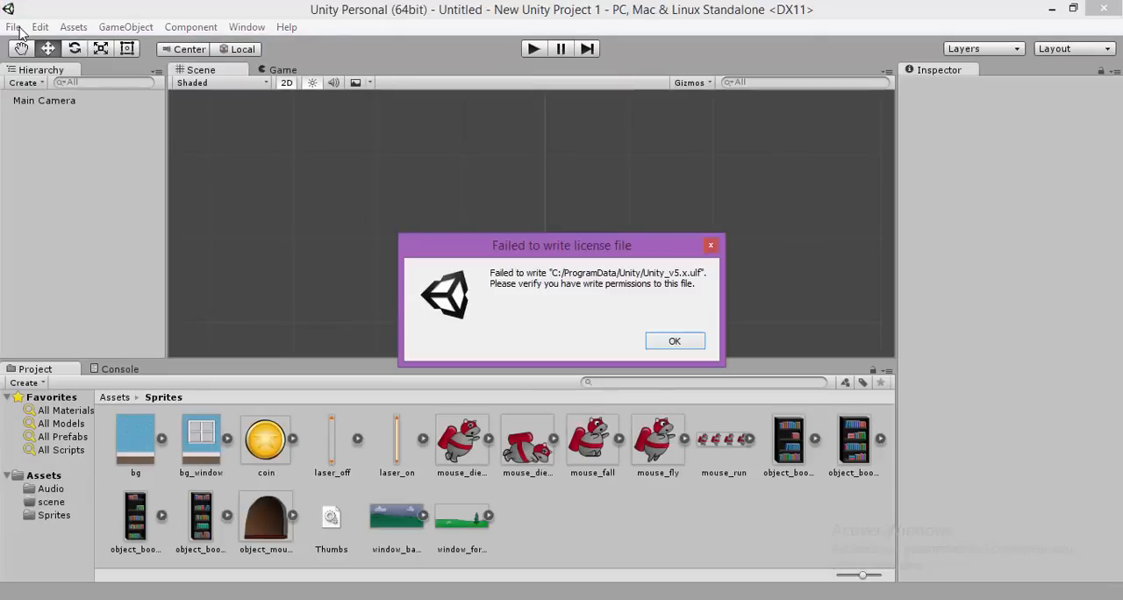
Start a new project named JoyrideJetpack with 2D mode selected
click(675, 340)
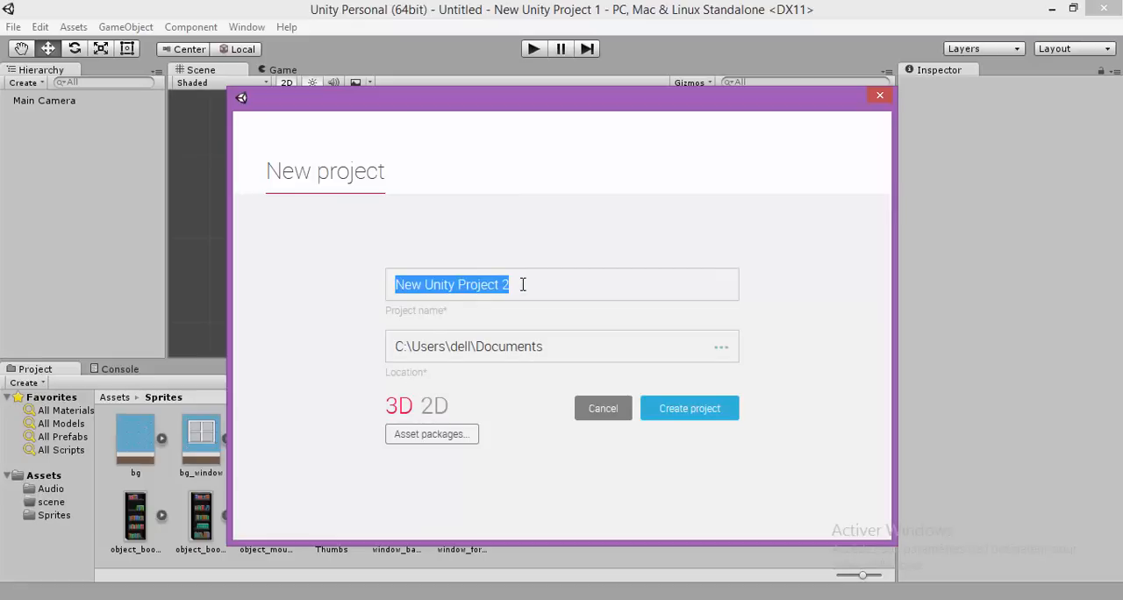
click(535, 284)
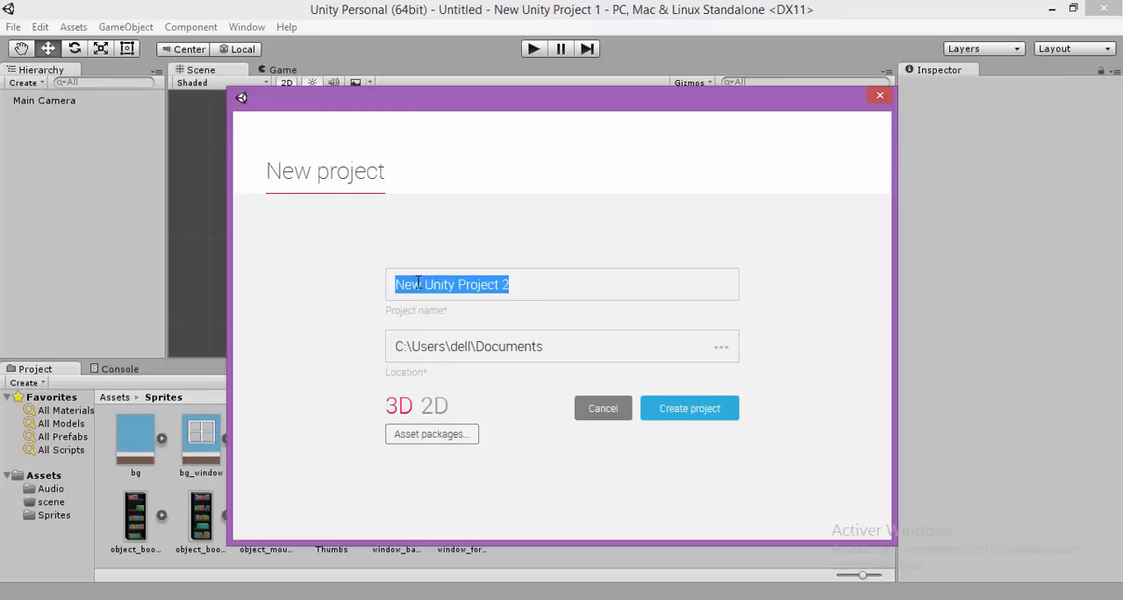
text(Jo)
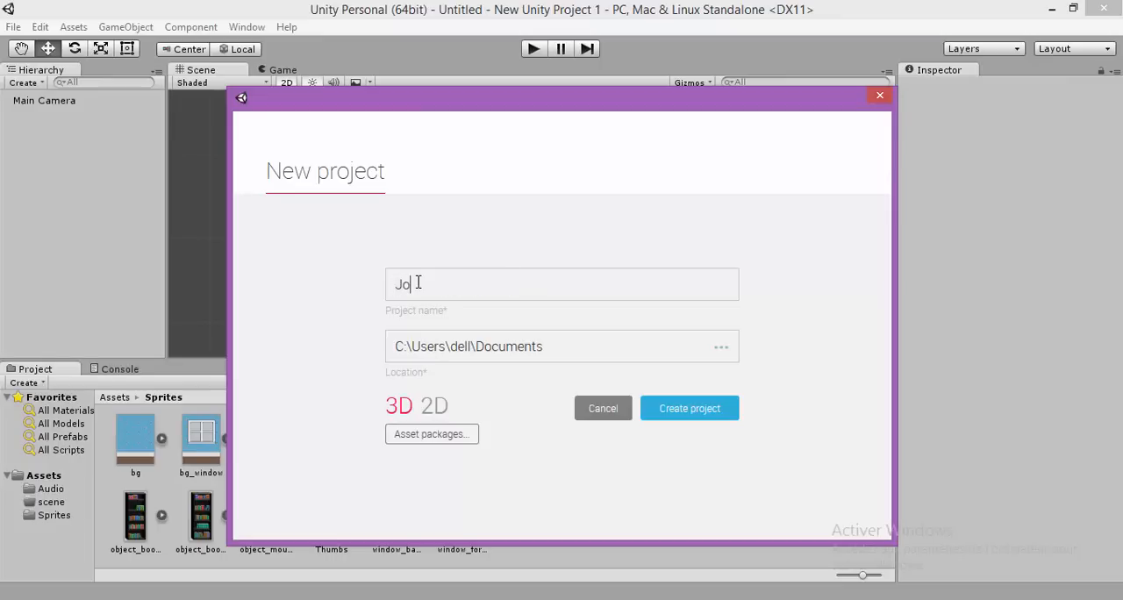
text(yride)
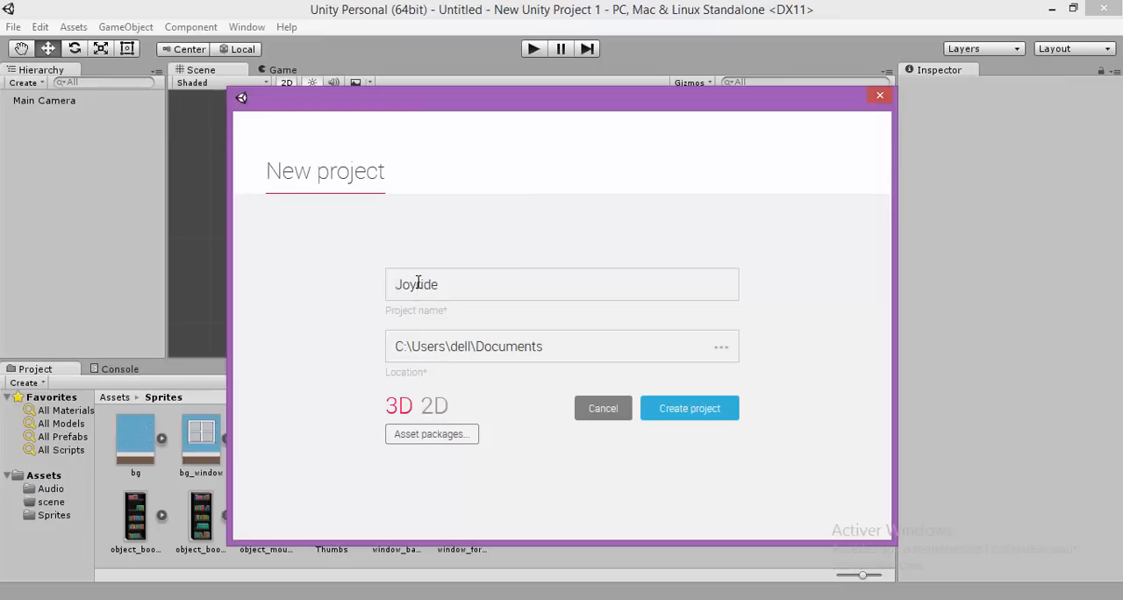
text(Jetpa)
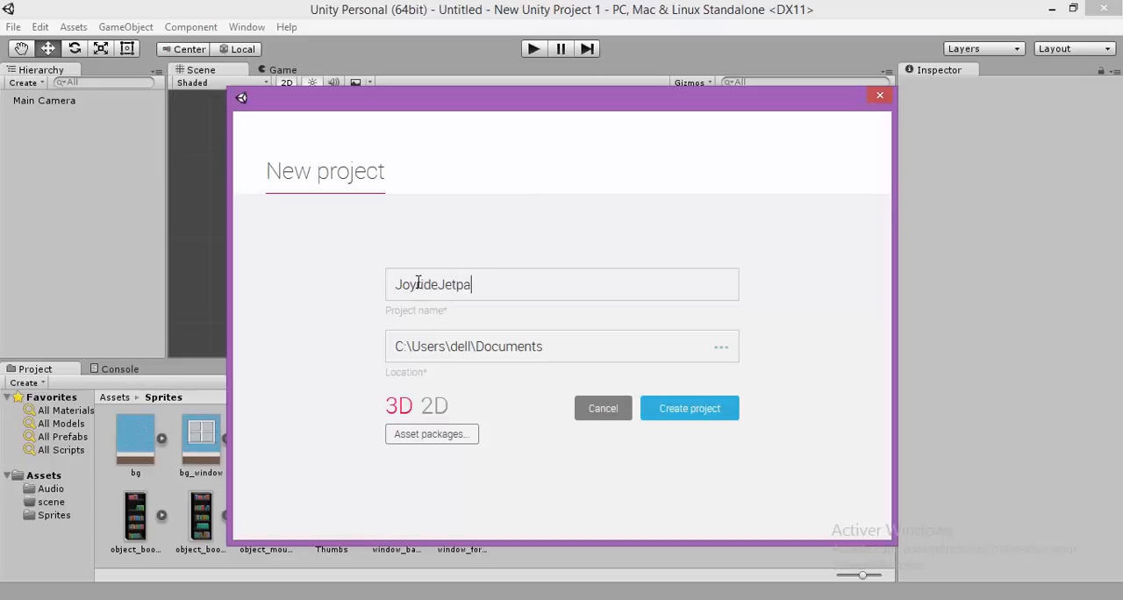
text(ck)
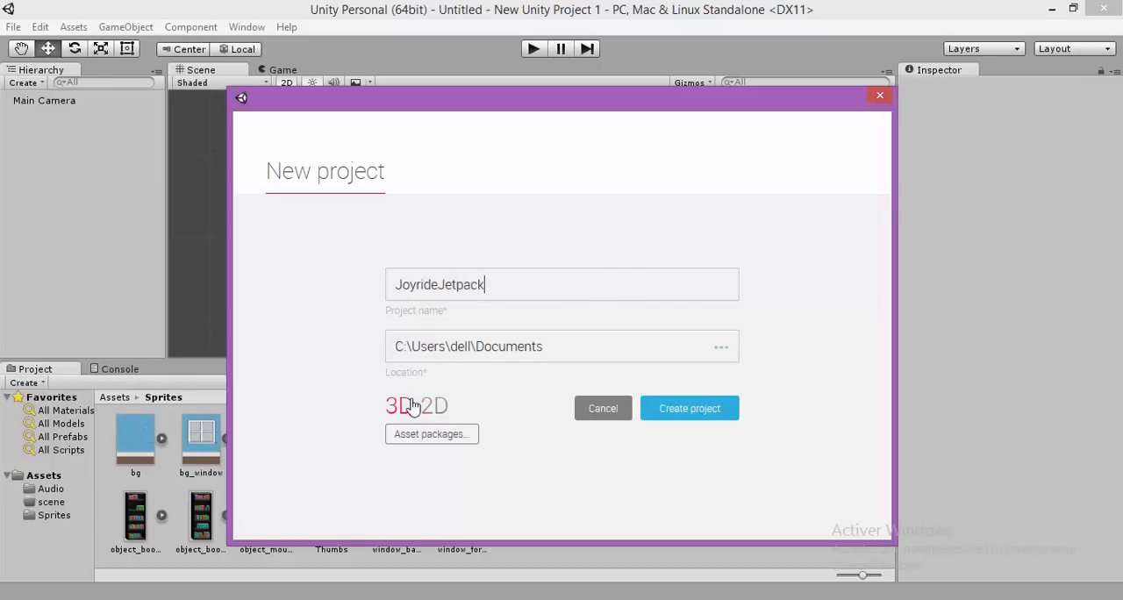
click(434, 406)
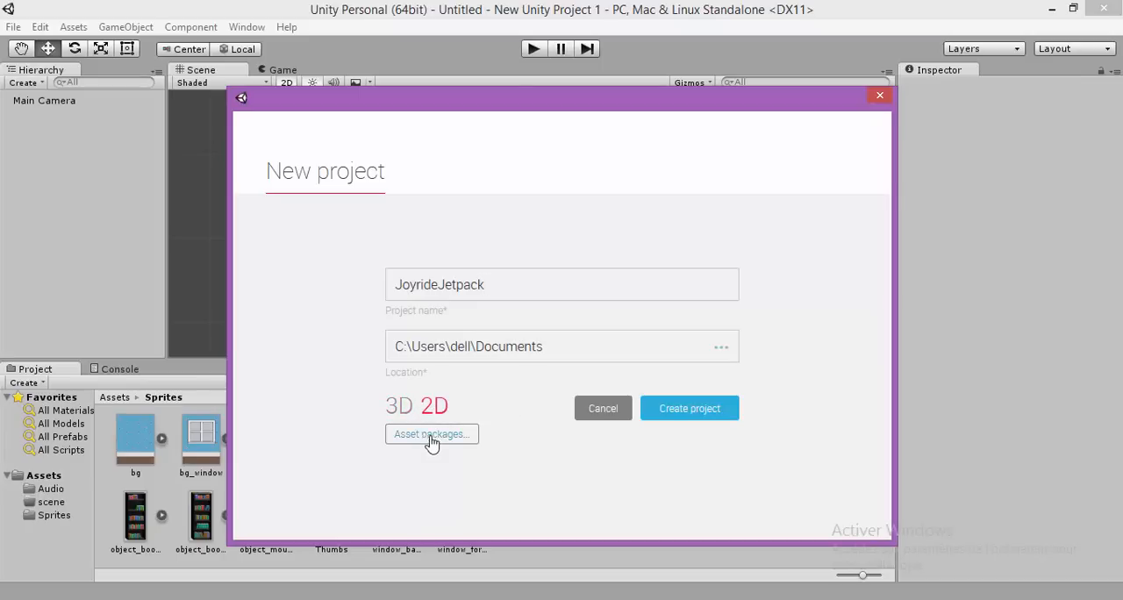
Leave the asset packages list unselected and create the JoyrideJetpack project
click(431, 434)
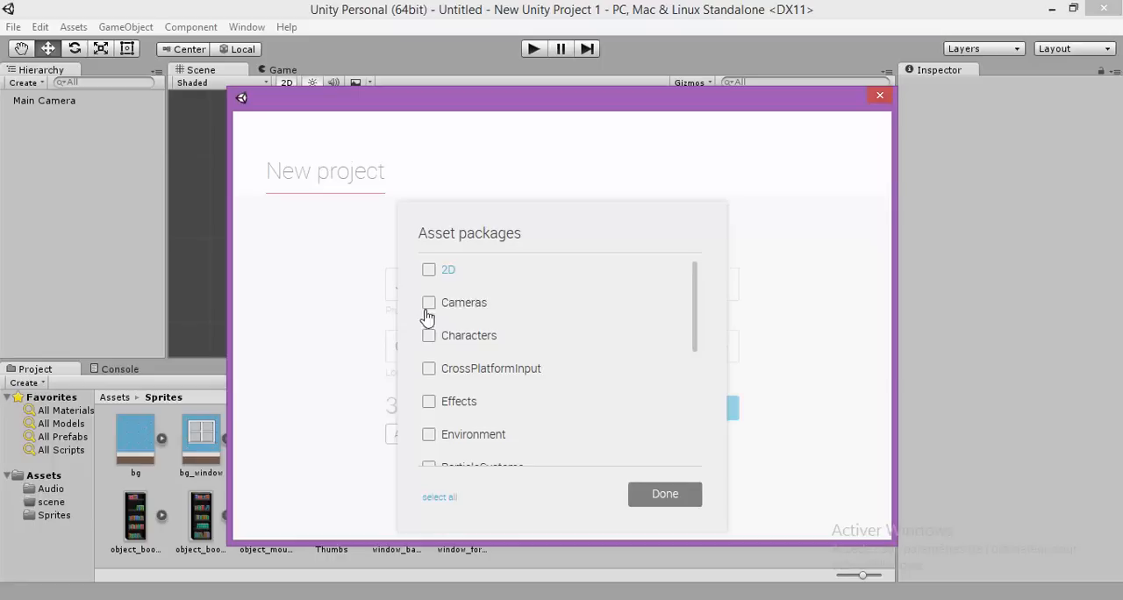
scroll(down, 3)
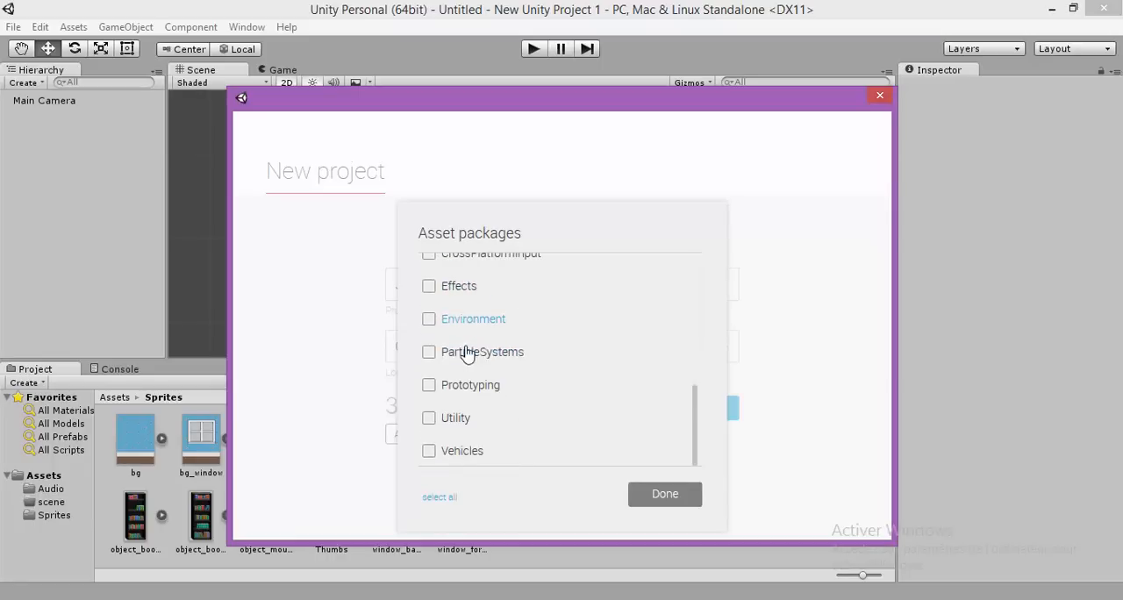
scroll(up, 3)
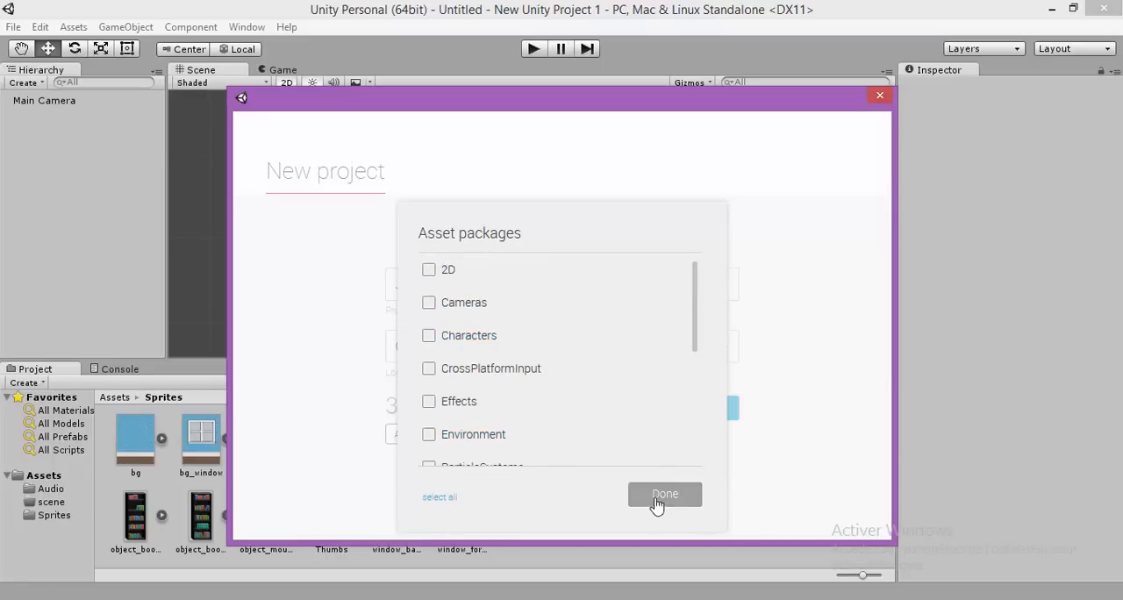
click(664, 494)
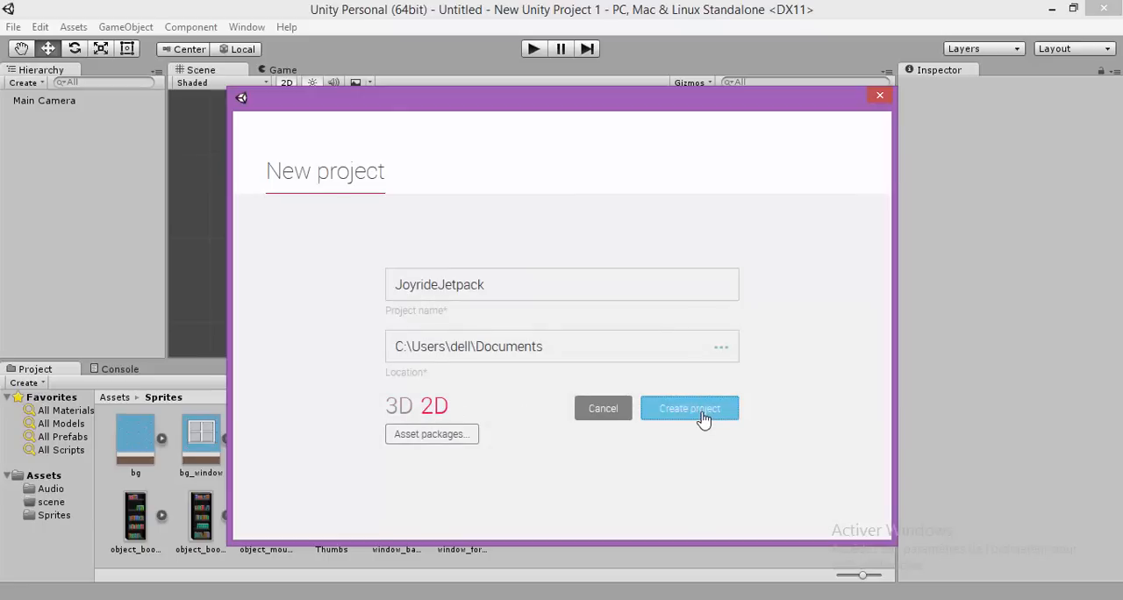
click(688, 408)
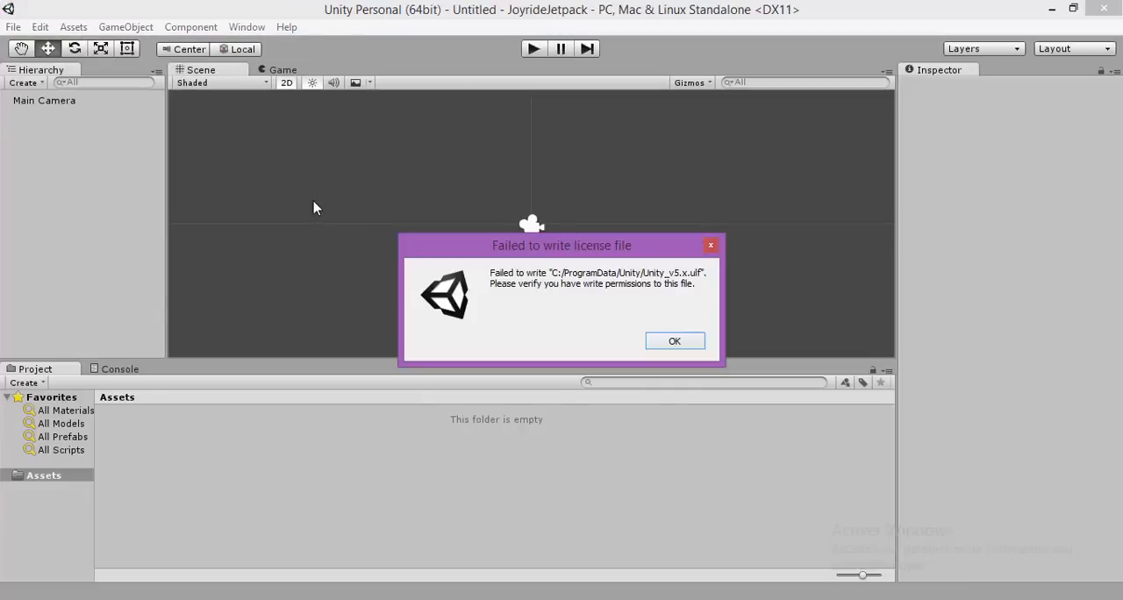
Dismiss the license warning and verify Editor Settings Default Behavior Mode shows 2D
click(675, 341)
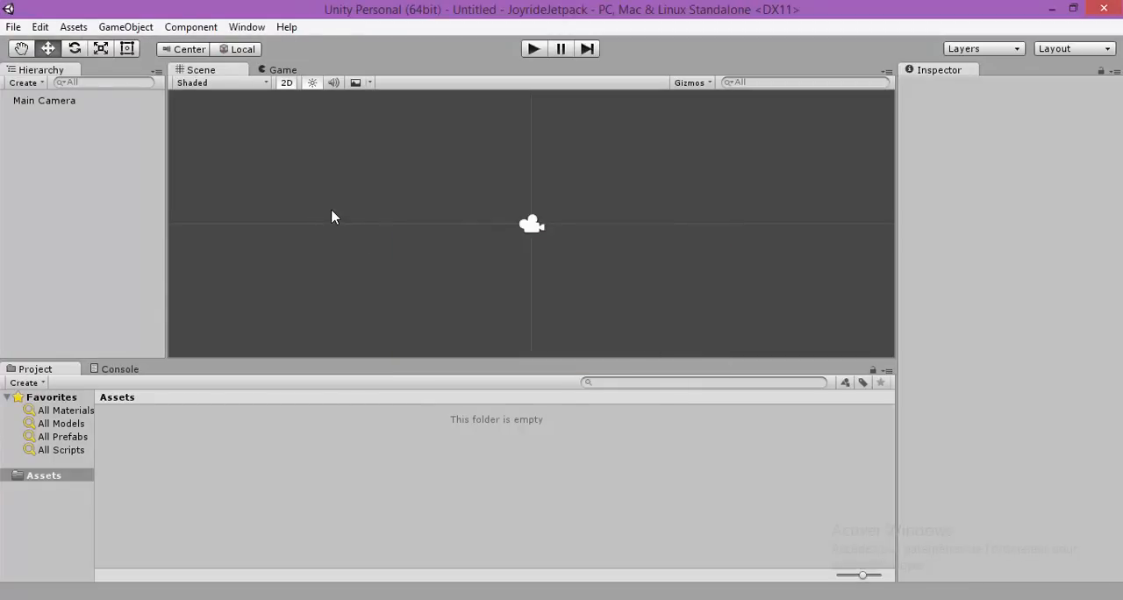
mouse_move(390, 203)
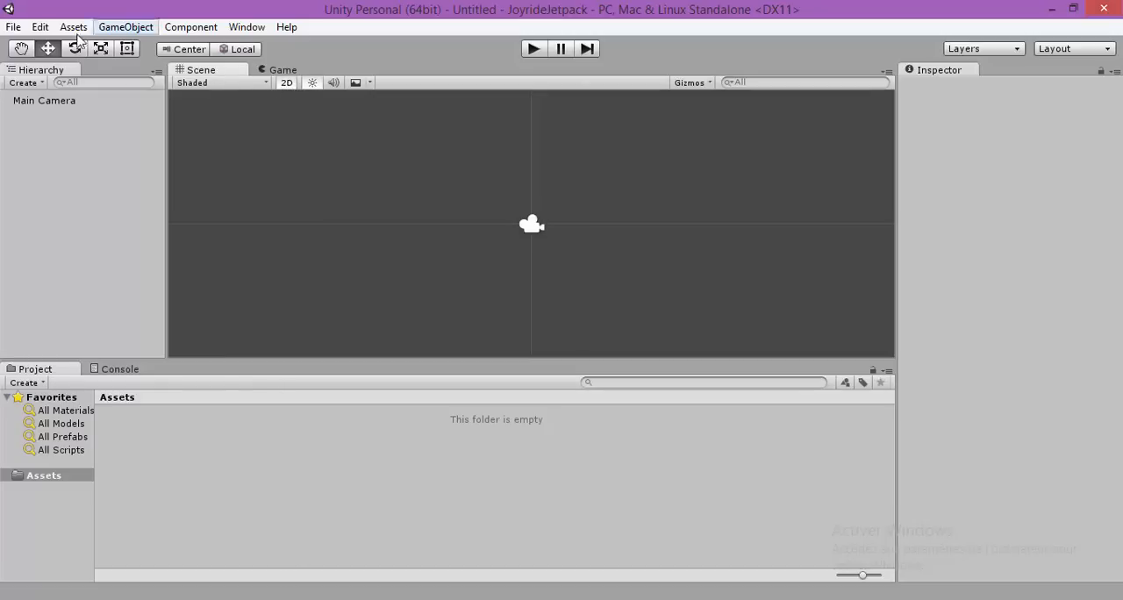
click(40, 26)
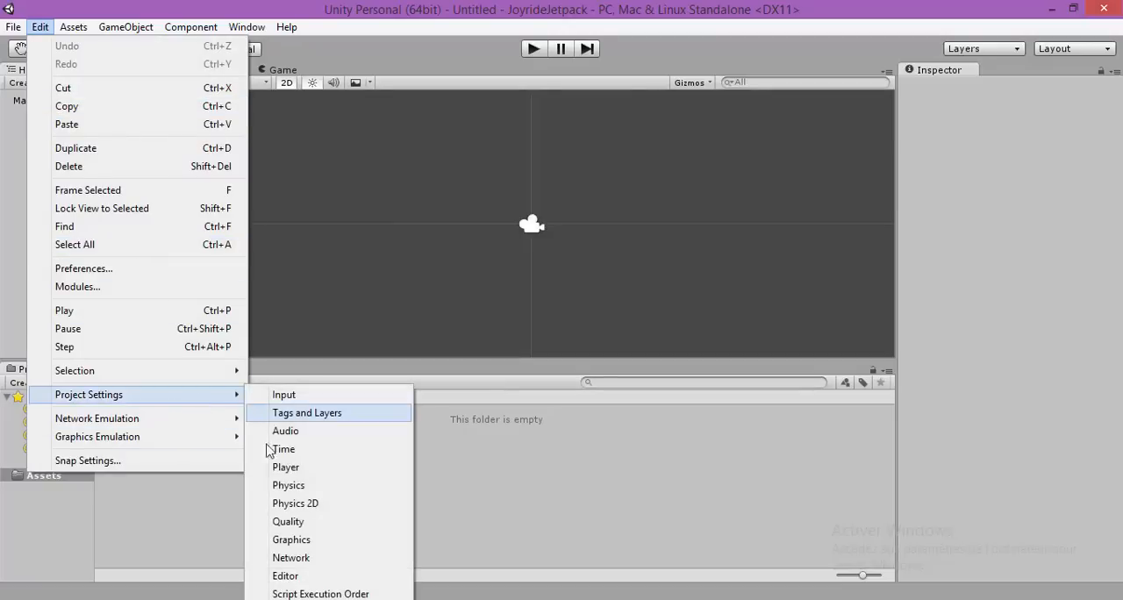
click(285, 576)
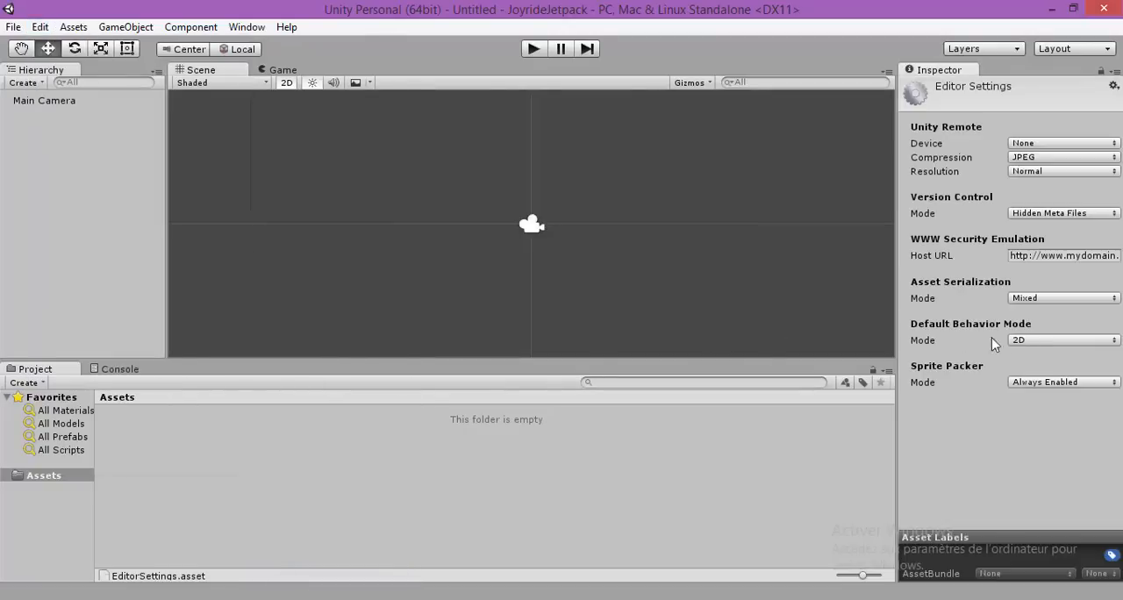
click(1061, 340)
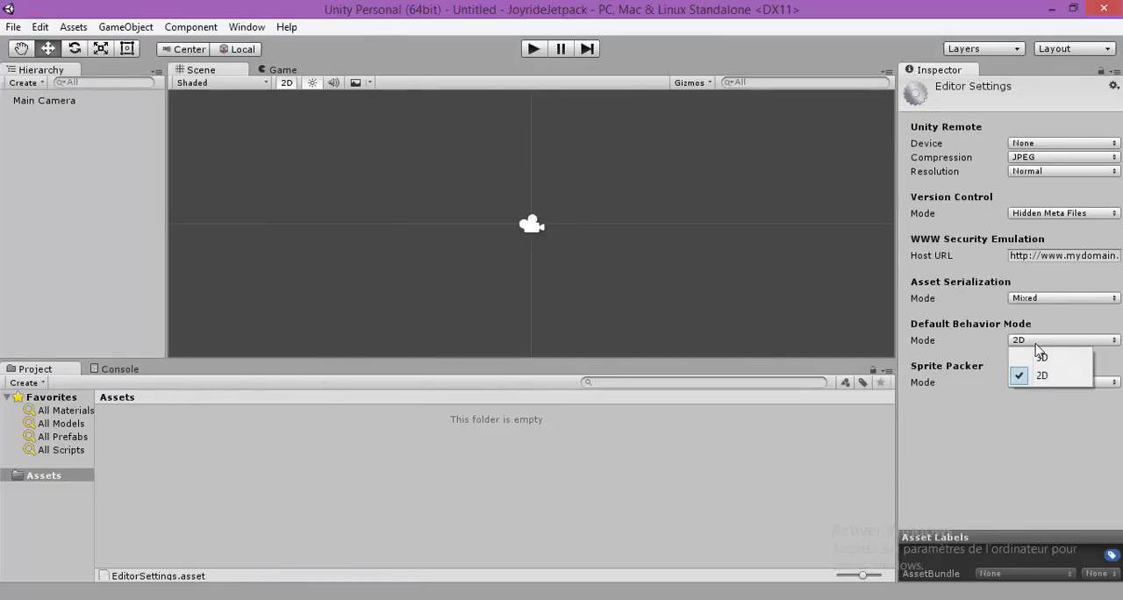
mouse_move(662, 277)
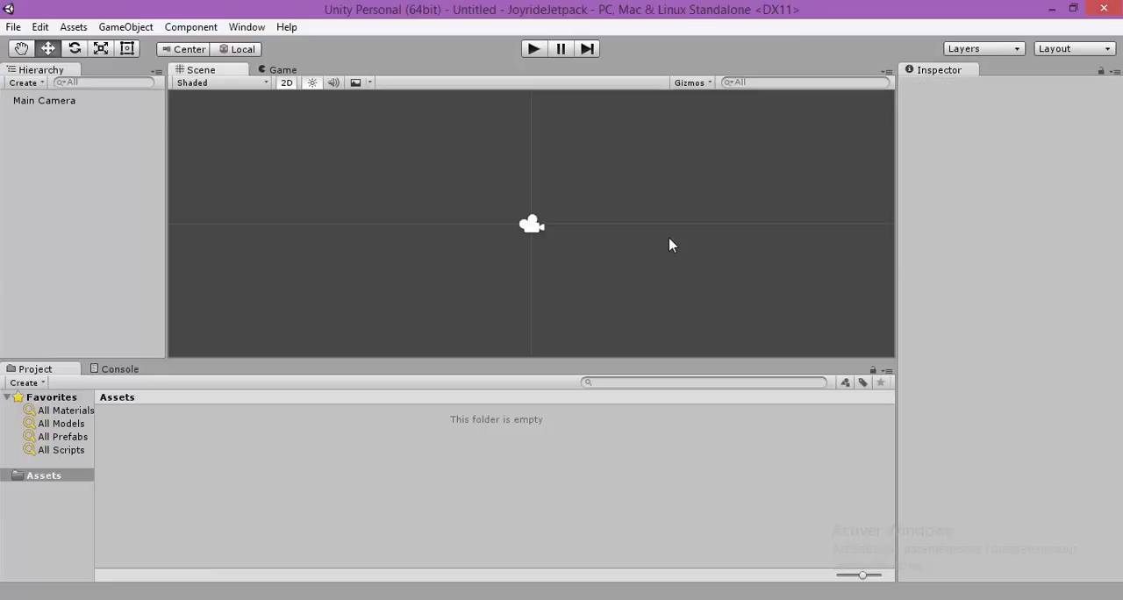
mouse_move(473, 265)
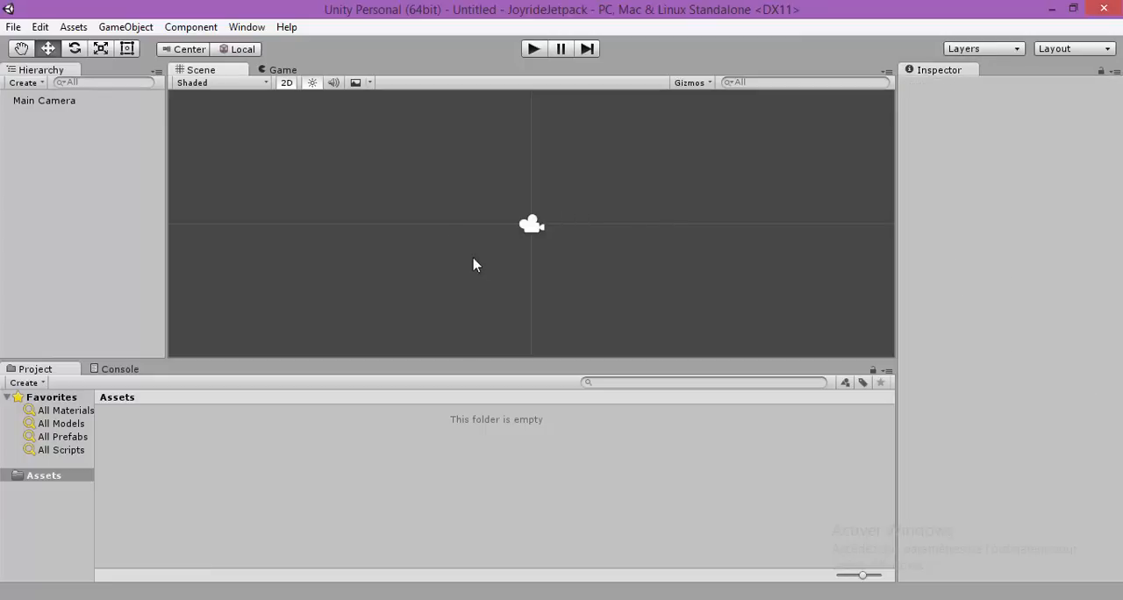
mouse_move(220, 428)
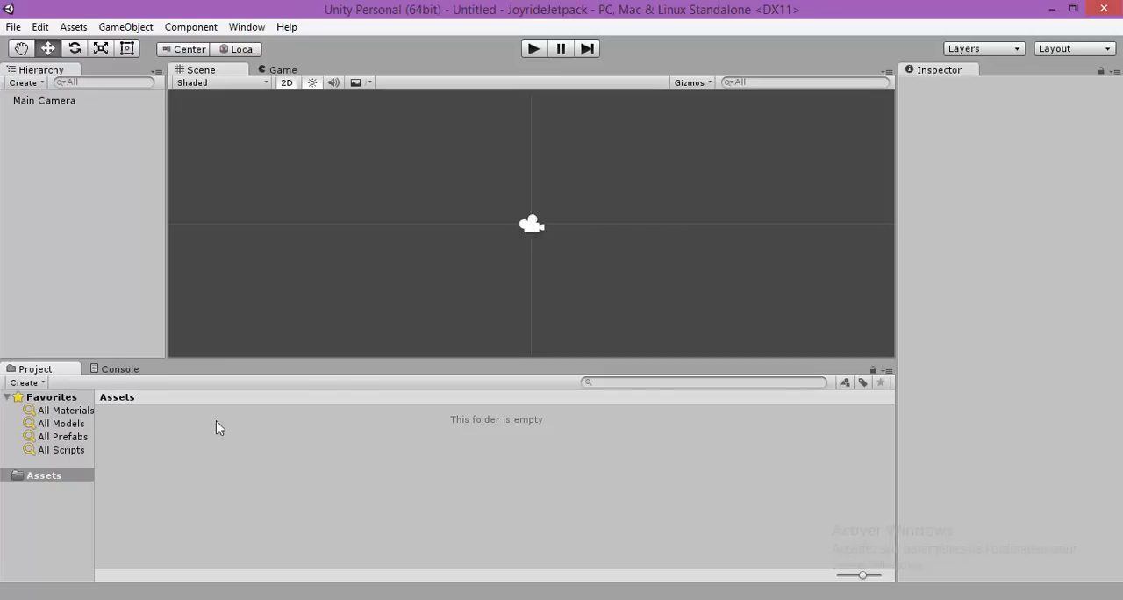
Create a new folder in Assets and name it Scenes
click(43, 475)
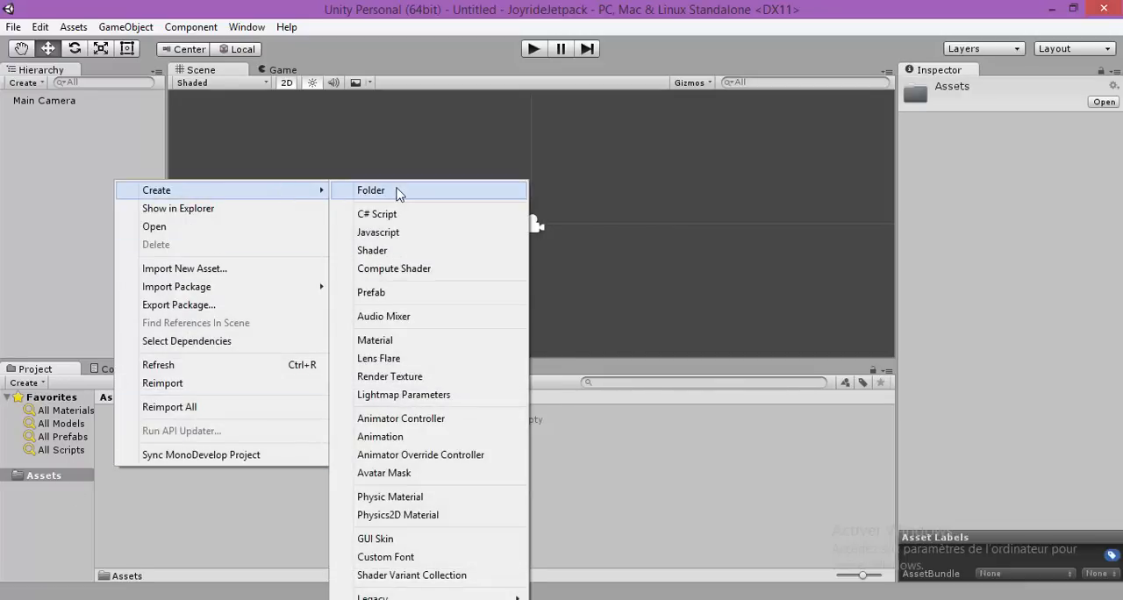
click(370, 190)
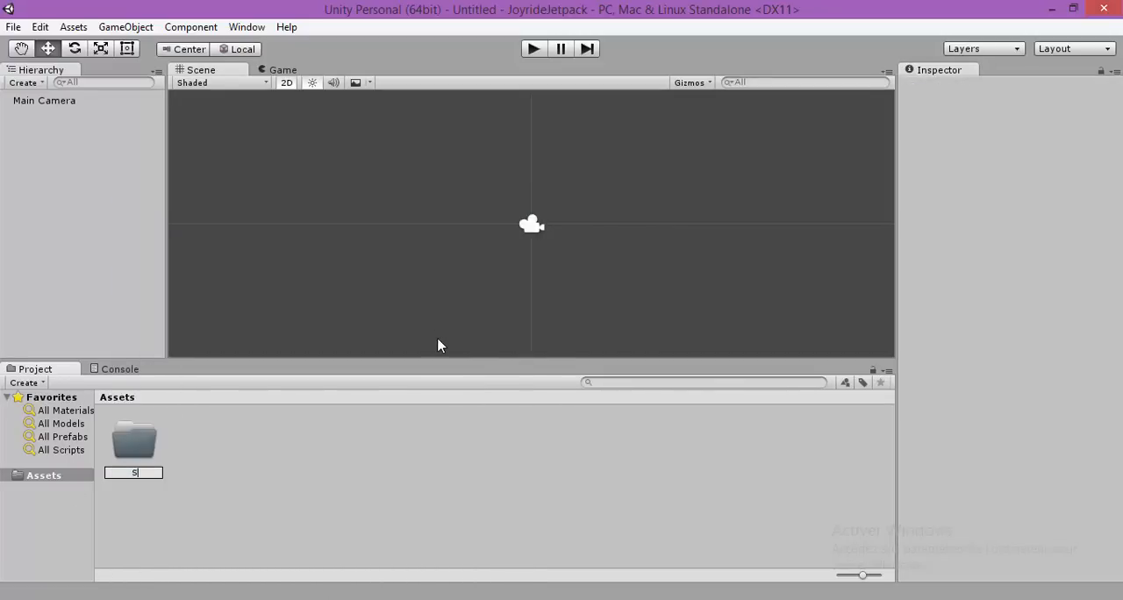
text(Scenes)
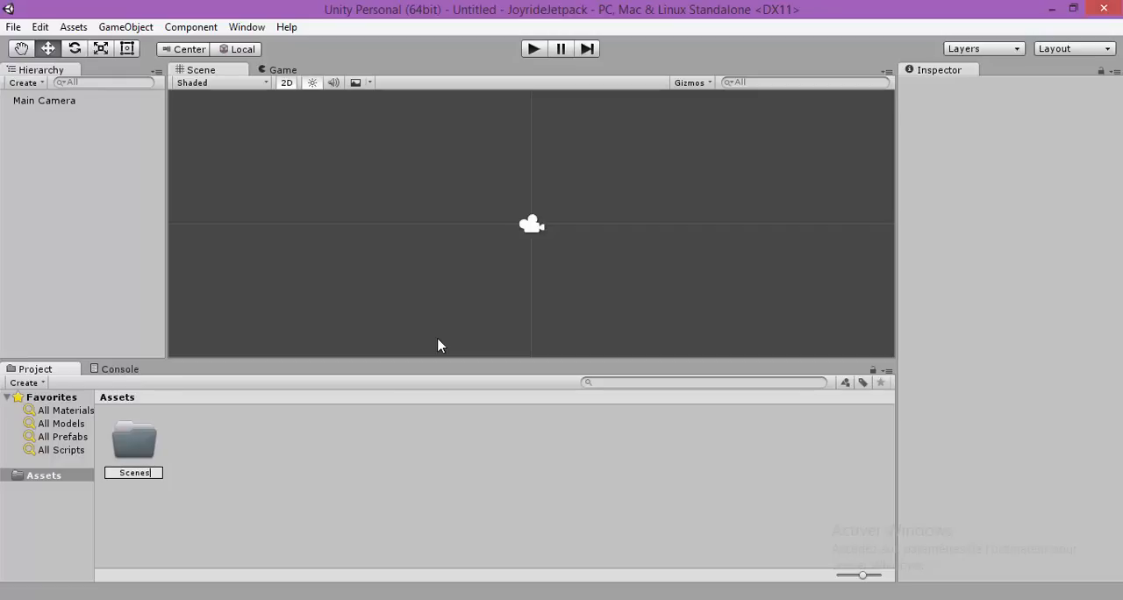
click(133, 439)
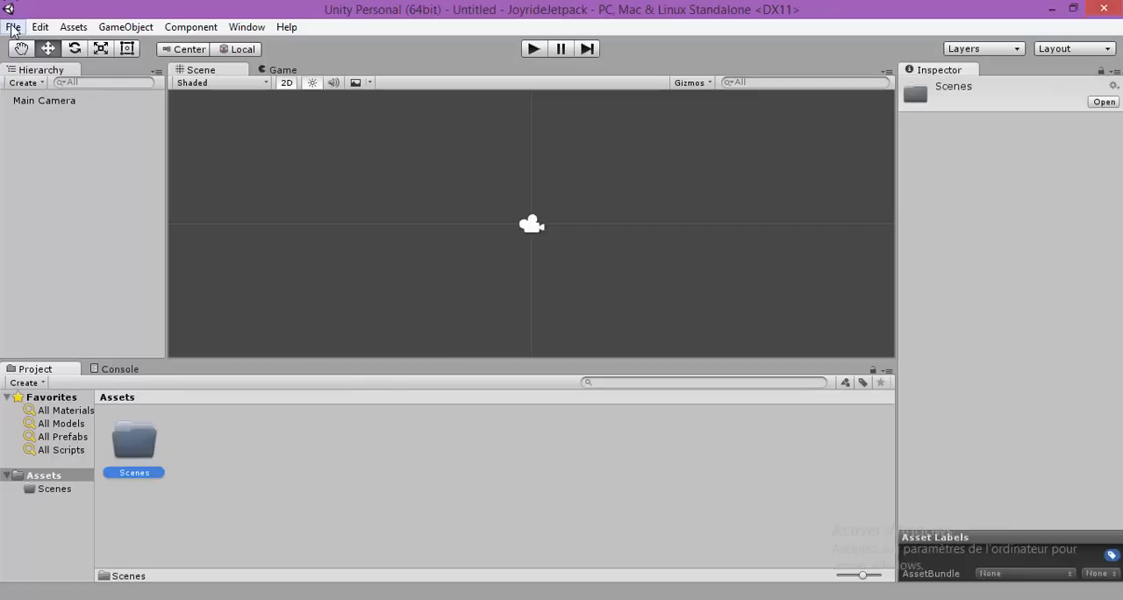
Save the current scene as Scene1.unity inside the Scenes folder
click(13, 27)
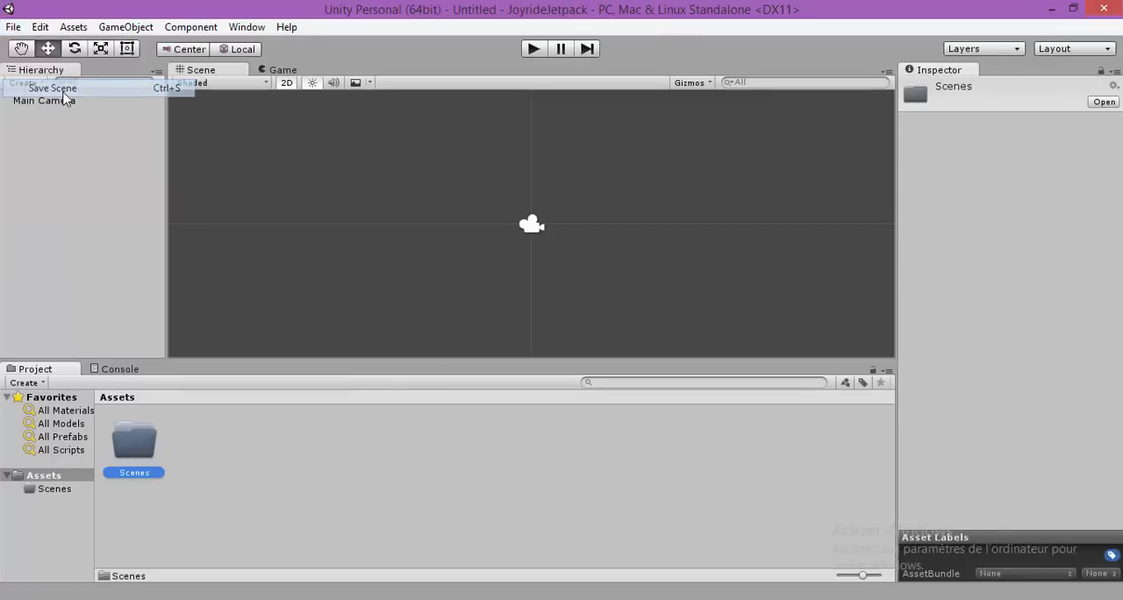
click(51, 88)
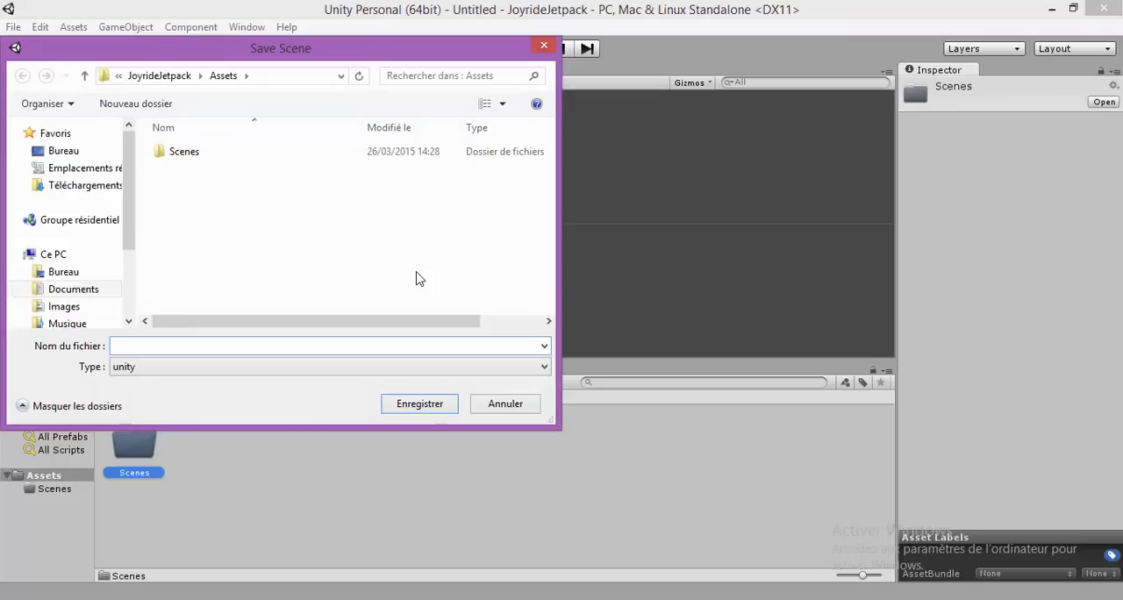
text(Scene1)
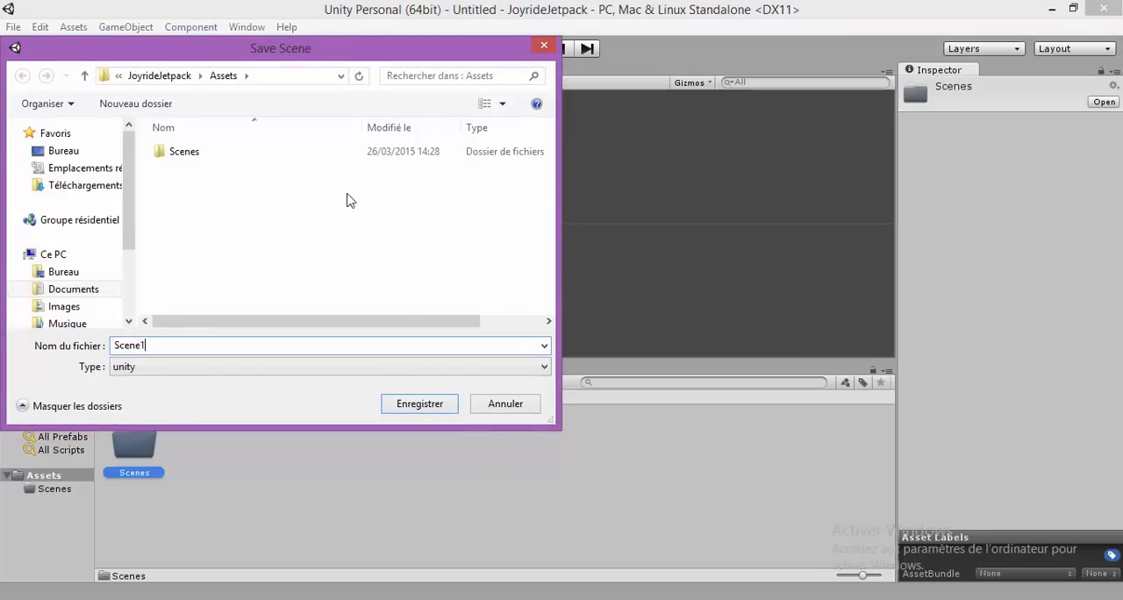
double_click(185, 151)
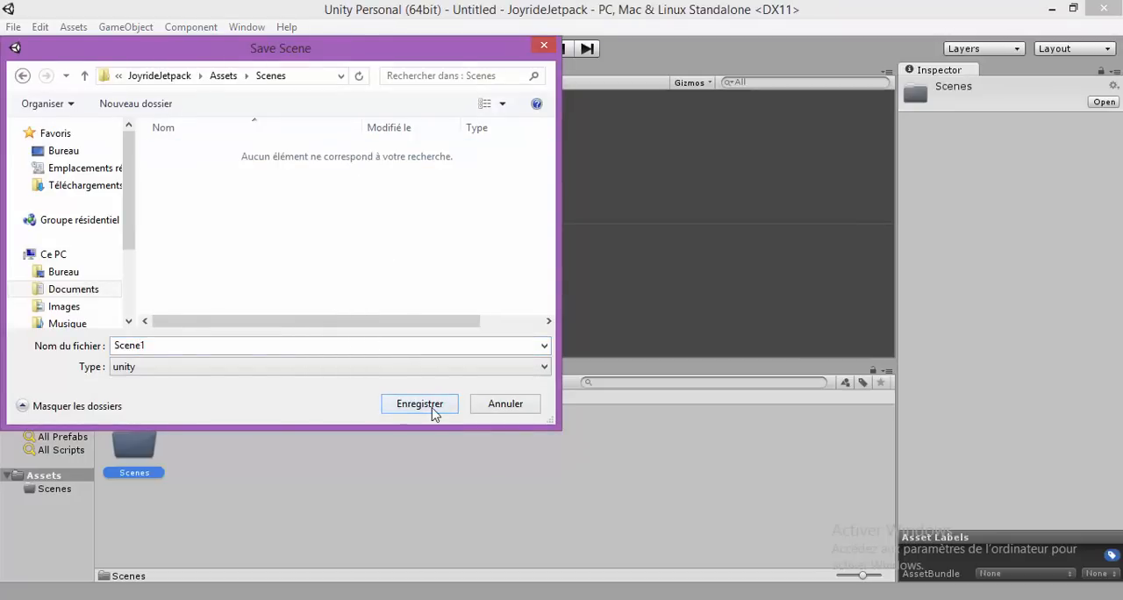
click(419, 404)
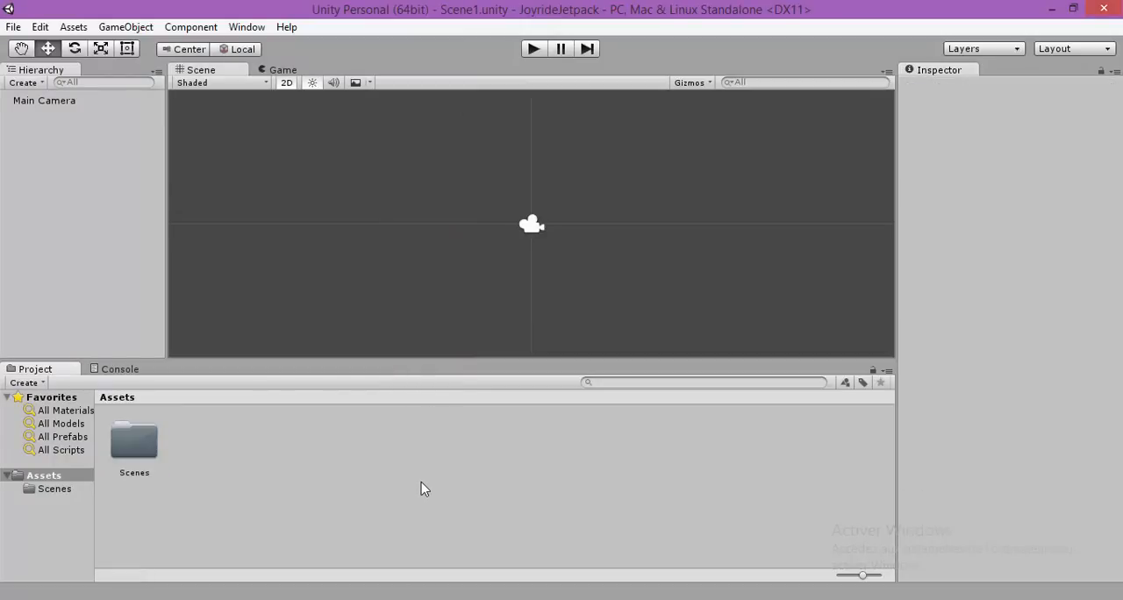
mouse_move(393, 341)
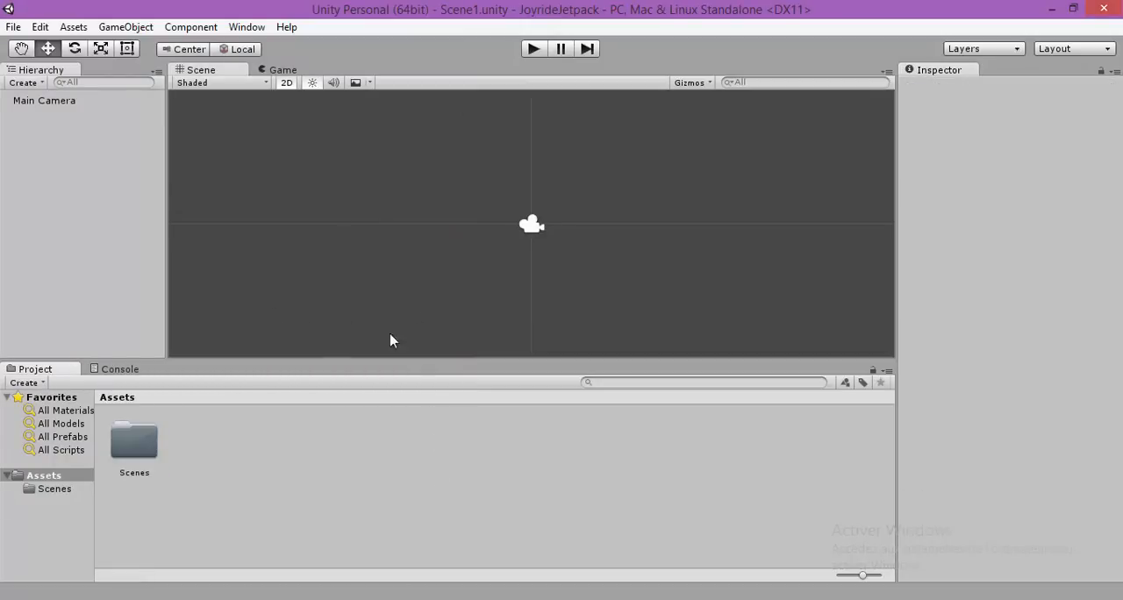
mouse_move(315, 287)
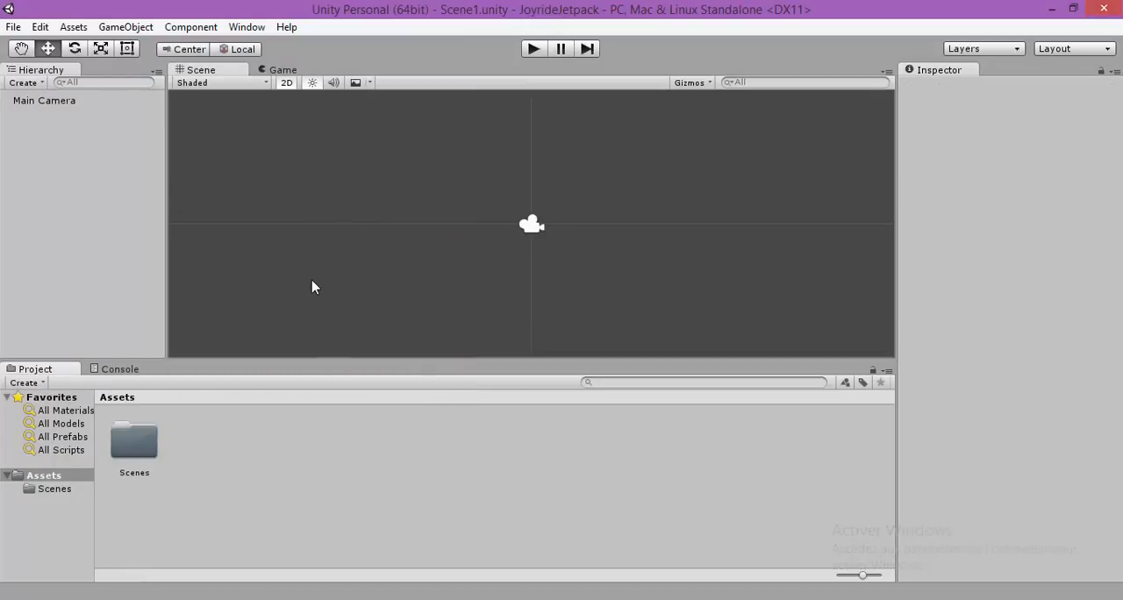
mouse_move(290, 214)
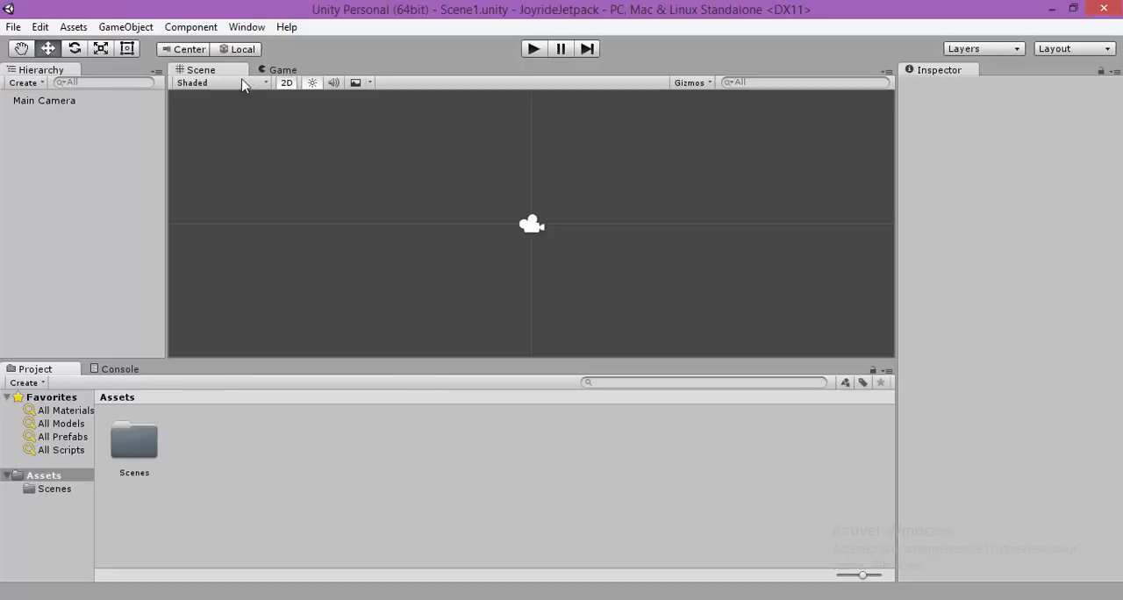
Add a custom Game view resolution iphoneLandScape at 1136x640 and select it
click(282, 69)
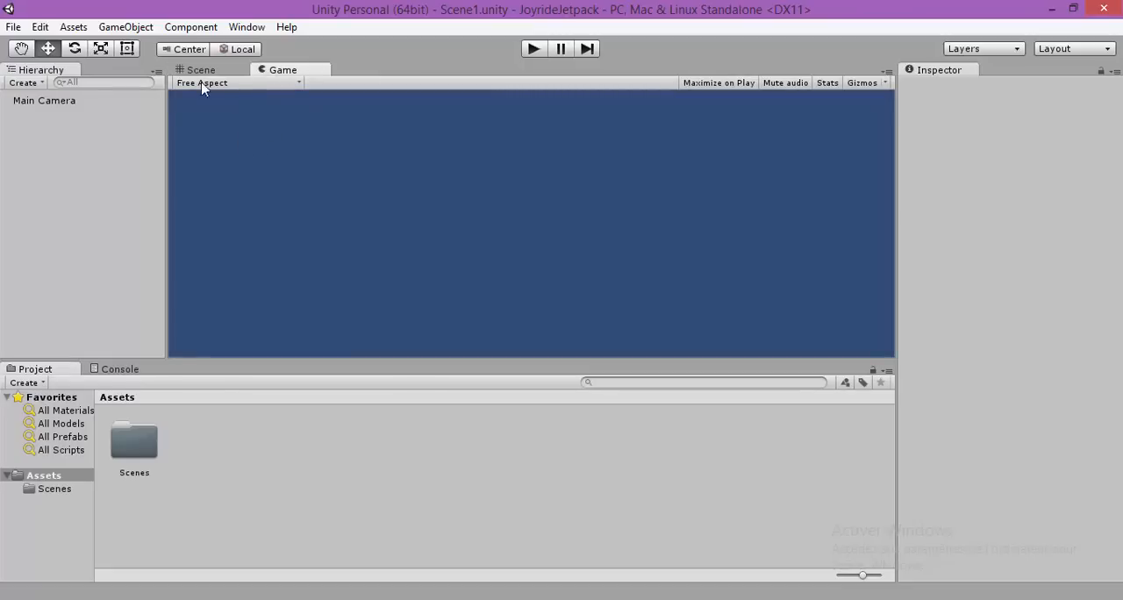
click(237, 82)
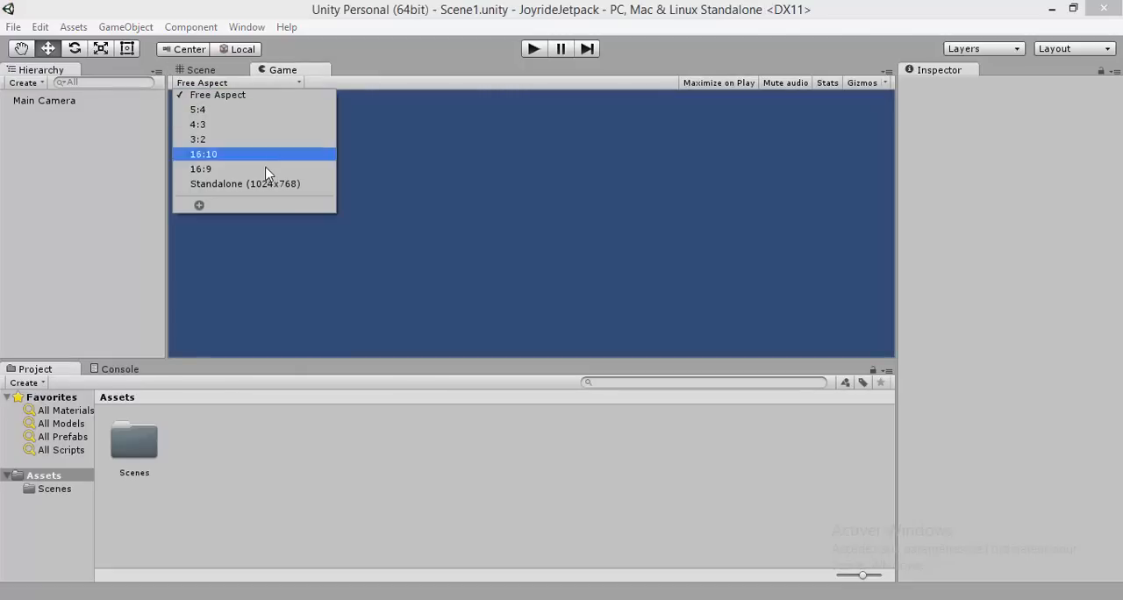
click(198, 204)
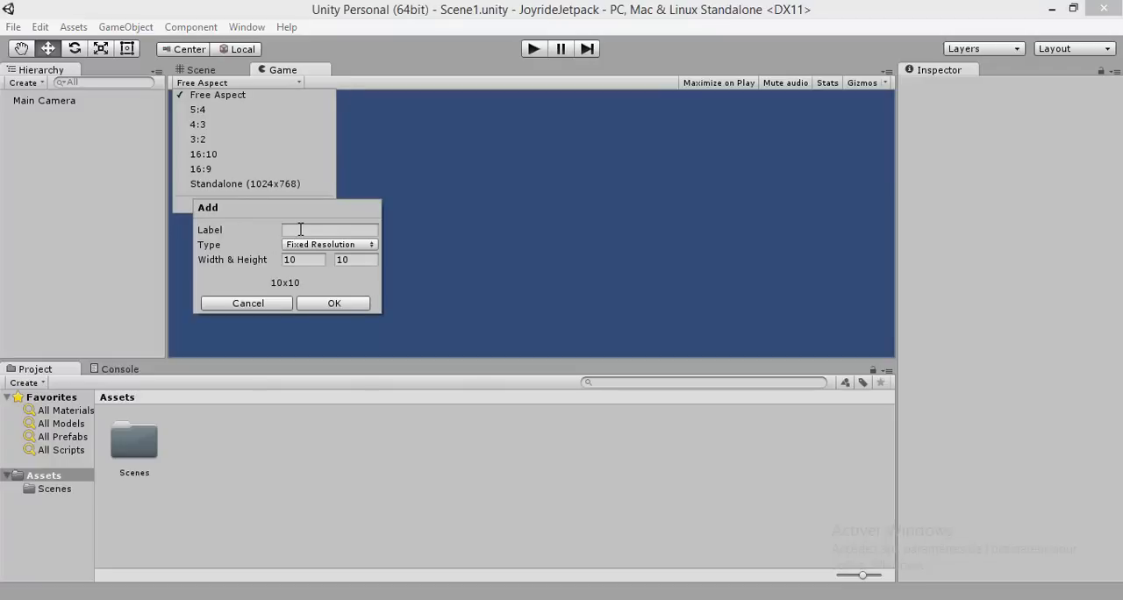
click(329, 229)
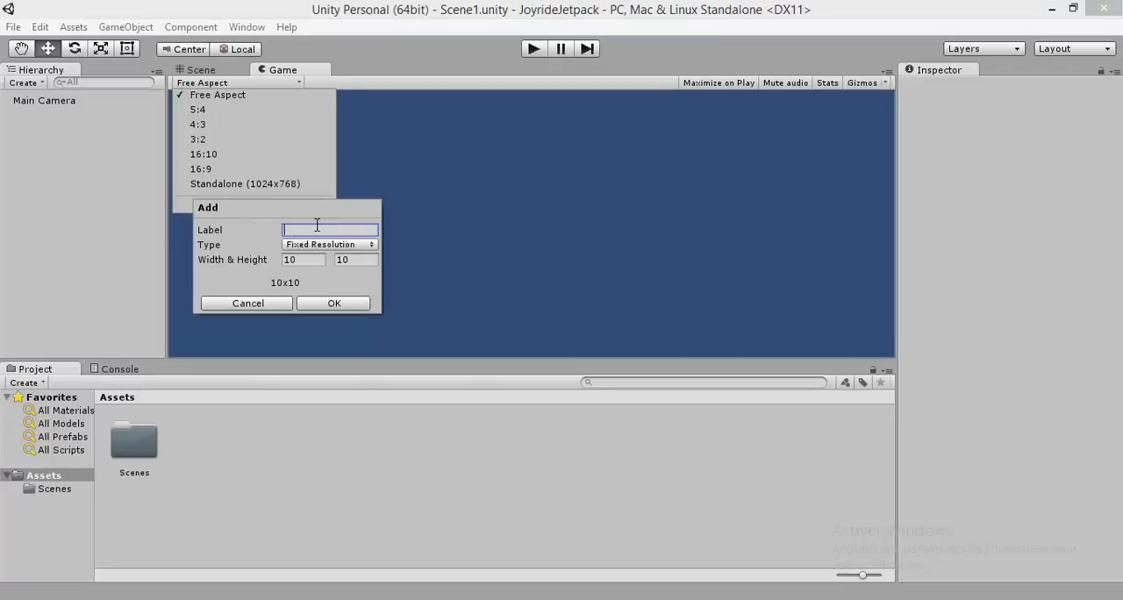
mouse_move(321, 229)
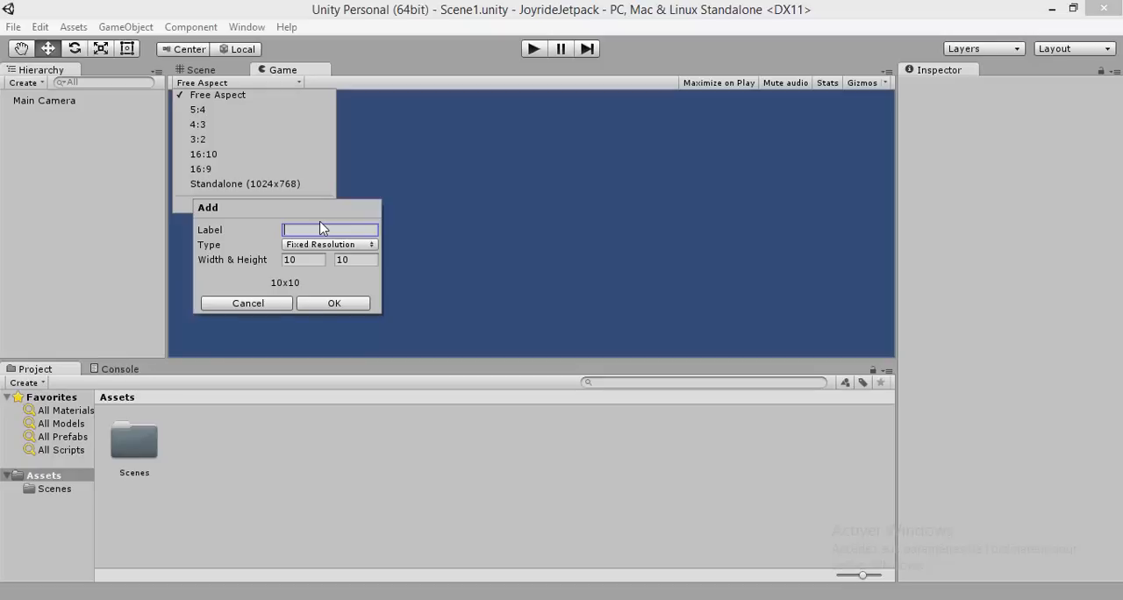
text(i)
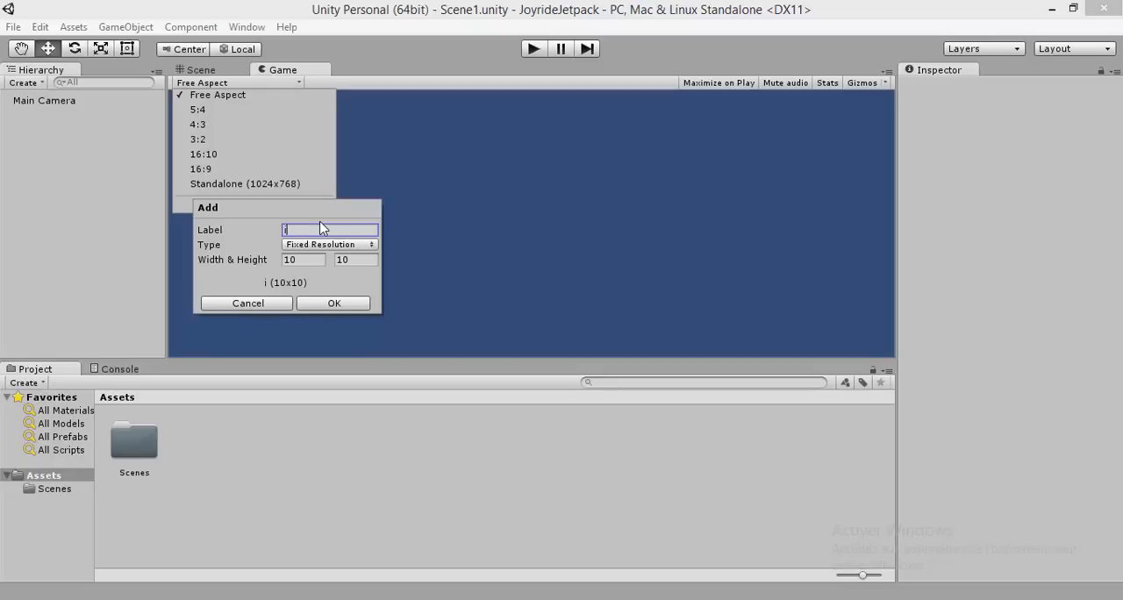
text(phone)
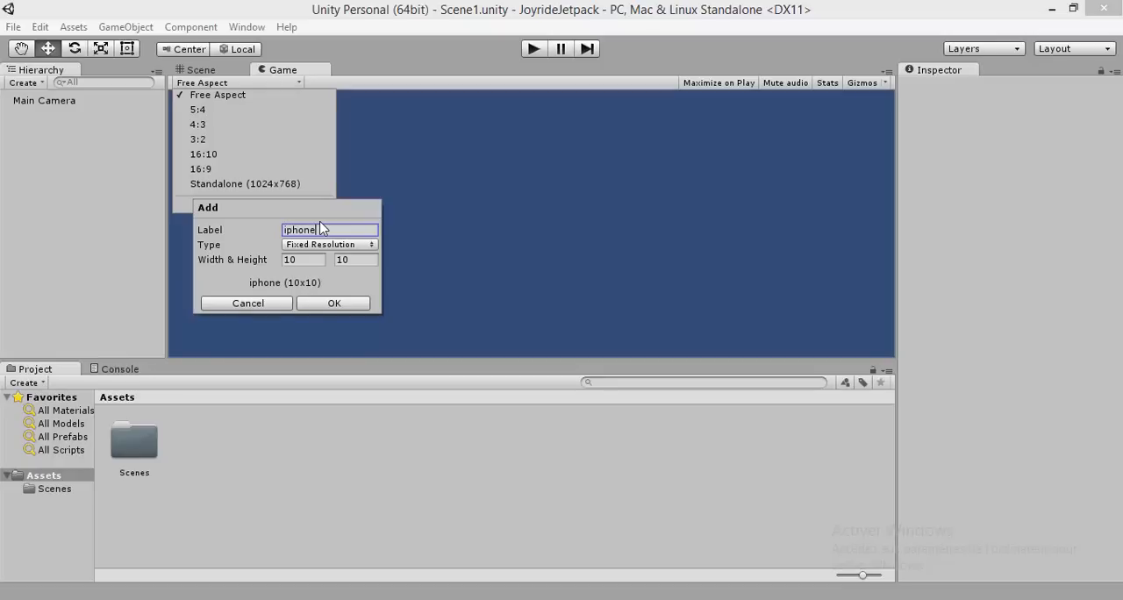
text(LandS)
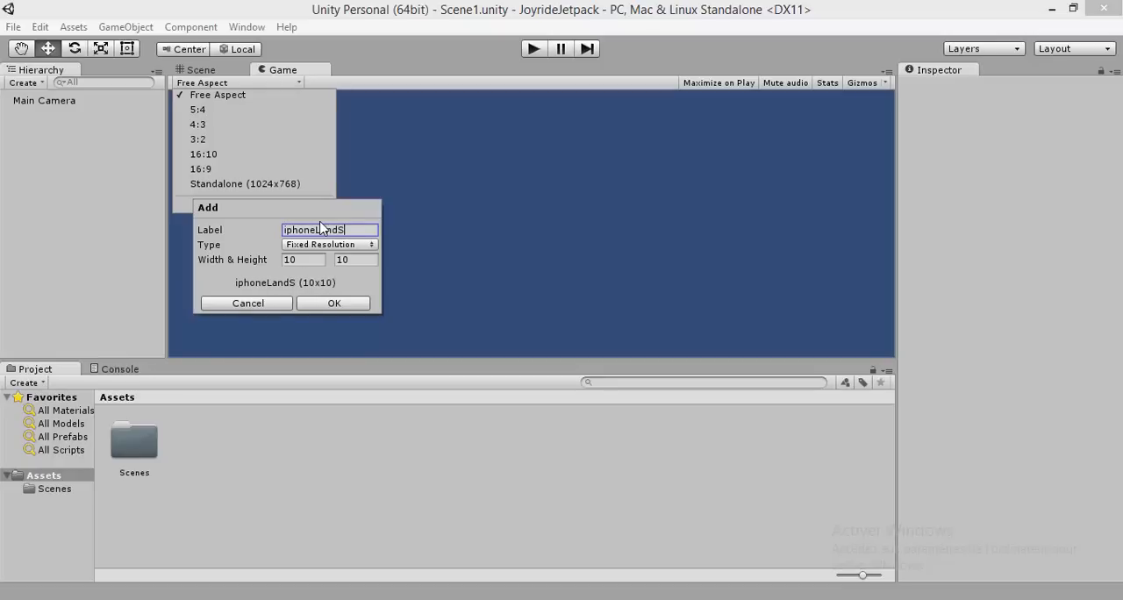
text(cape)
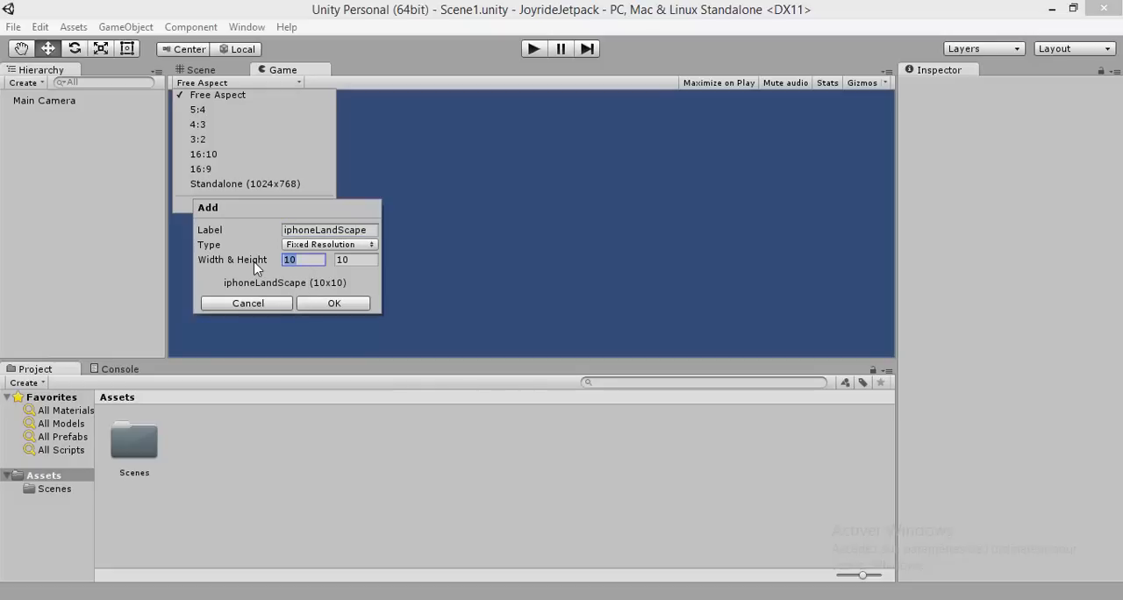
text(1136)
click(357, 259)
text(640)
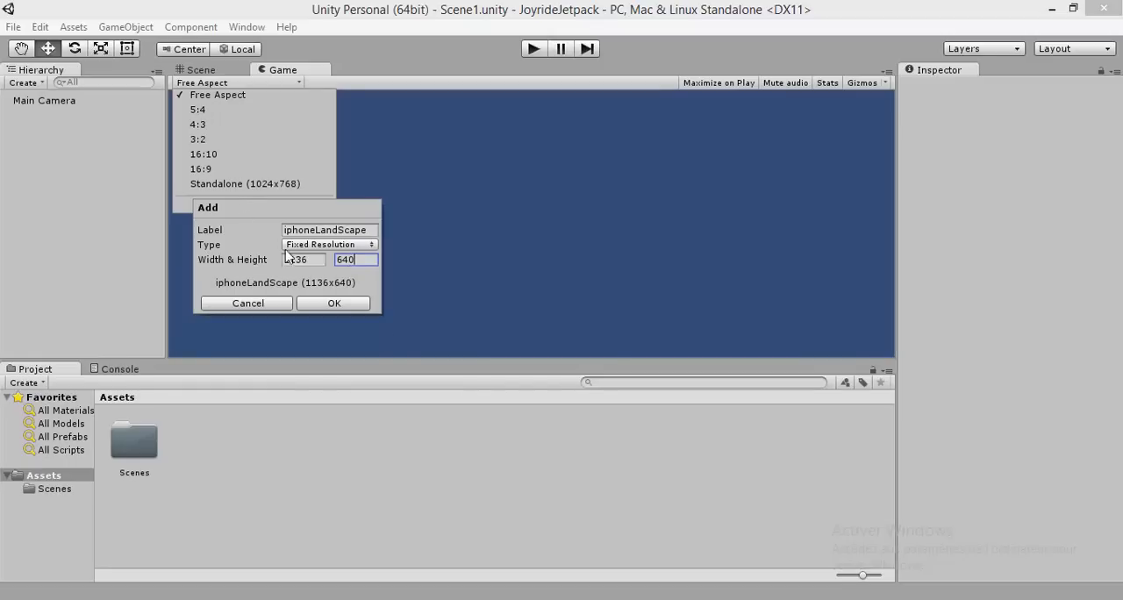
click(333, 303)
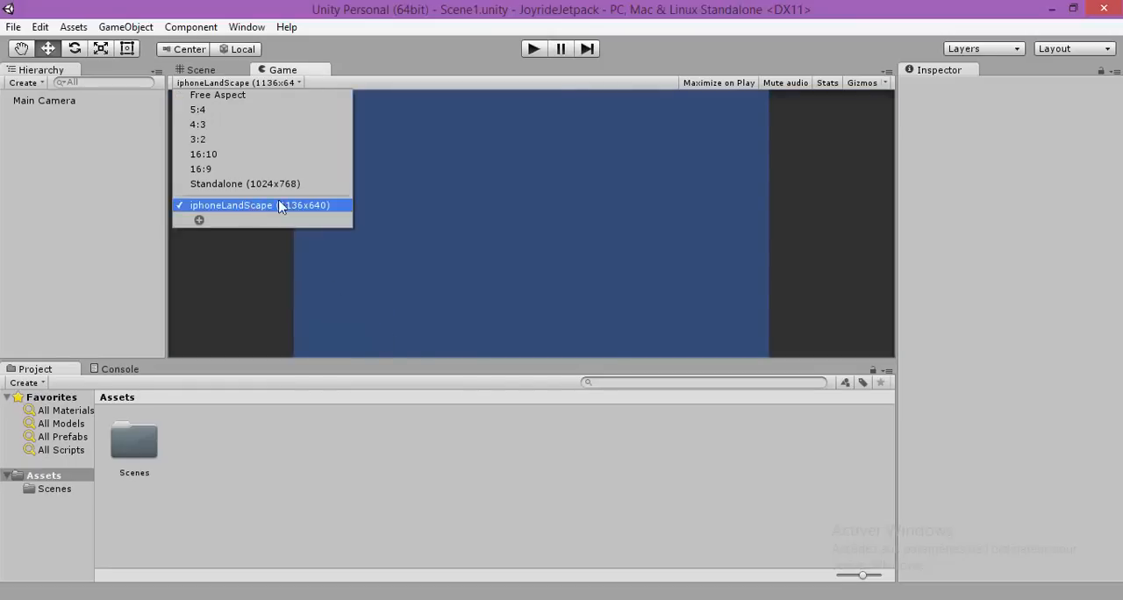
click(200, 70)
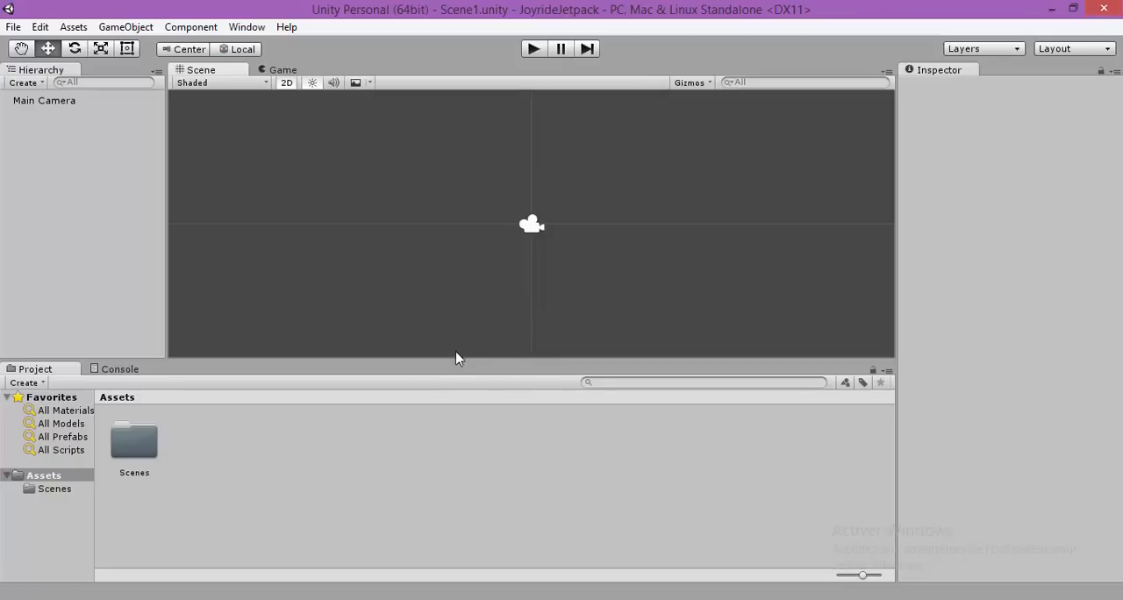
Set Main Camera position Z to 0 and keep orthographic projection with size 3.2
click(44, 100)
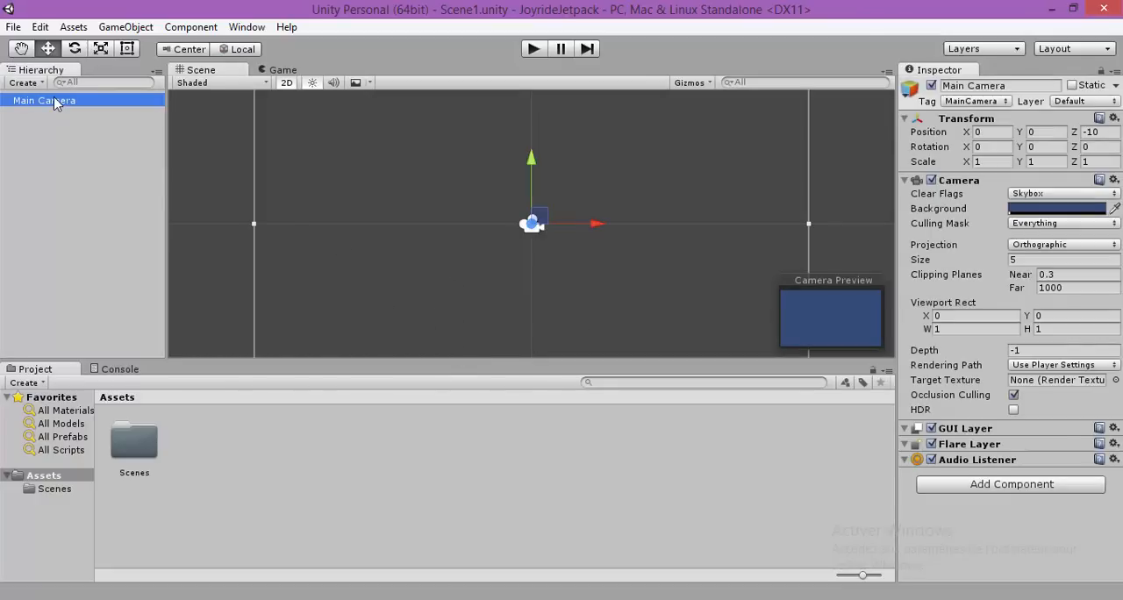
mouse_move(807, 171)
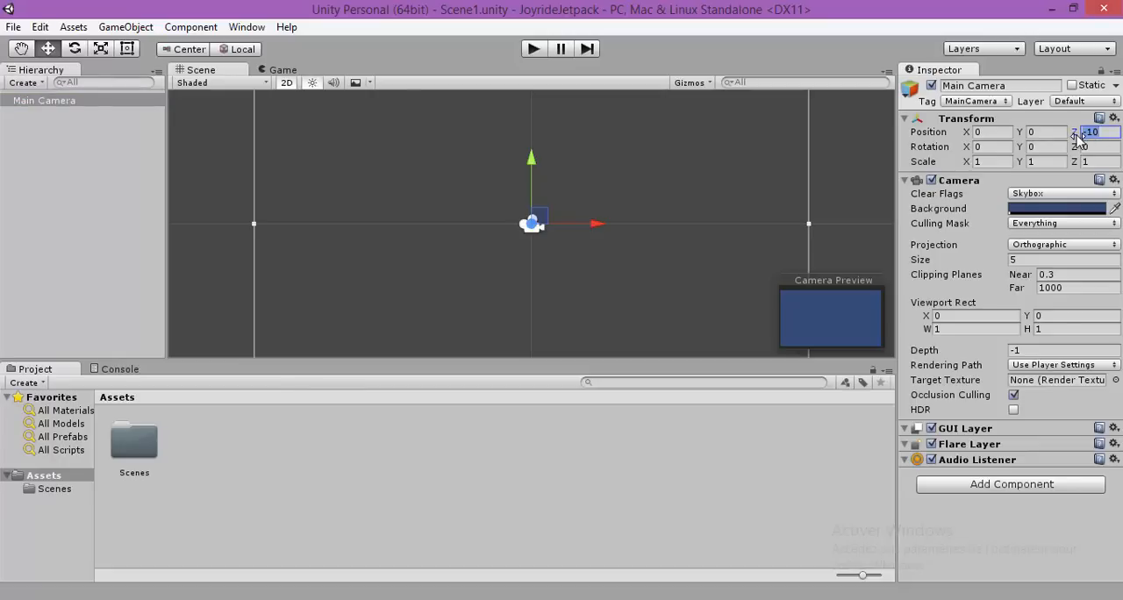
text(0)
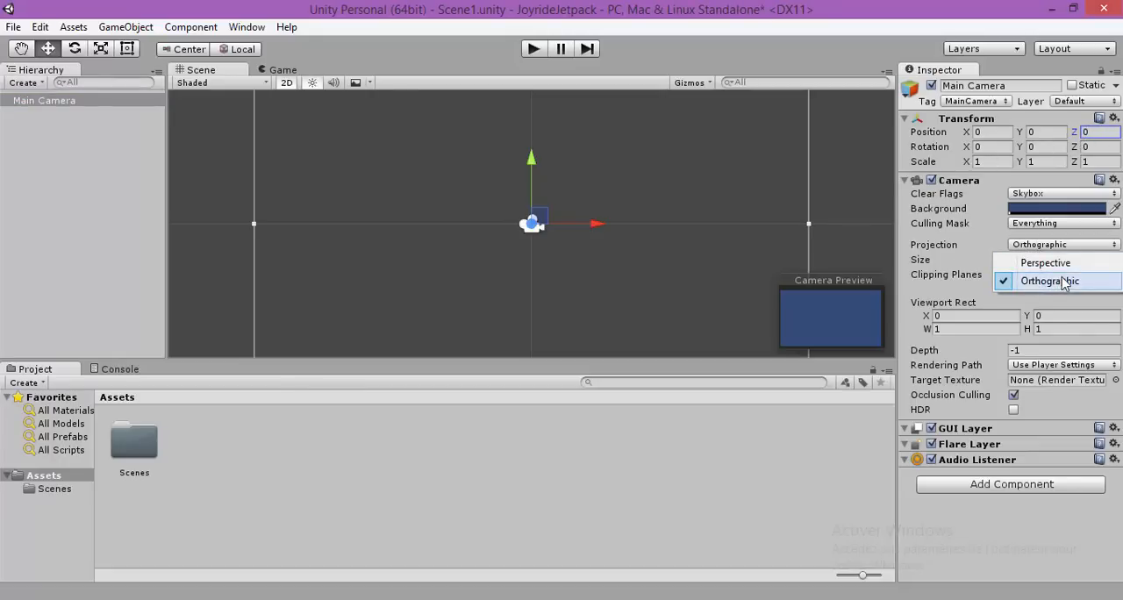
mouse_move(1061, 281)
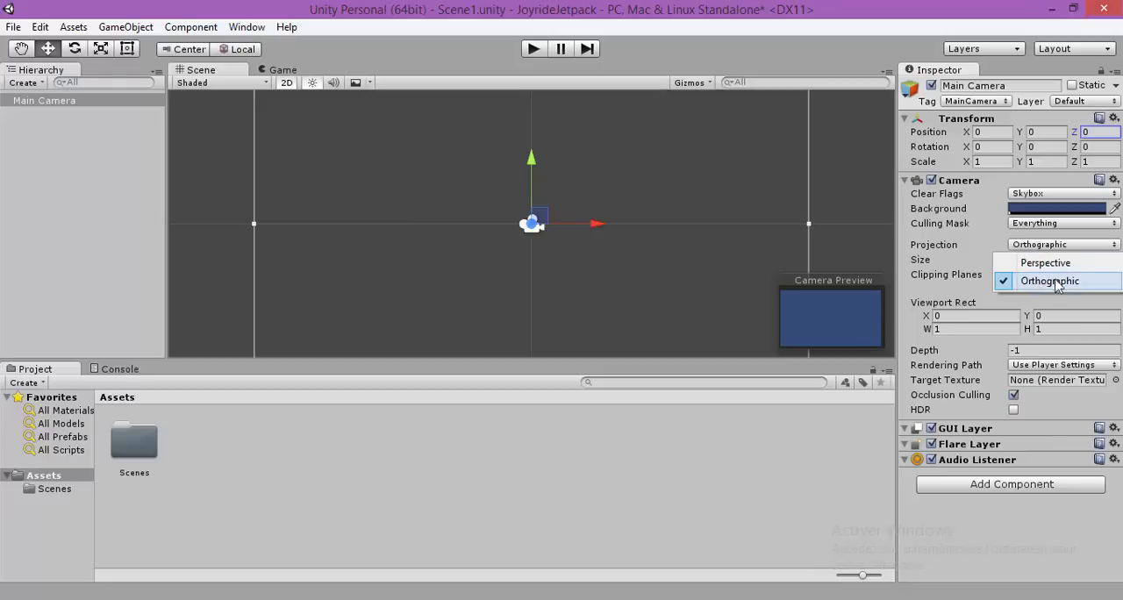
click(1049, 281)
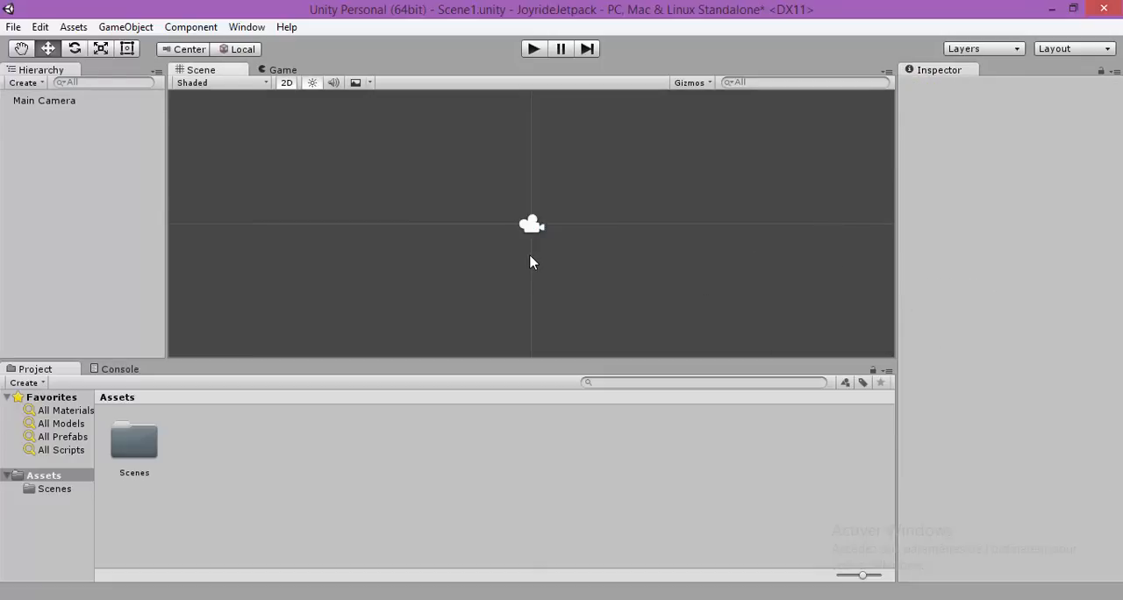
click(44, 100)
text(3.2)
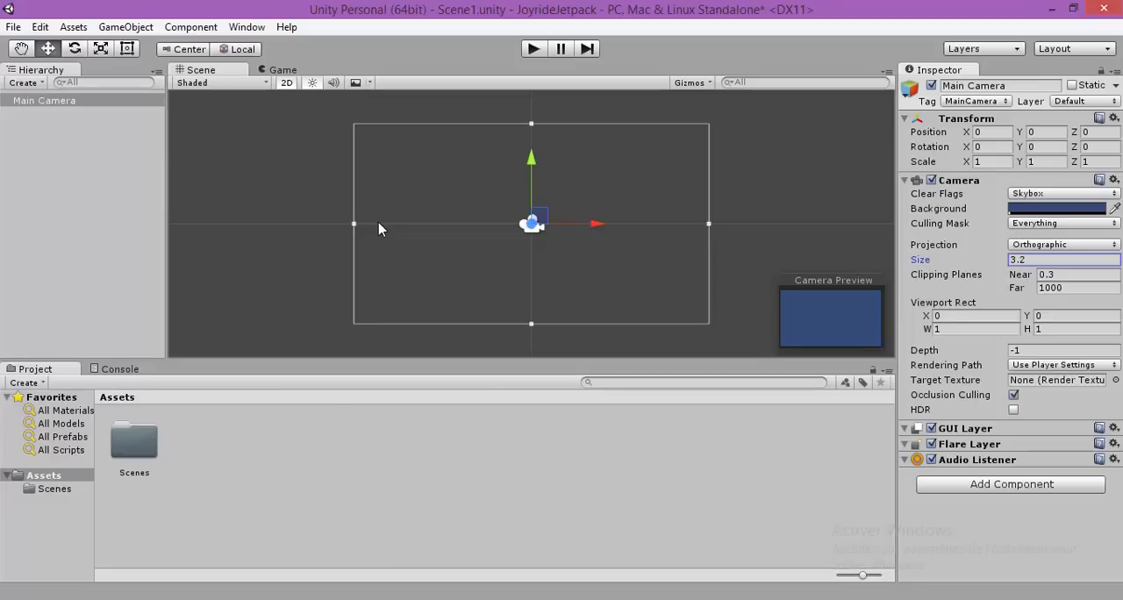
mouse_move(296, 297)
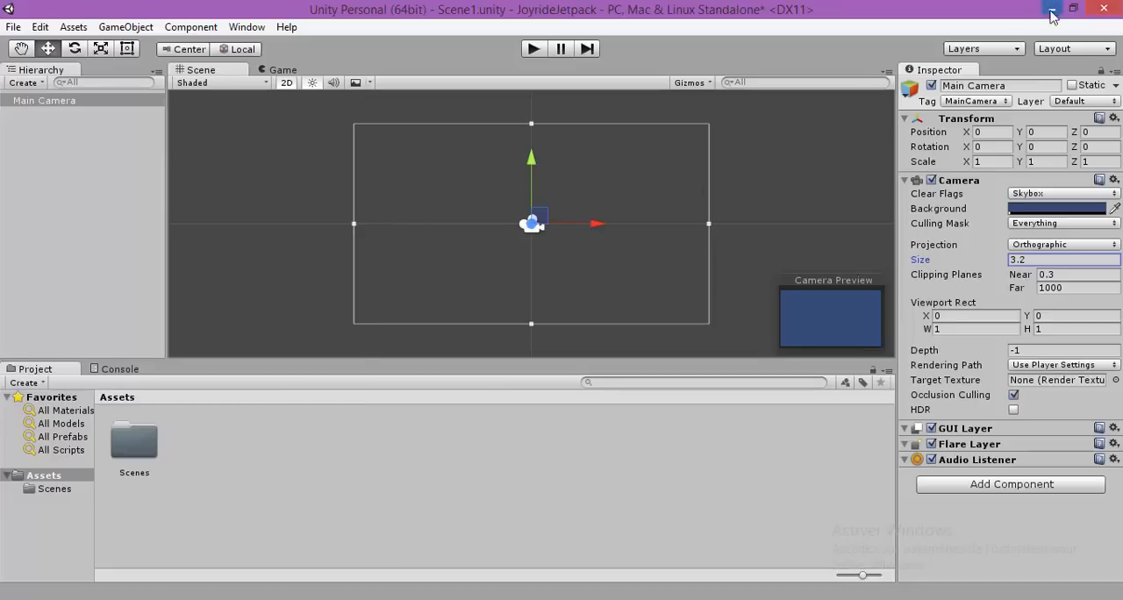
Minimize the Unity editor to reach the desktop file browser
click(1051, 9)
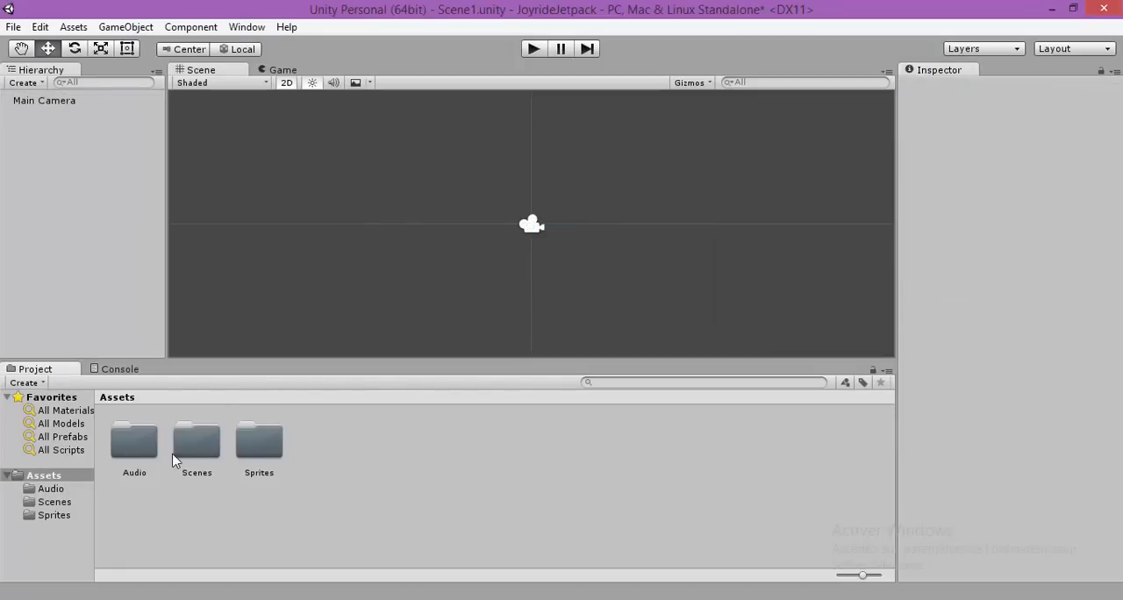
Browse the Audio folder's sound clips, then return to Assets and open Sprites
click(133, 442)
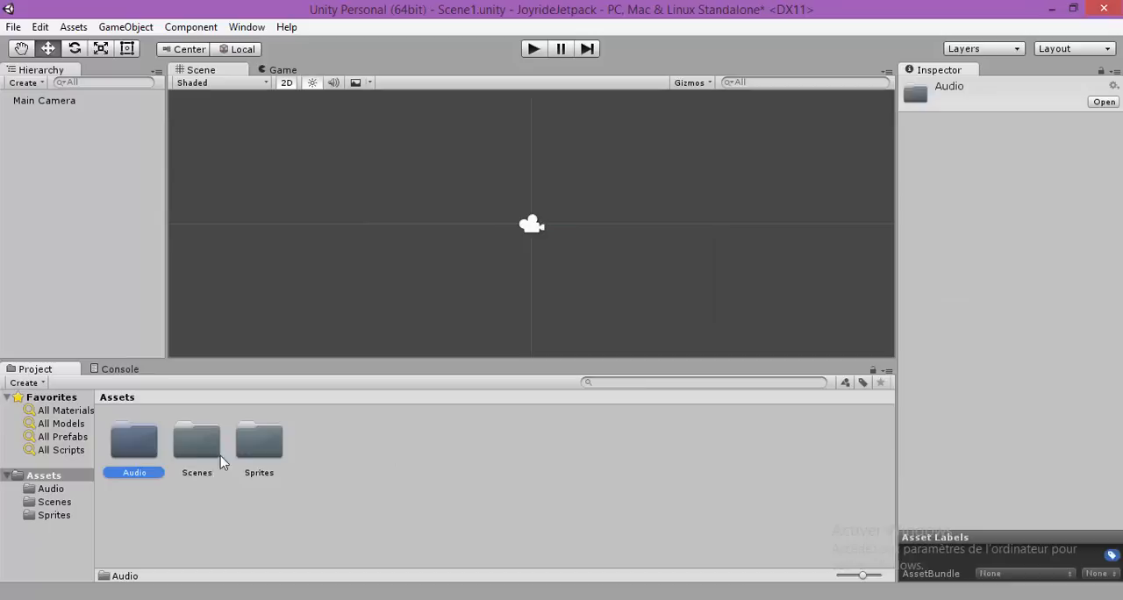
double_click(133, 441)
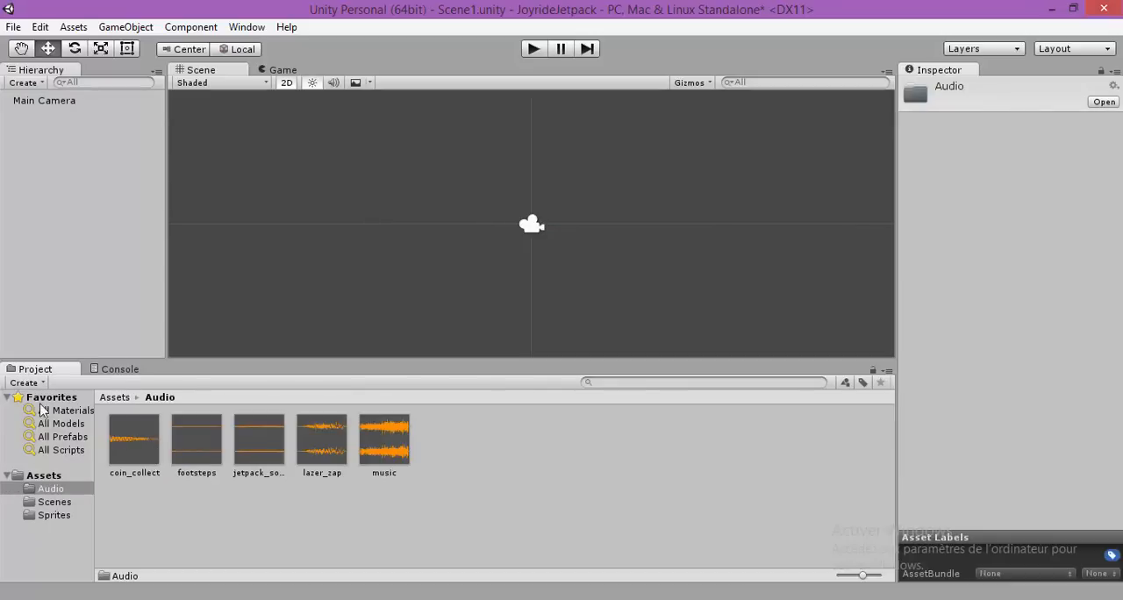
click(114, 397)
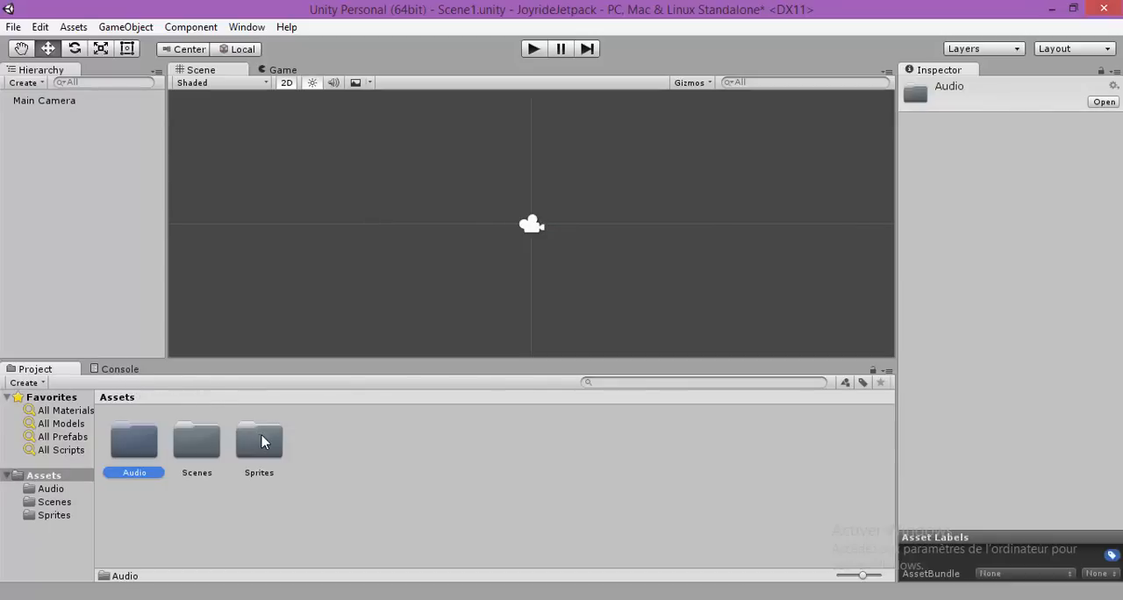
click(259, 440)
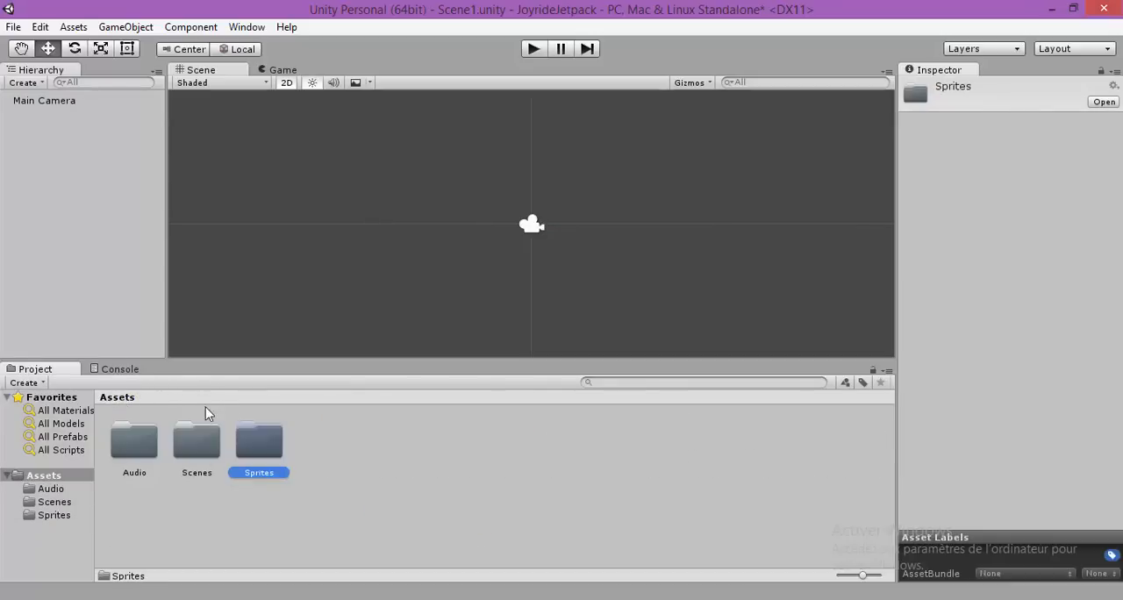
mouse_move(261, 451)
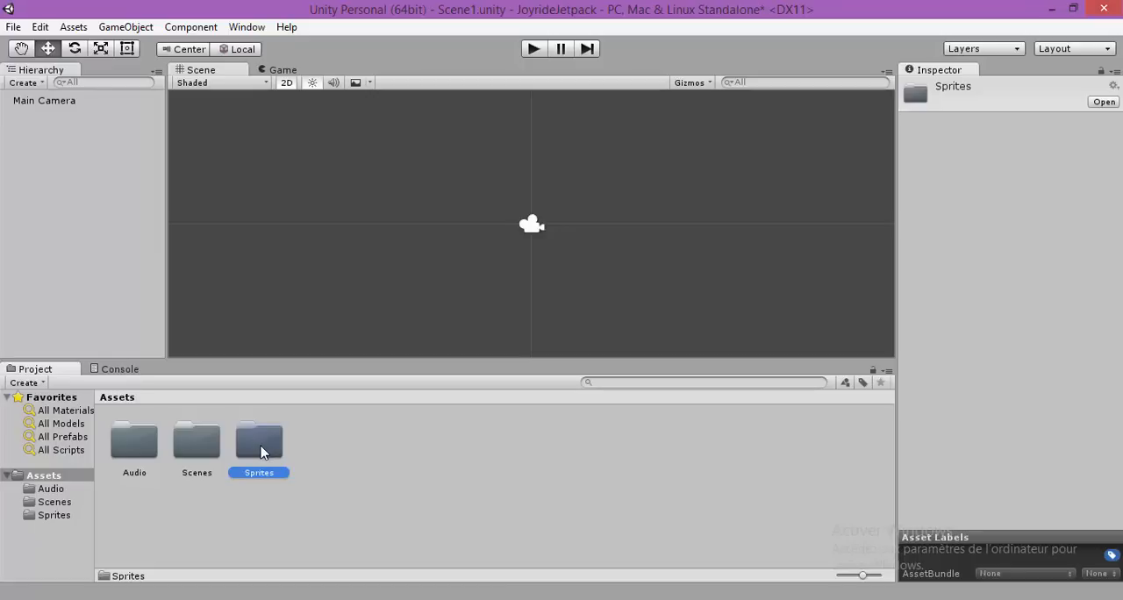
double_click(258, 441)
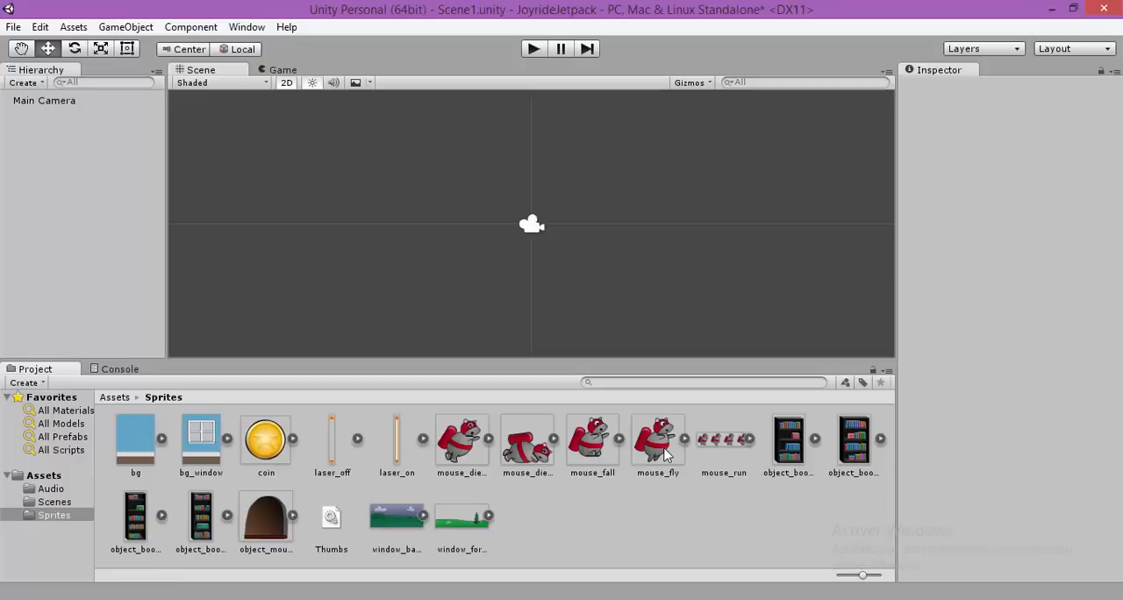
Drag mouse_fly into the Scene view, check Main Camera, then reselect mouse_fly
click(657, 439)
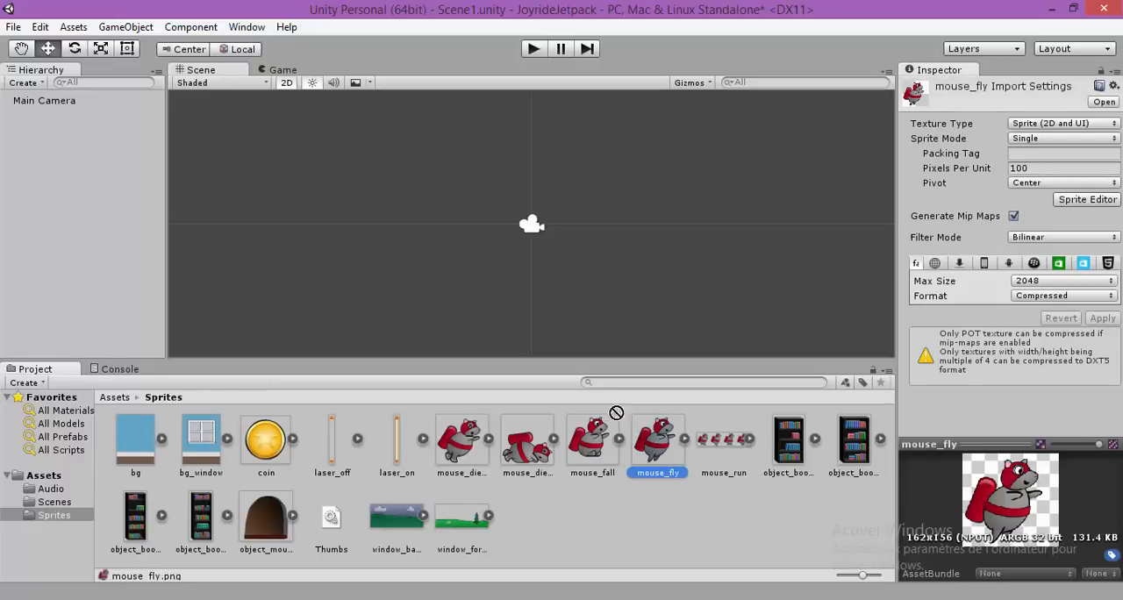
mouse_move(537, 198)
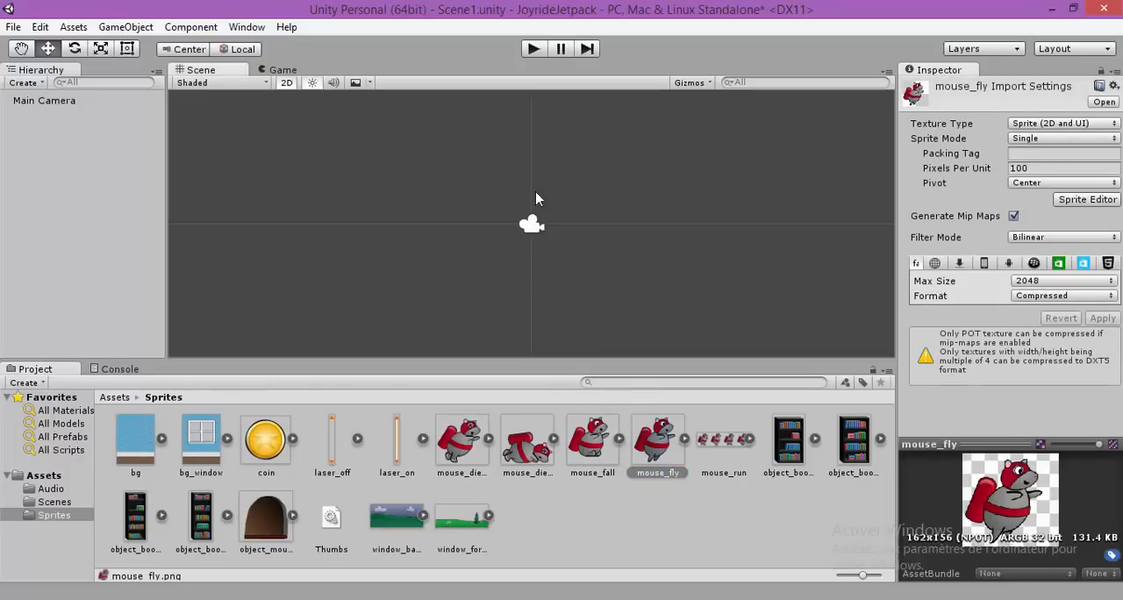
drag(657, 438, 531, 197)
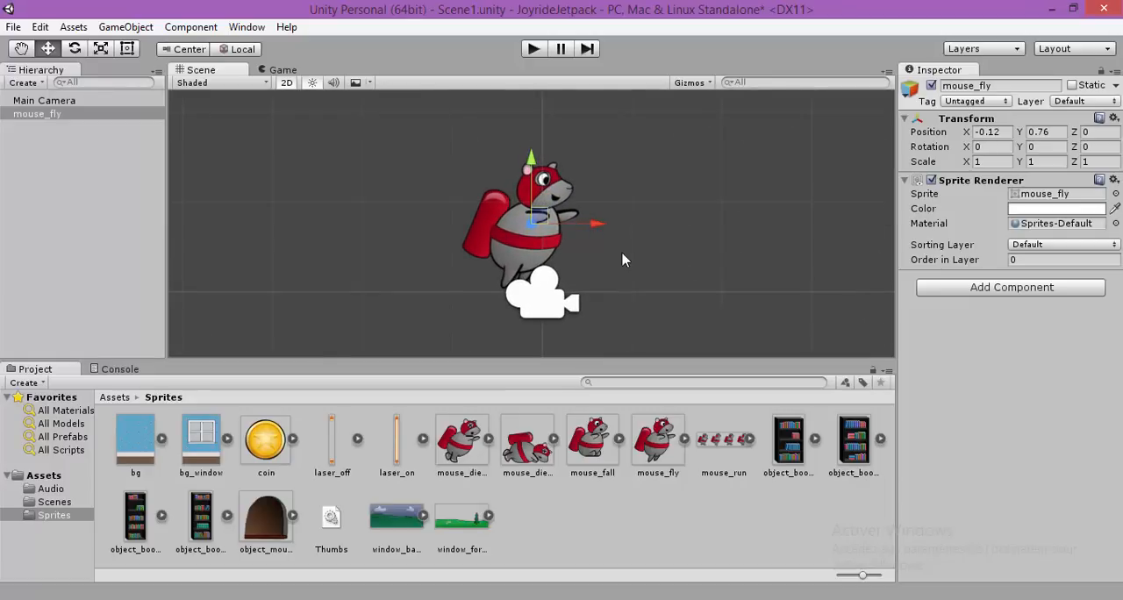
mouse_move(578, 261)
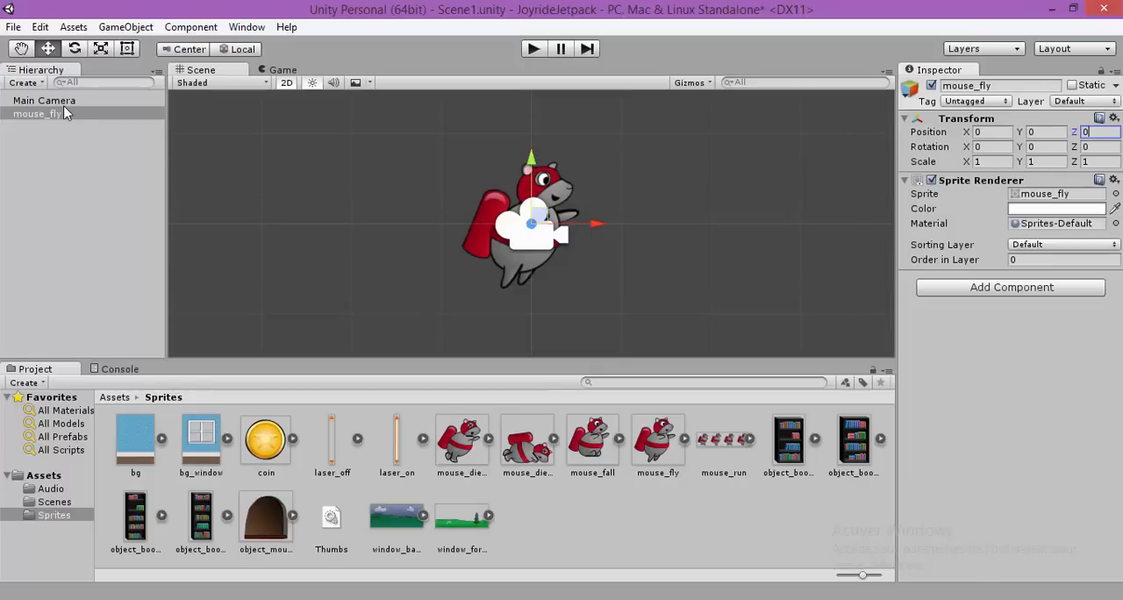
click(44, 100)
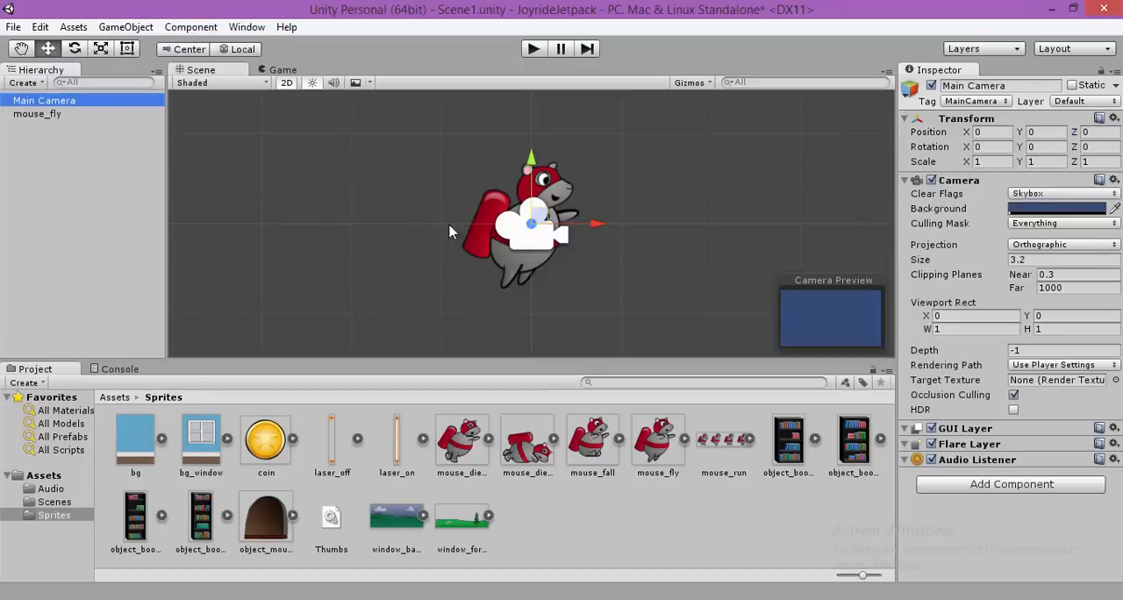
click(37, 114)
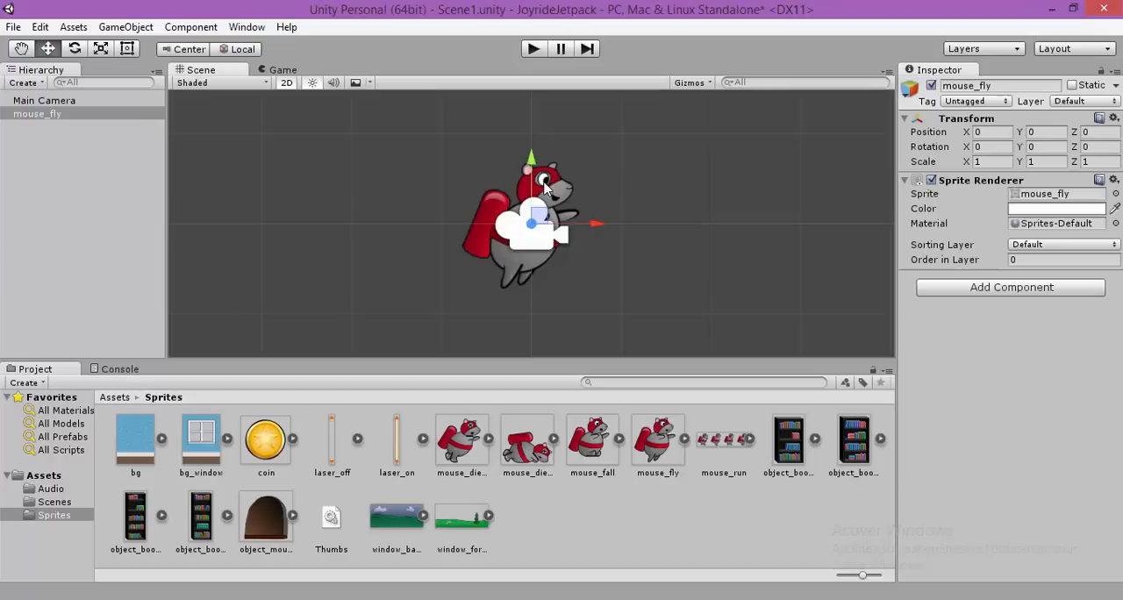
mouse_move(978, 263)
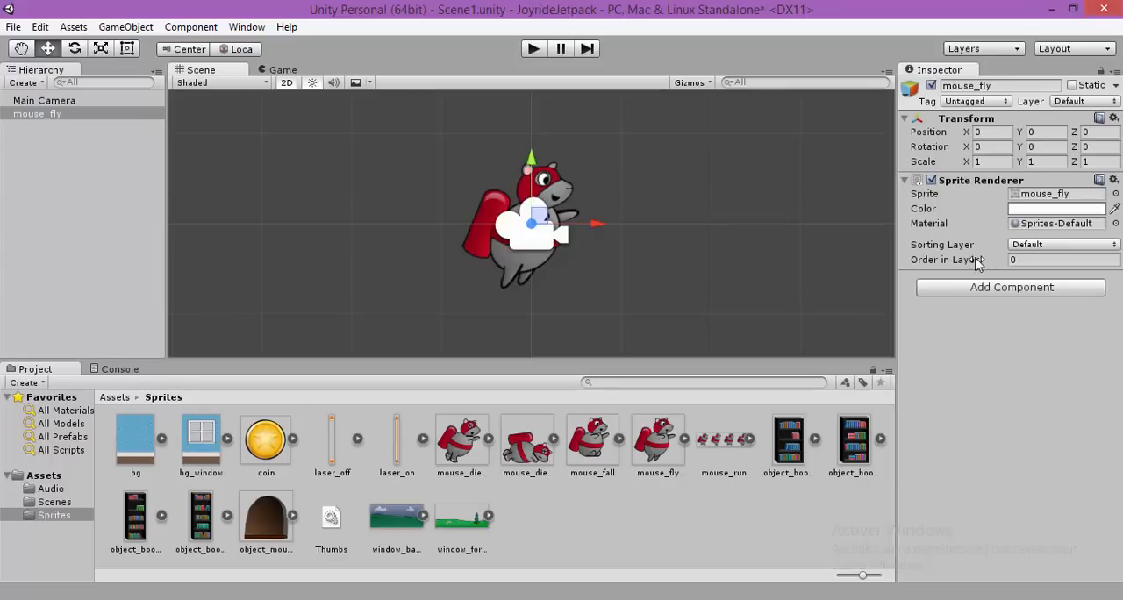
mouse_move(1026, 290)
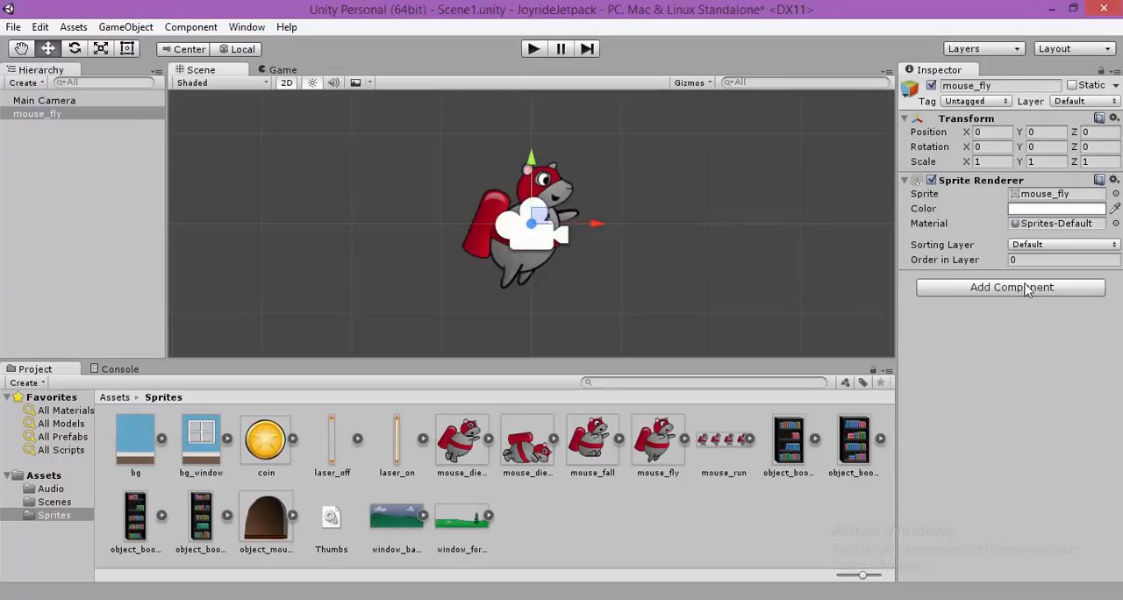
Browse the Physics 2D components, then add a Circle Collider 2D to mouse_fly with radius 0.5
click(1010, 287)
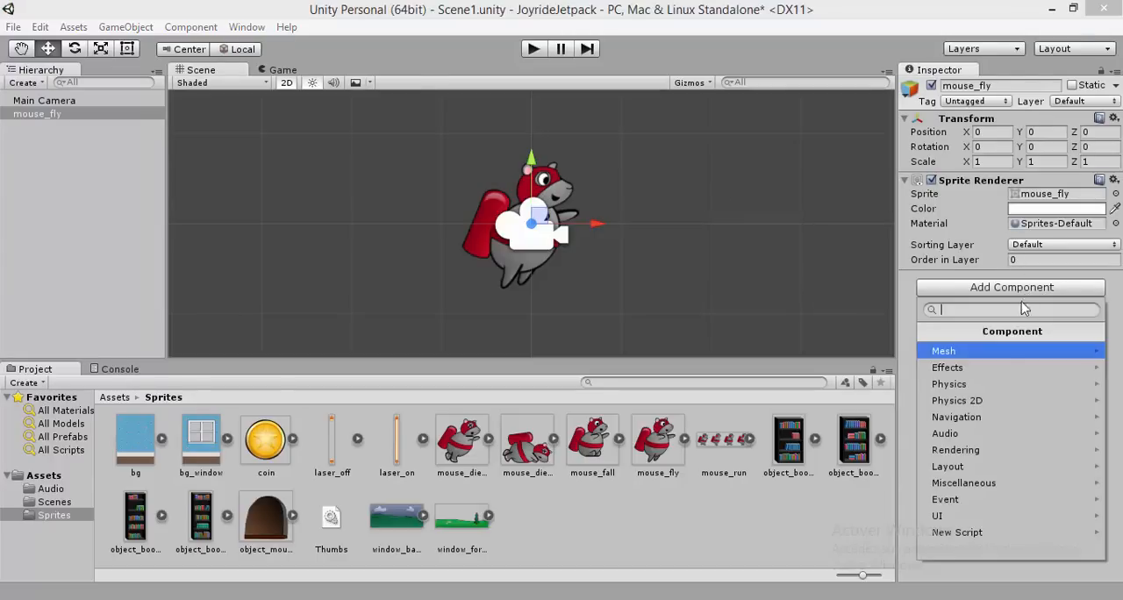
click(949, 383)
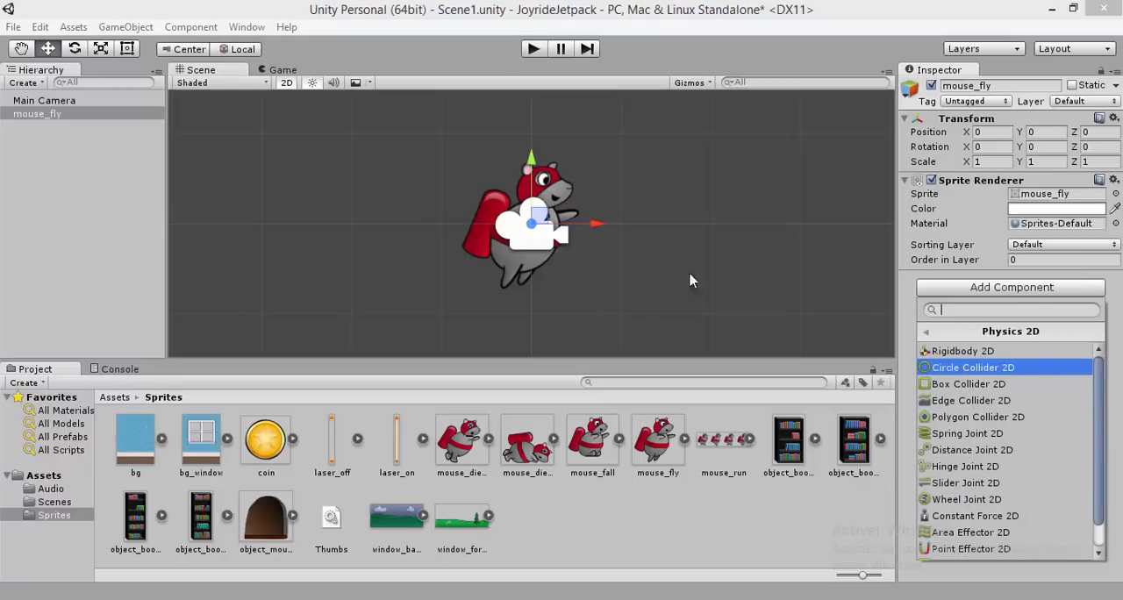
click(693, 281)
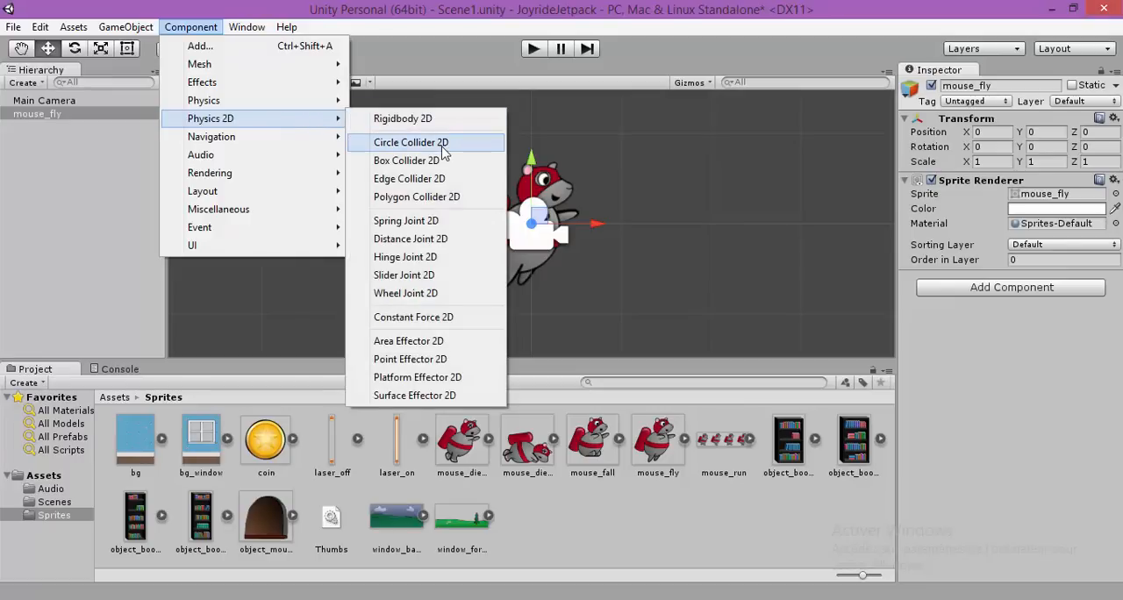
click(411, 142)
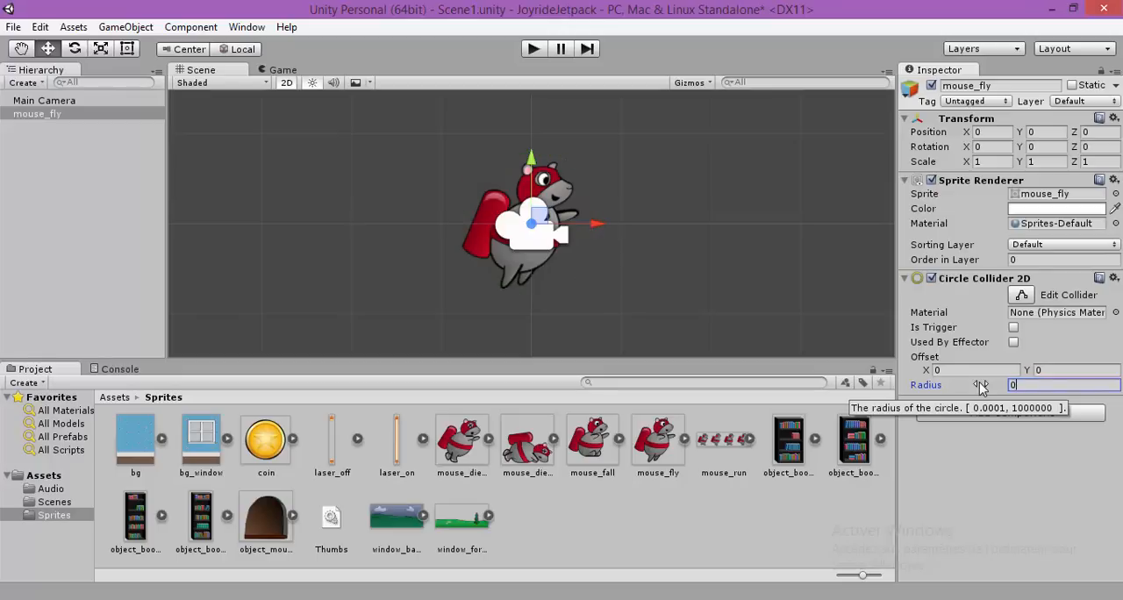
text(0.5)
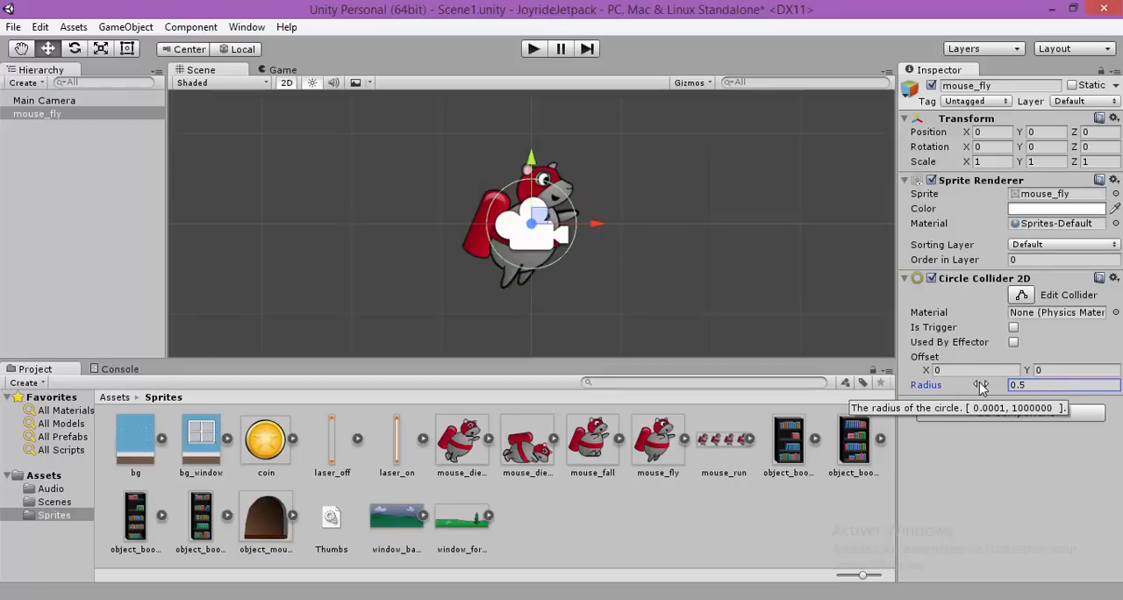
triple_click(1061, 384)
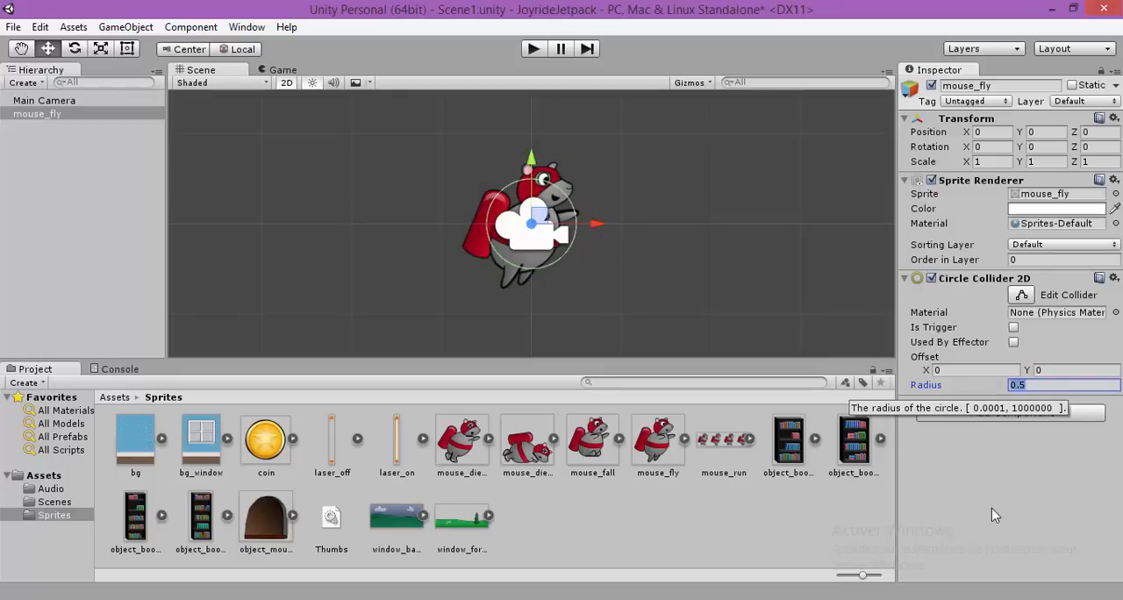
click(1011, 413)
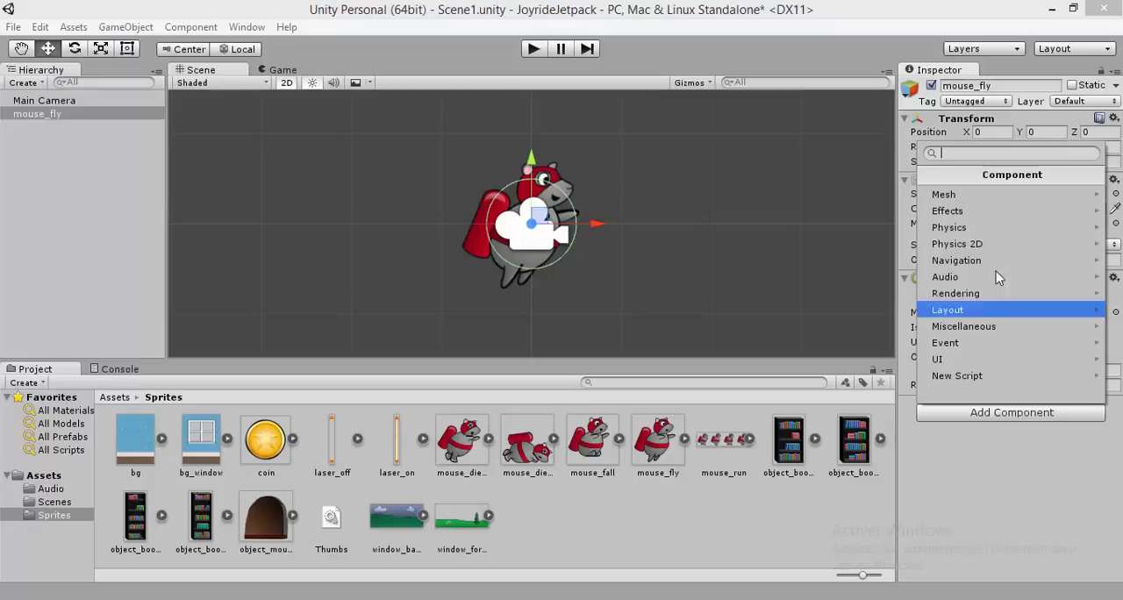
Add a Rigidbody 2D from Physics 2D and enable Fixed Angle
click(956, 244)
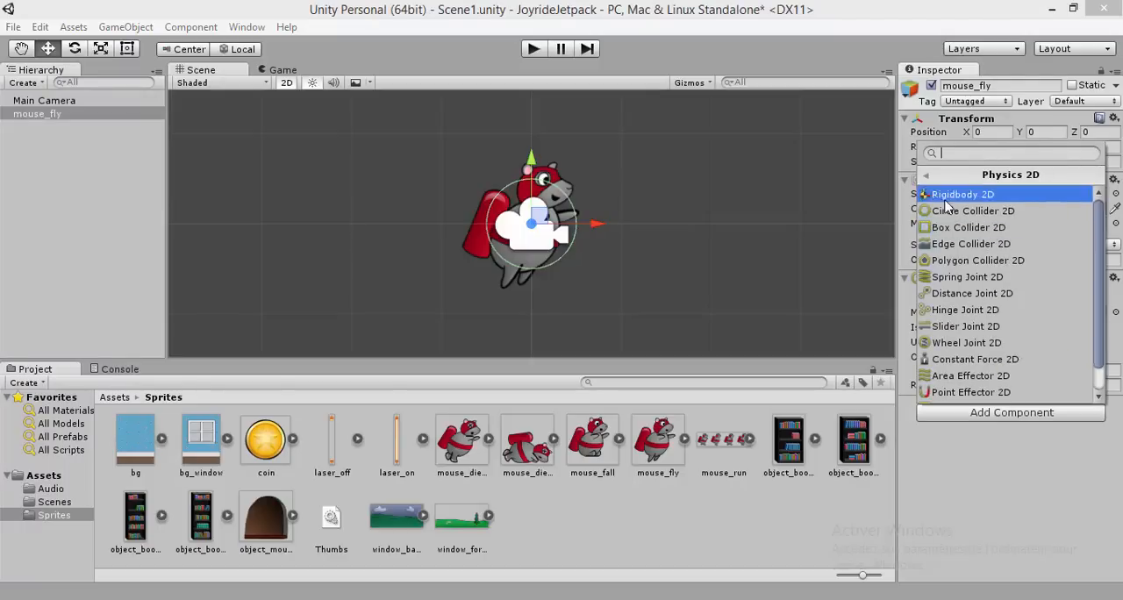
click(962, 194)
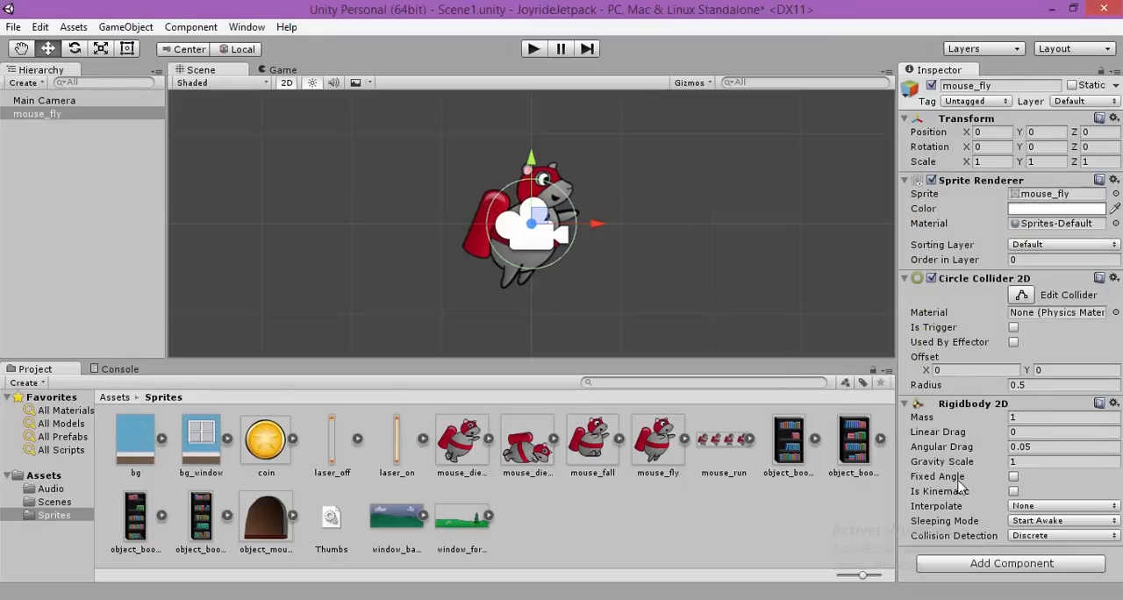
click(1014, 477)
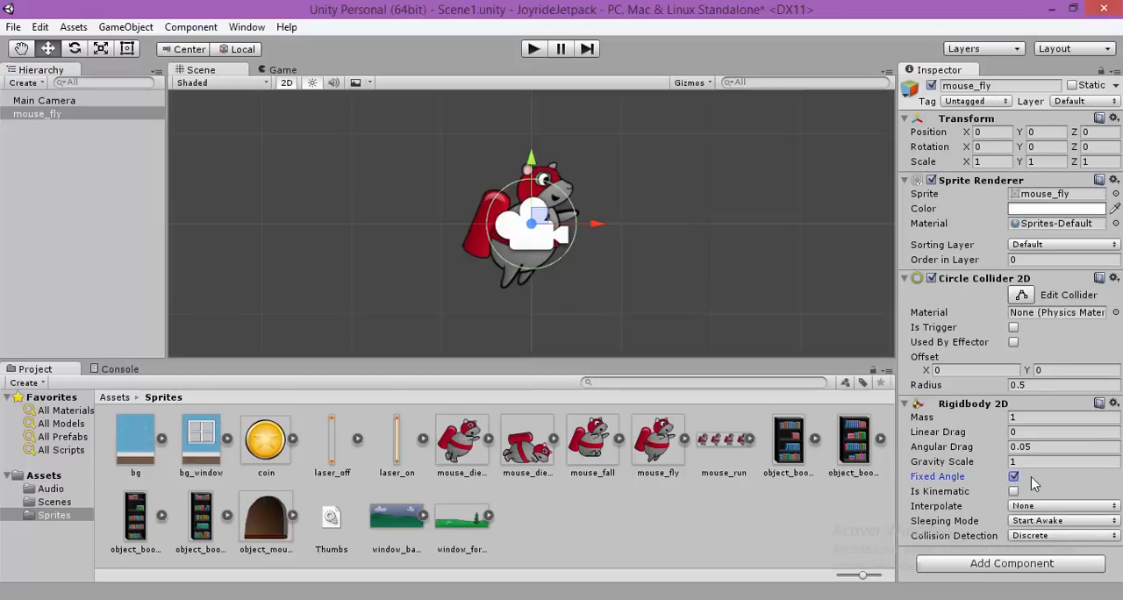
mouse_move(890, 406)
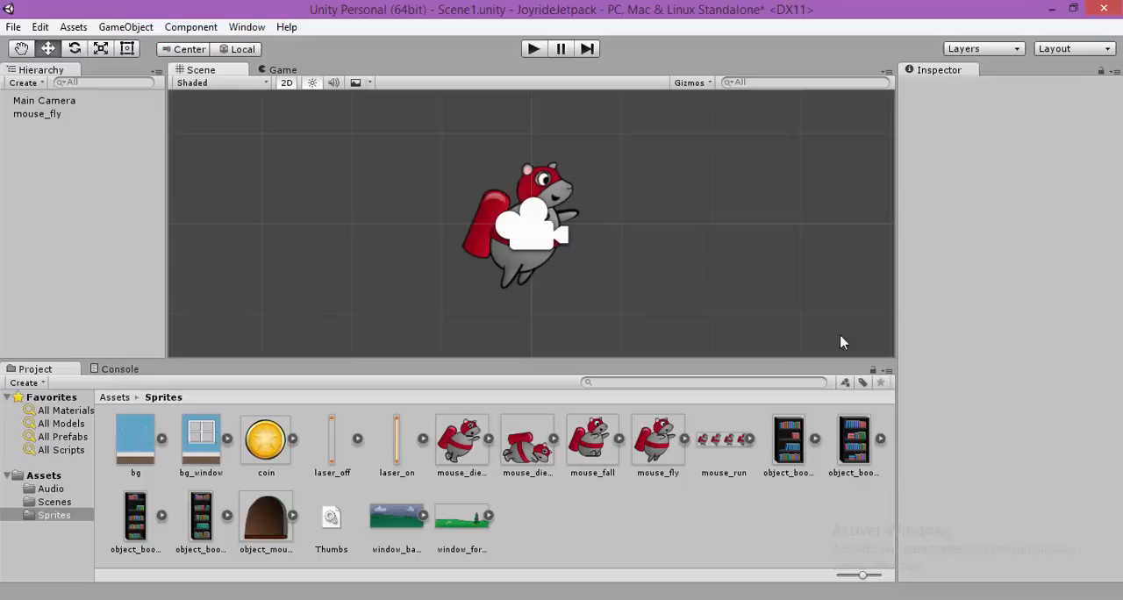
Review mouse_fly's collider and Rigidbody, then select Main Camera and open the GameObject menu
click(37, 114)
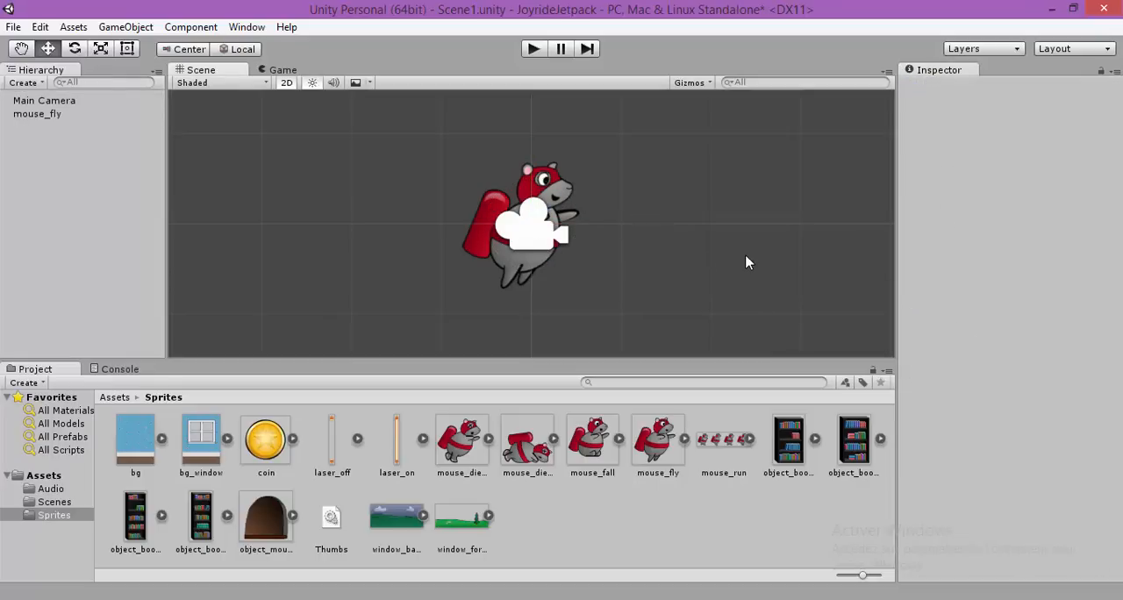
mouse_move(683, 231)
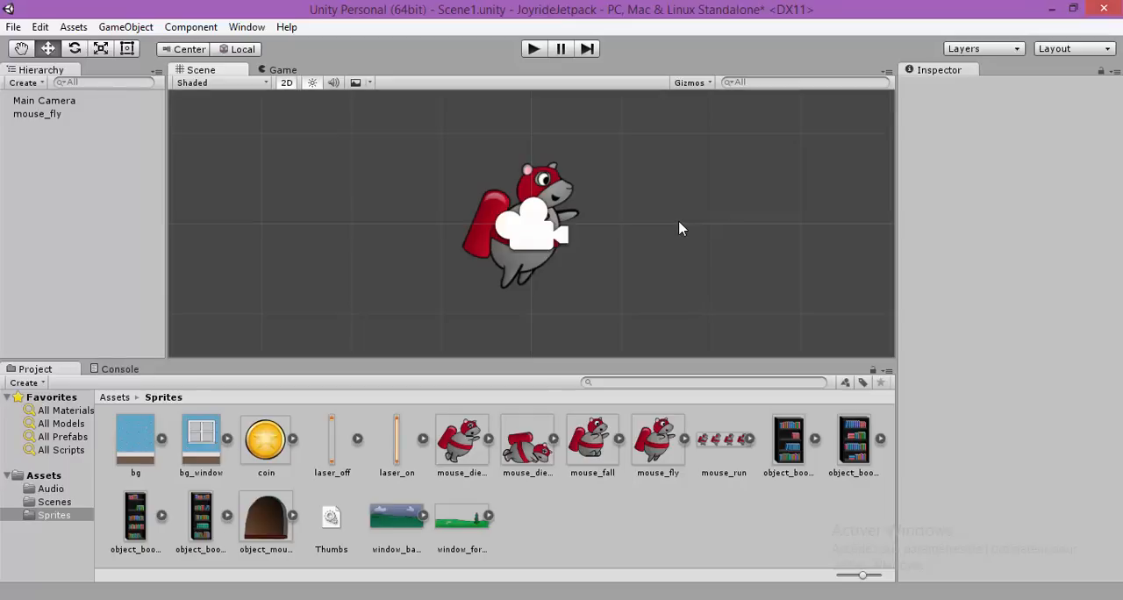
mouse_move(667, 270)
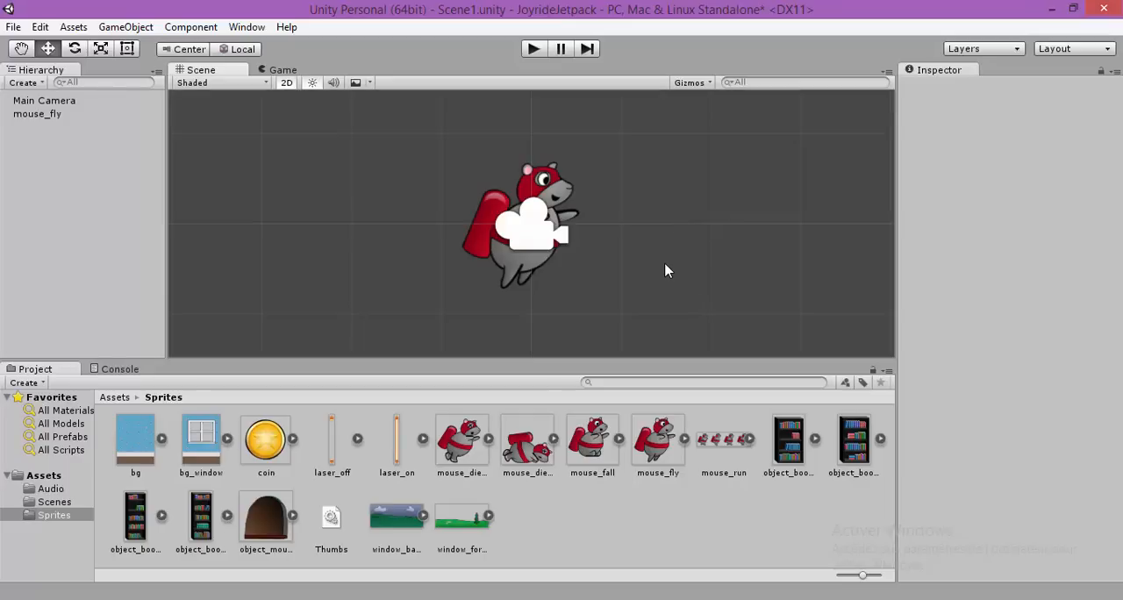
mouse_move(560, 254)
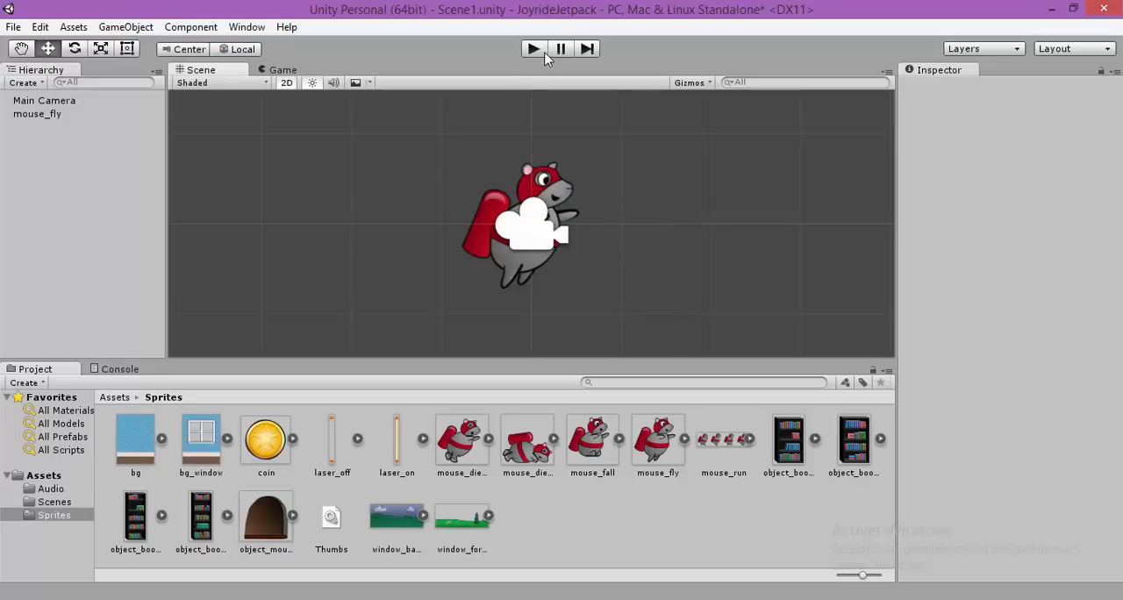
click(532, 48)
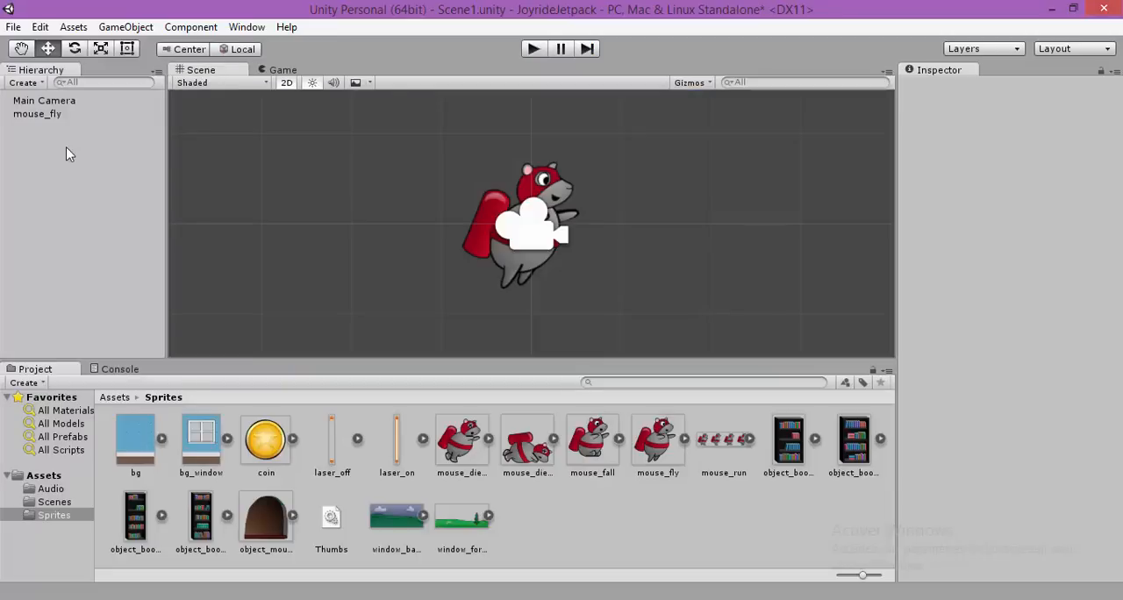
click(37, 113)
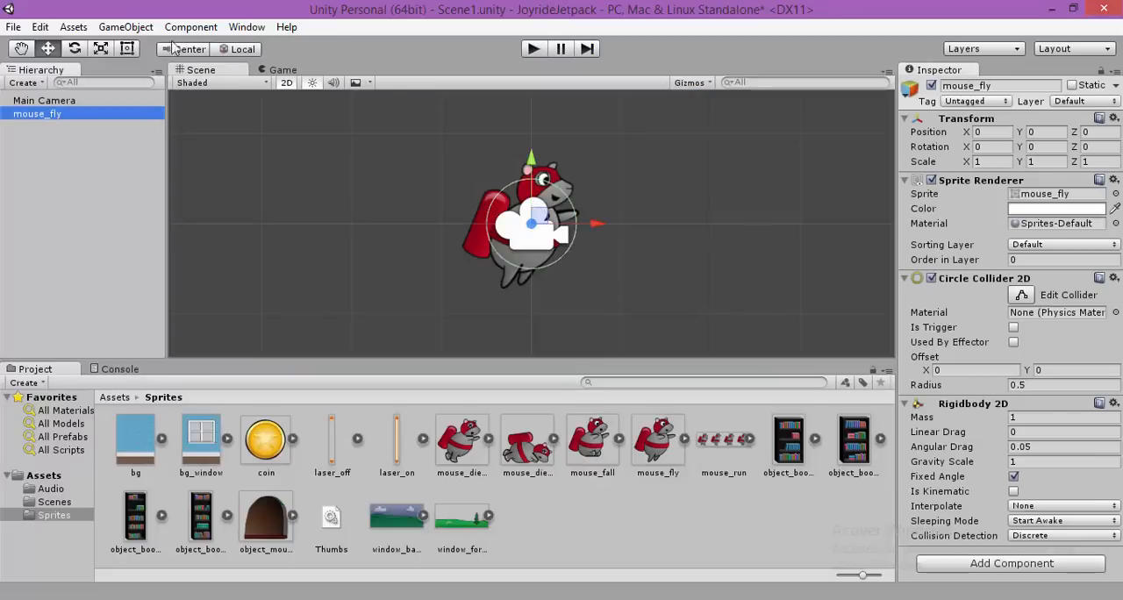
click(125, 27)
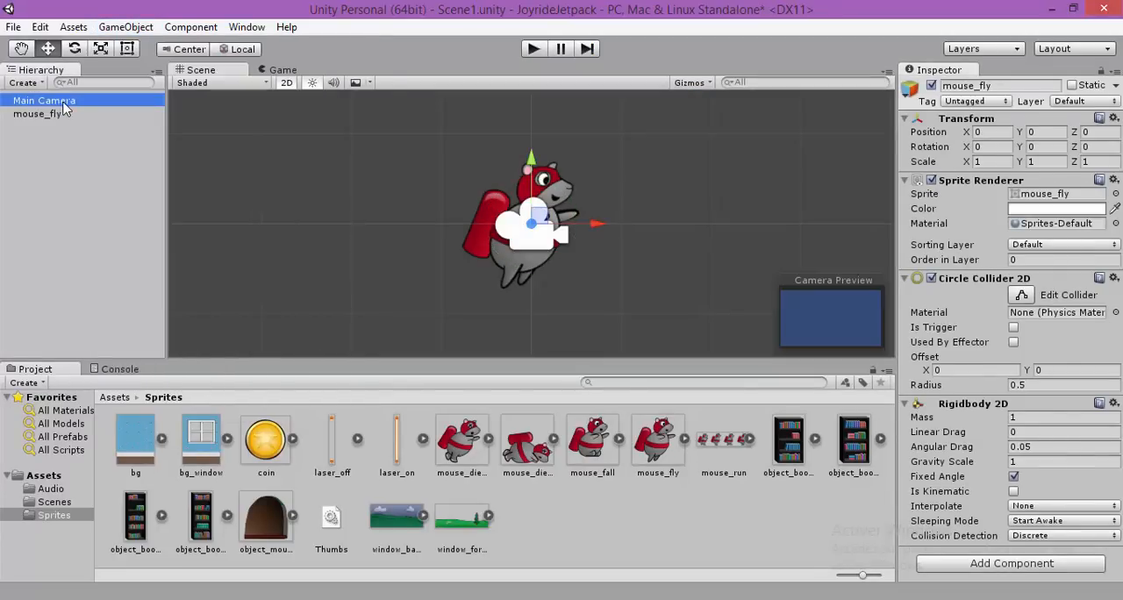
click(124, 26)
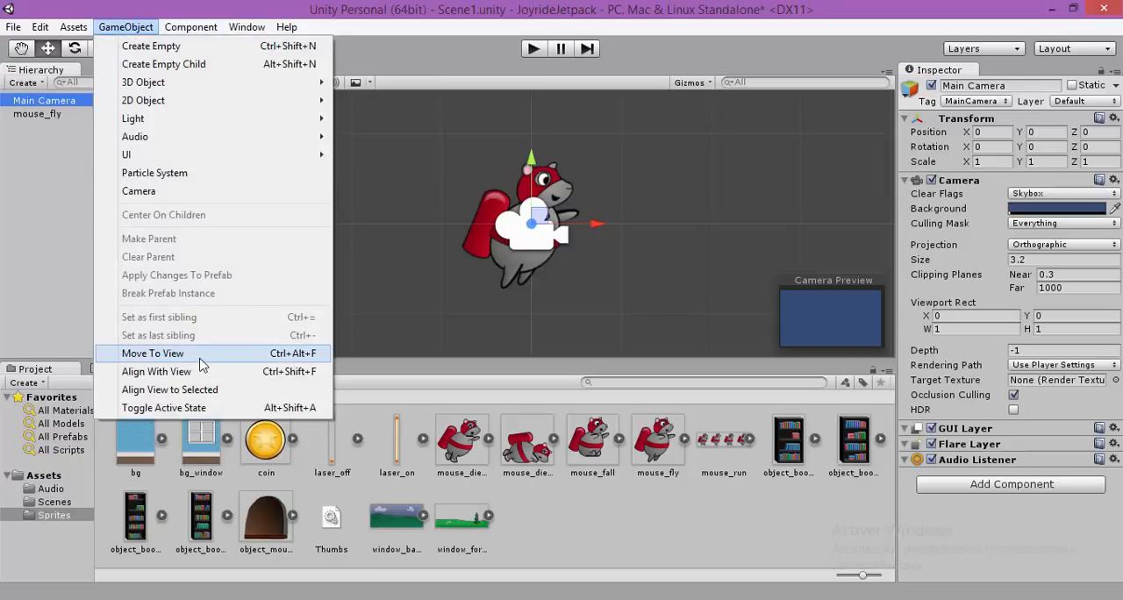
mouse_move(203, 389)
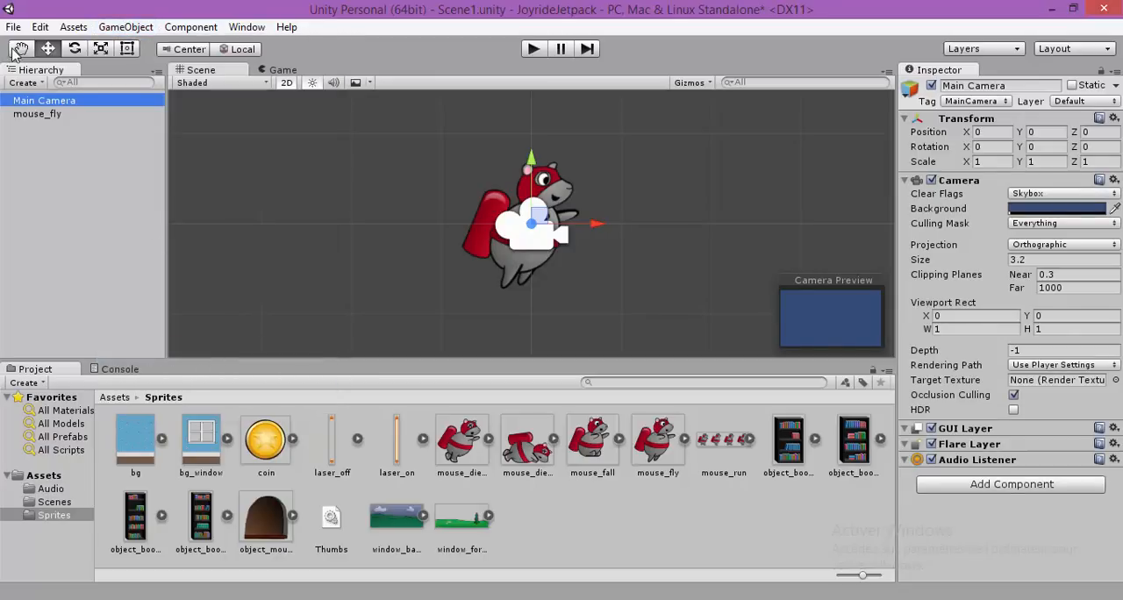
Play-test Scene1 and stop playback
click(532, 48)
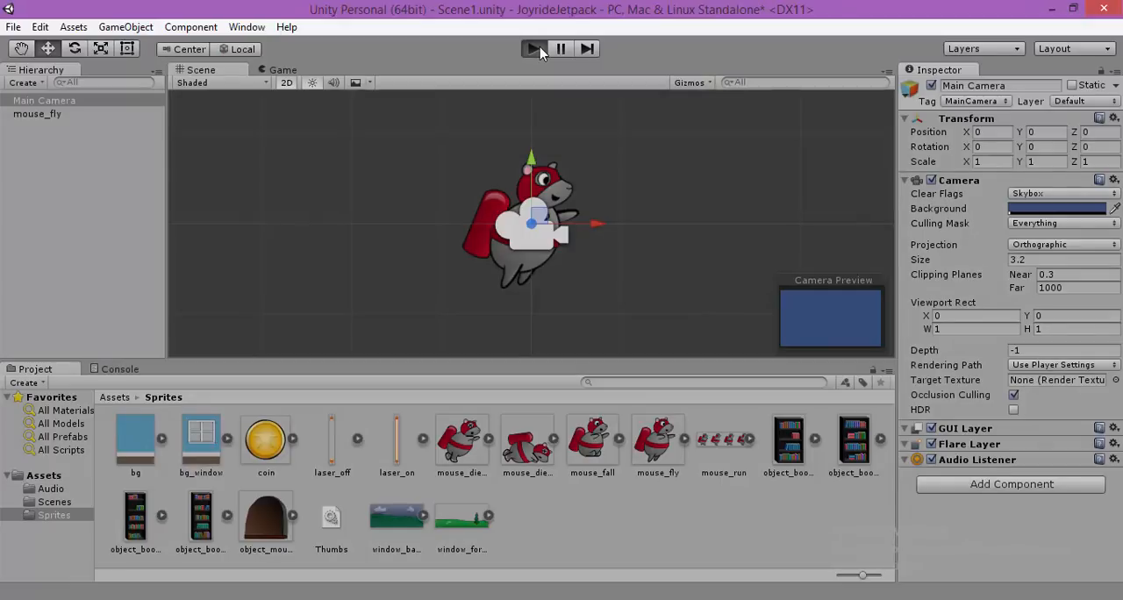
click(533, 48)
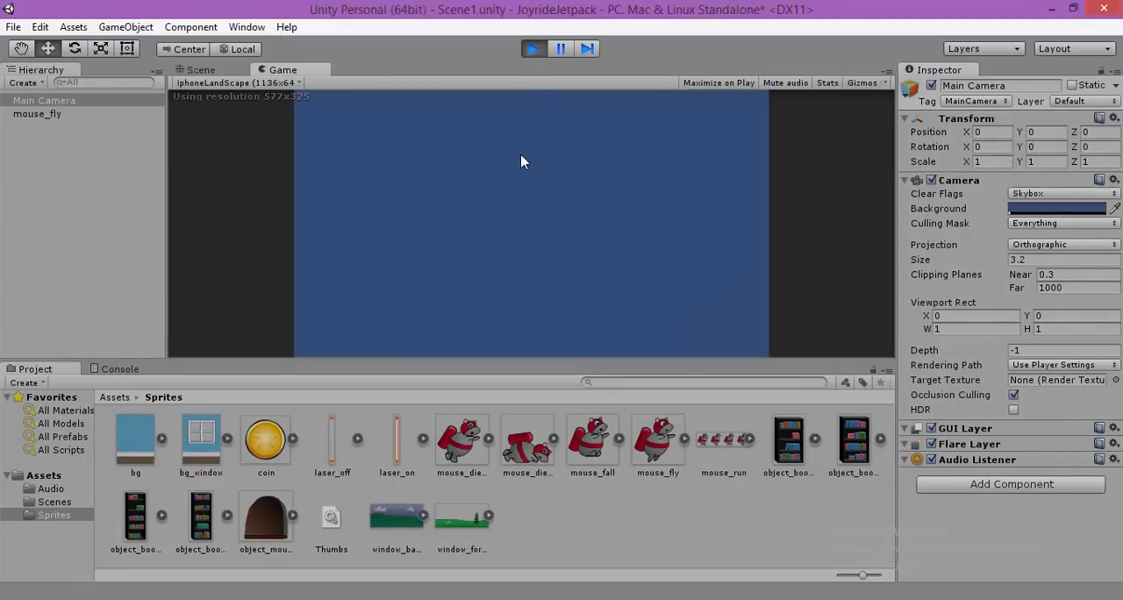
click(200, 69)
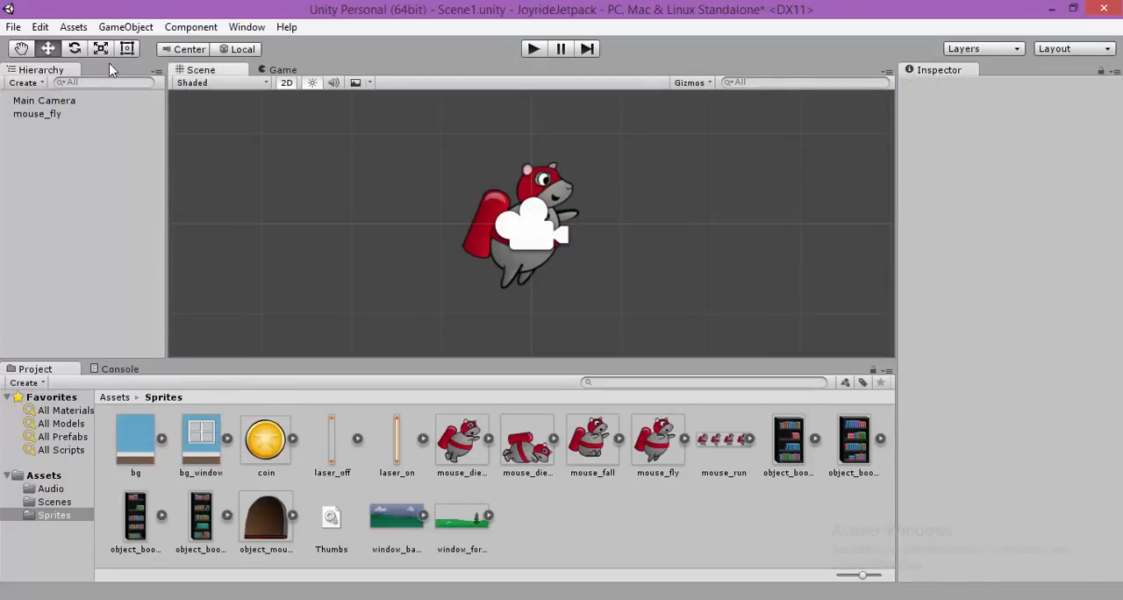
Show the Game view at Free Aspect and reselect Main Camera
click(283, 69)
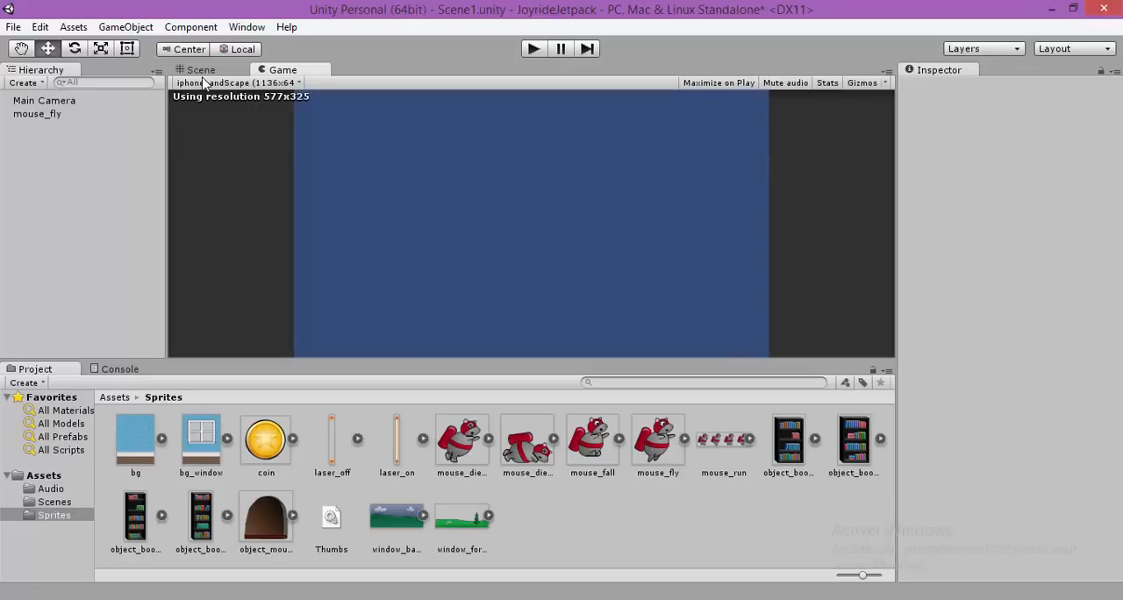
click(237, 82)
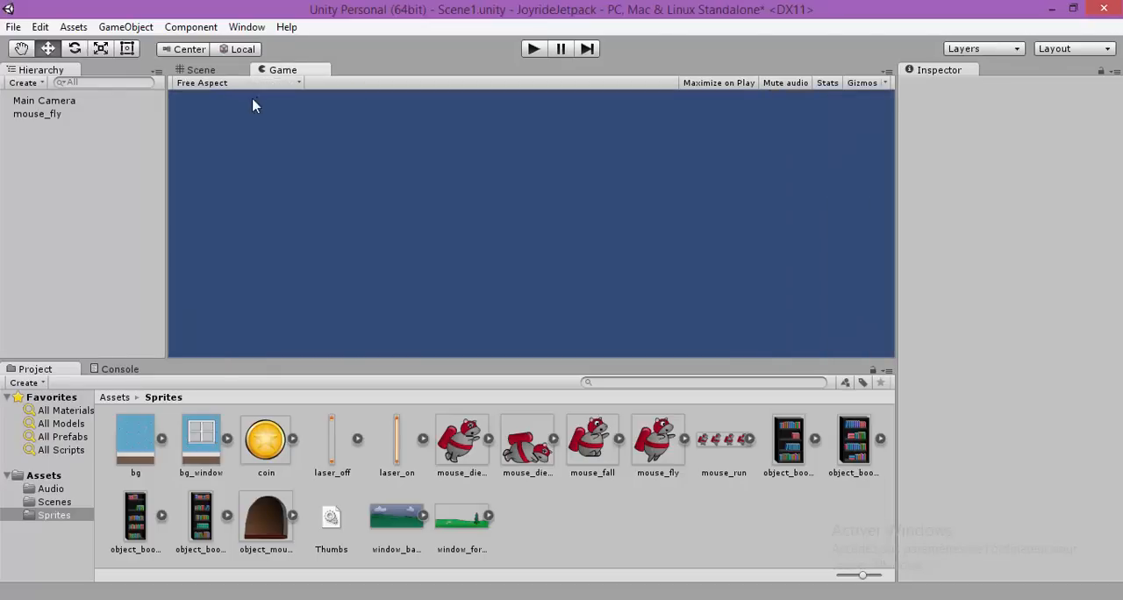
click(44, 100)
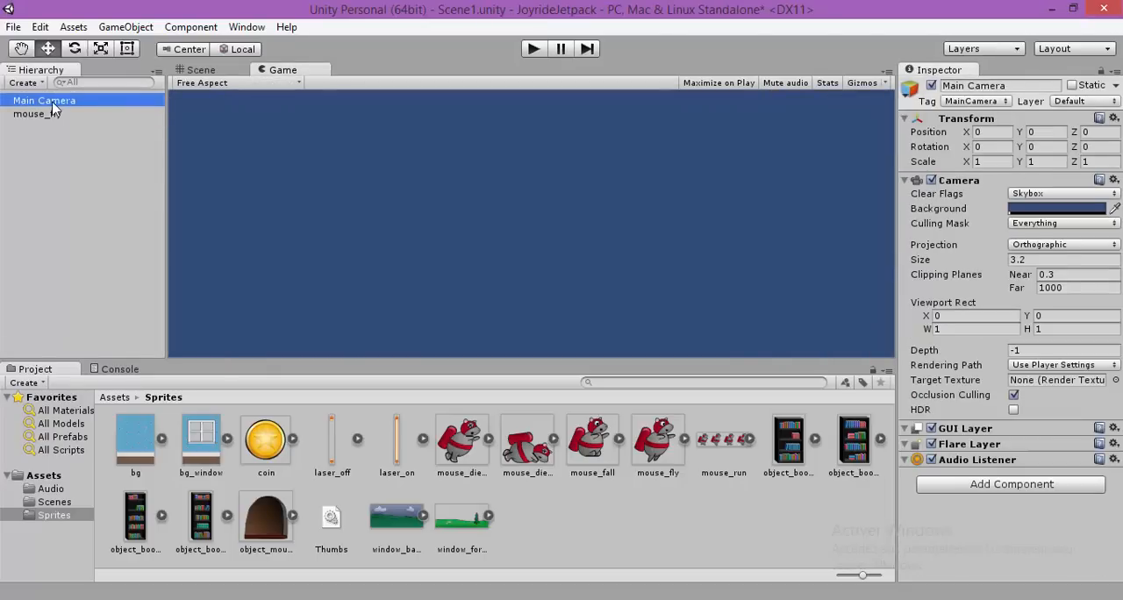
Return to the Scene view, select Main Camera and open the GameObject menu
click(37, 114)
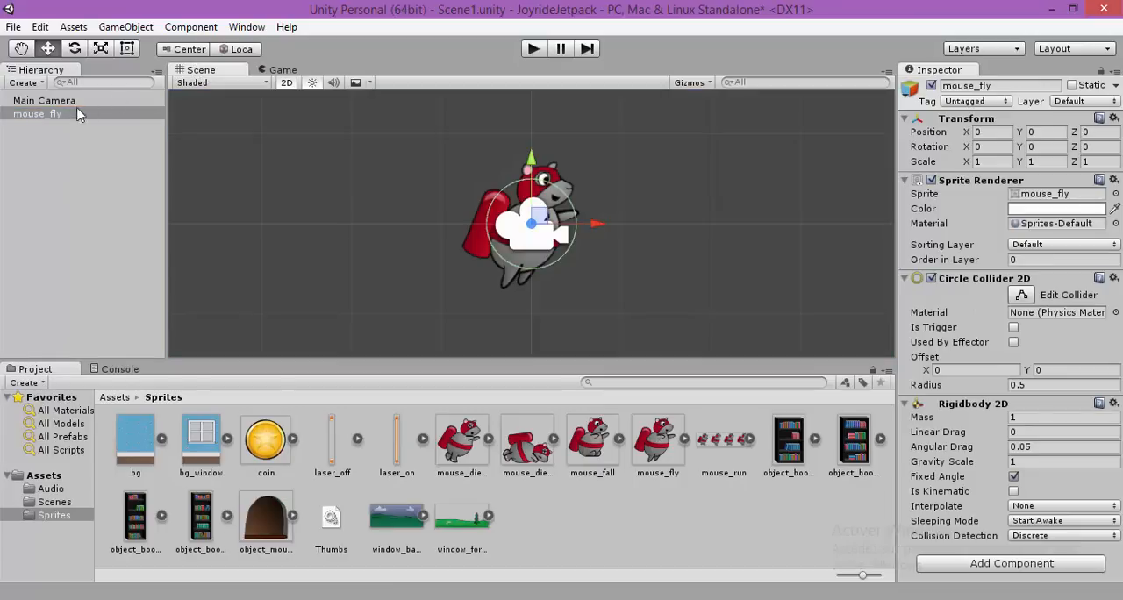
click(44, 100)
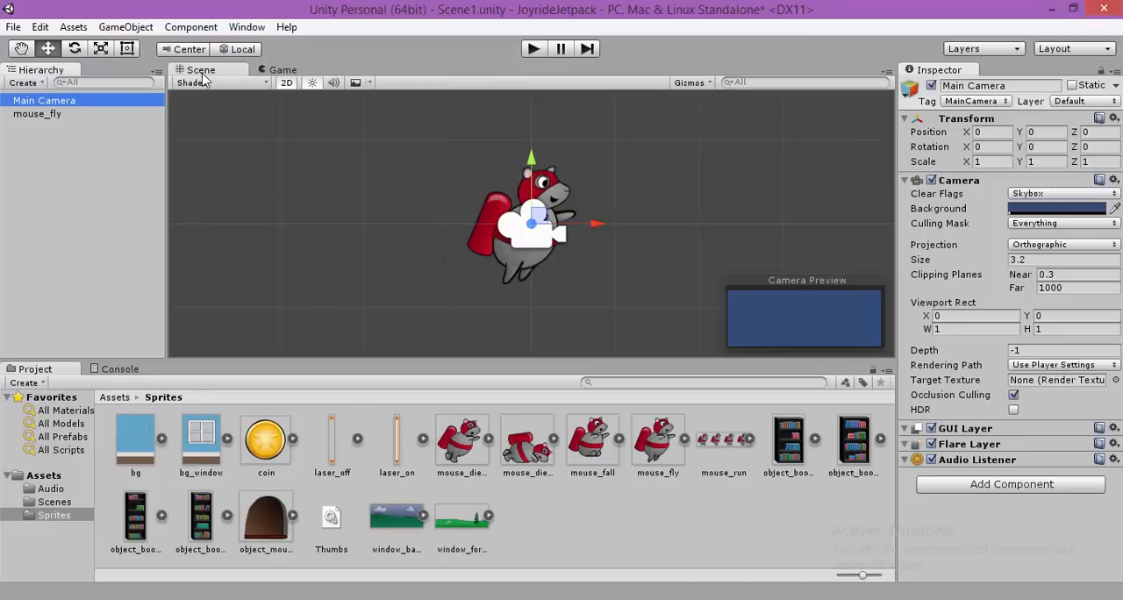
mouse_move(512, 58)
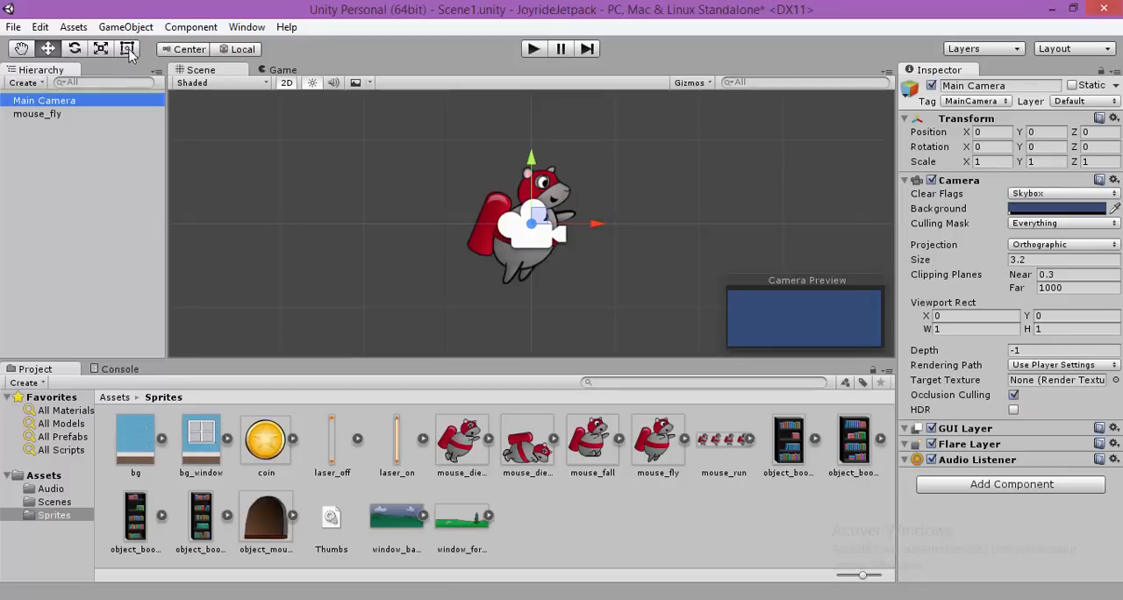
click(125, 27)
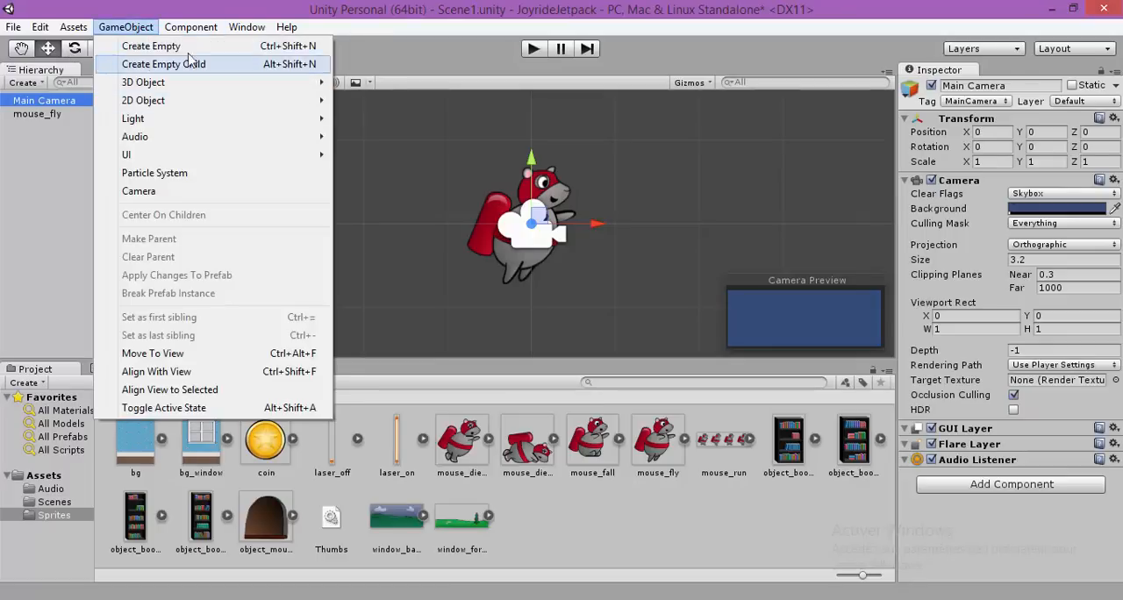
mouse_move(157, 371)
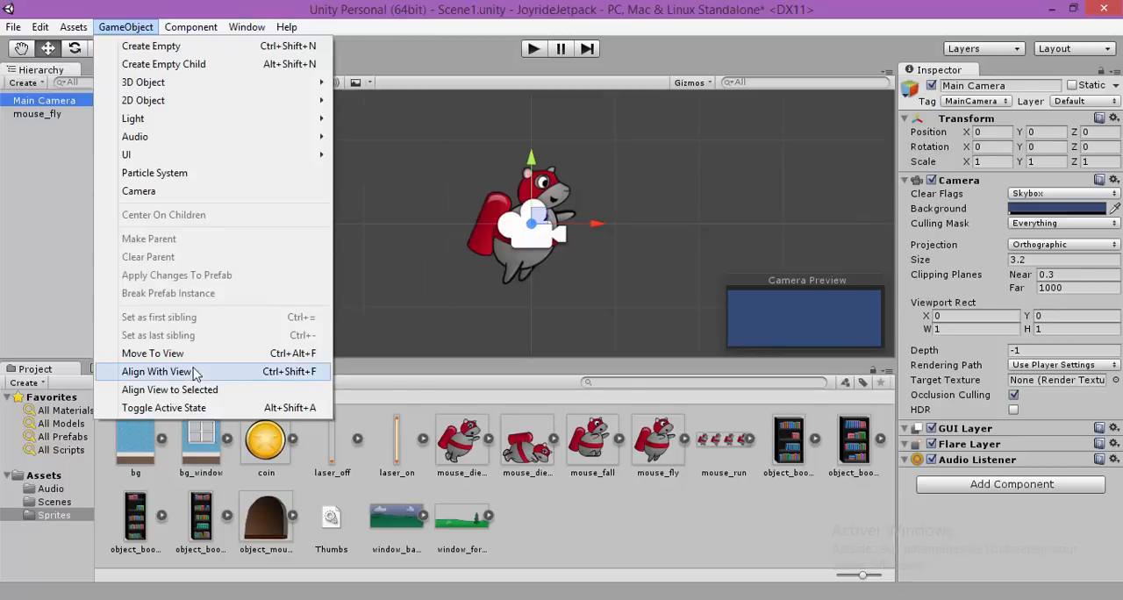
Align Main Camera with the scene view, placing it at Z -7.45, then deselect it
click(156, 371)
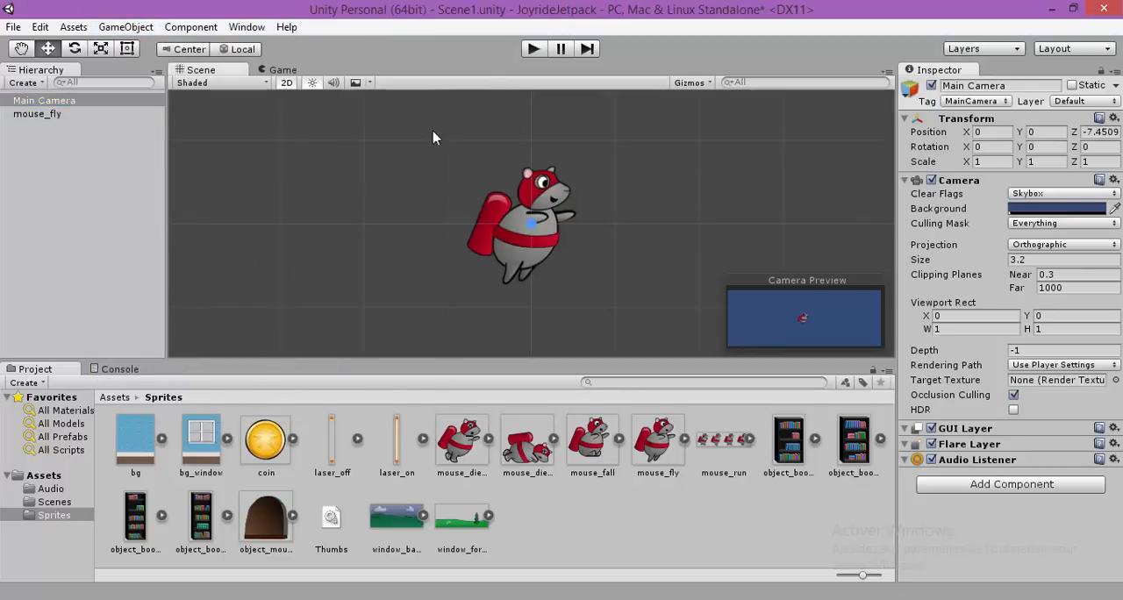
click(533, 48)
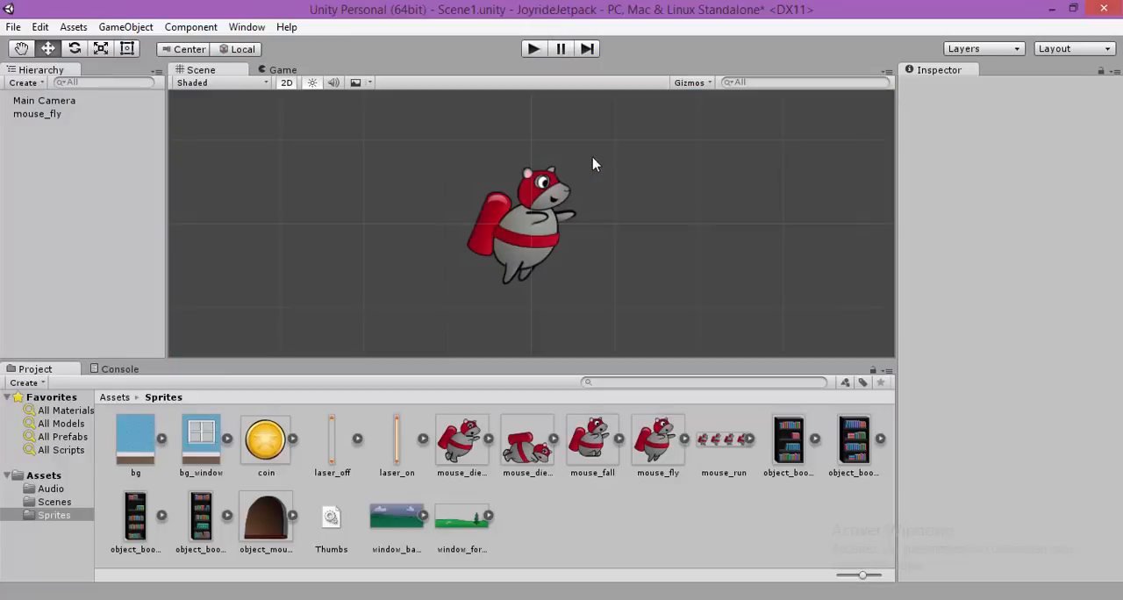
mouse_move(645, 211)
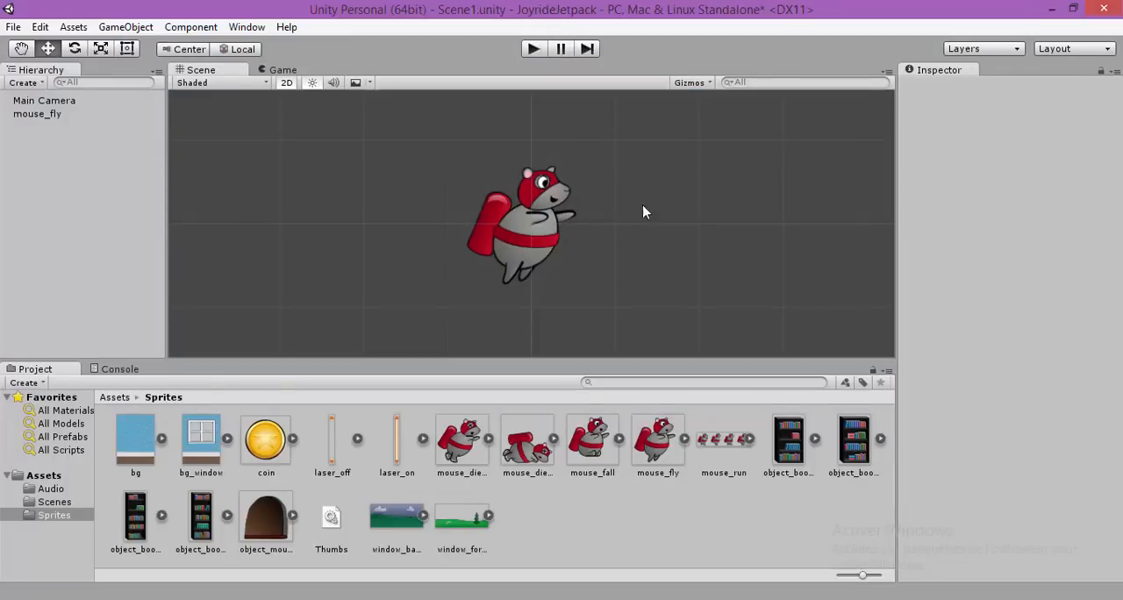
mouse_move(419, 187)
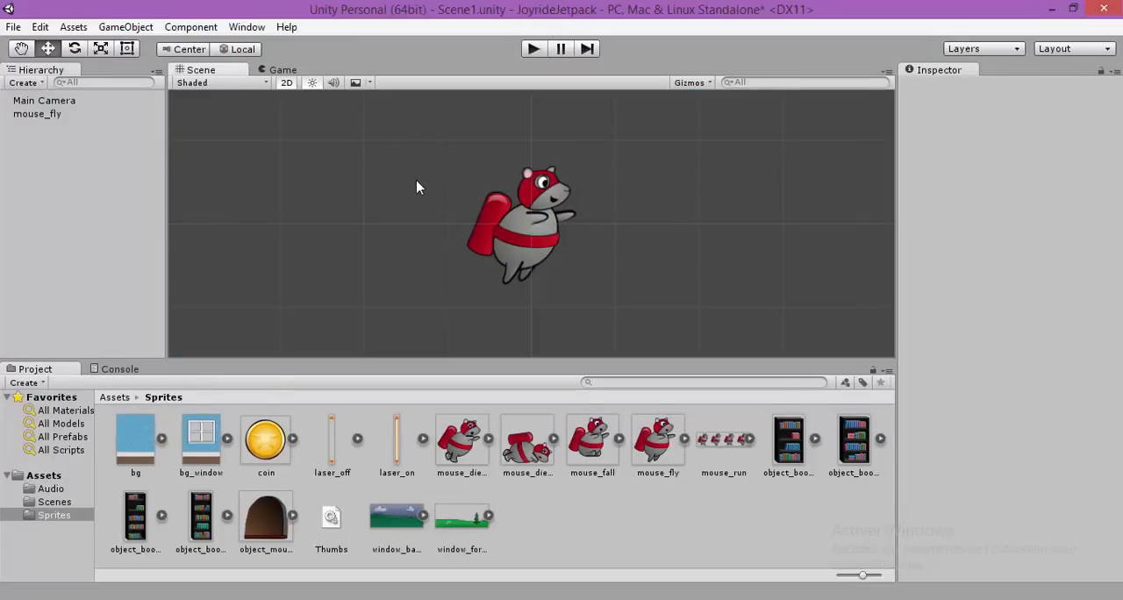